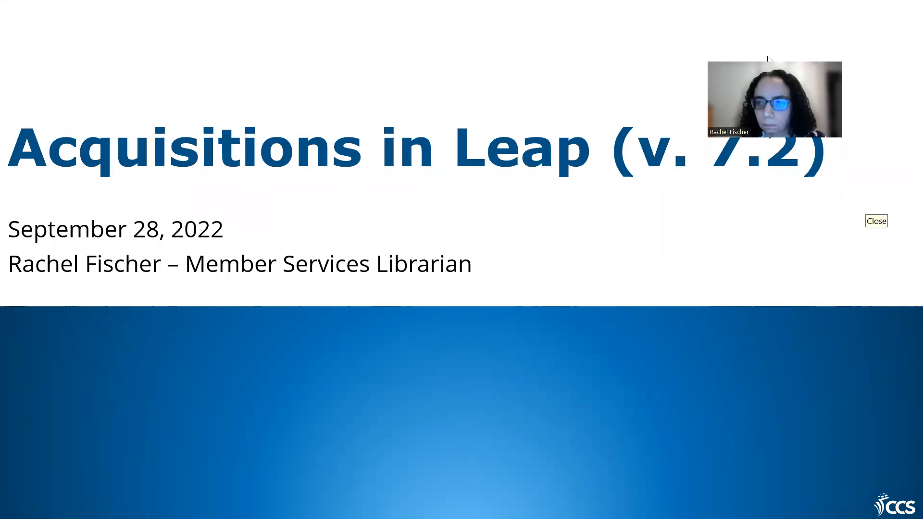
Step: Advance the slideshow from the Acquisitions in Leap title slide to the Agenda slide
{"action": "left_click", "coordinate": [875, 221]}
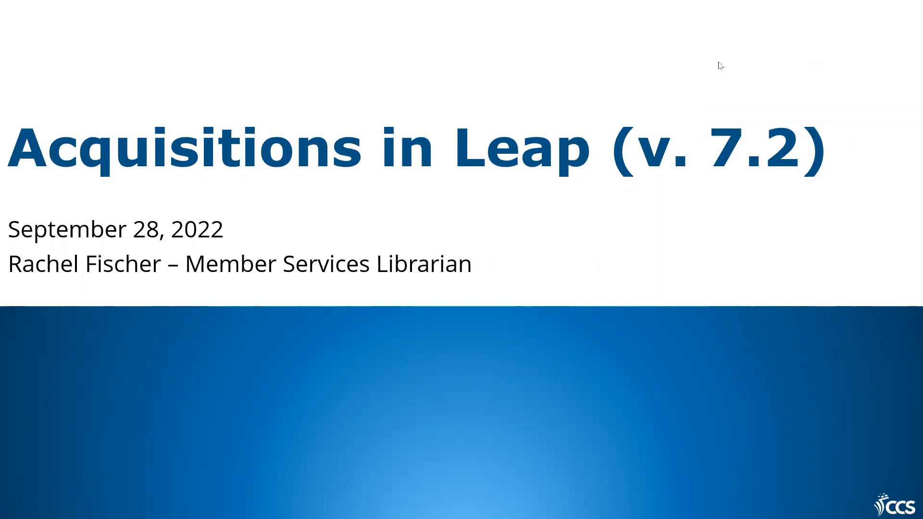
{"action": "mouse_move", "coordinate": [800, 46]}
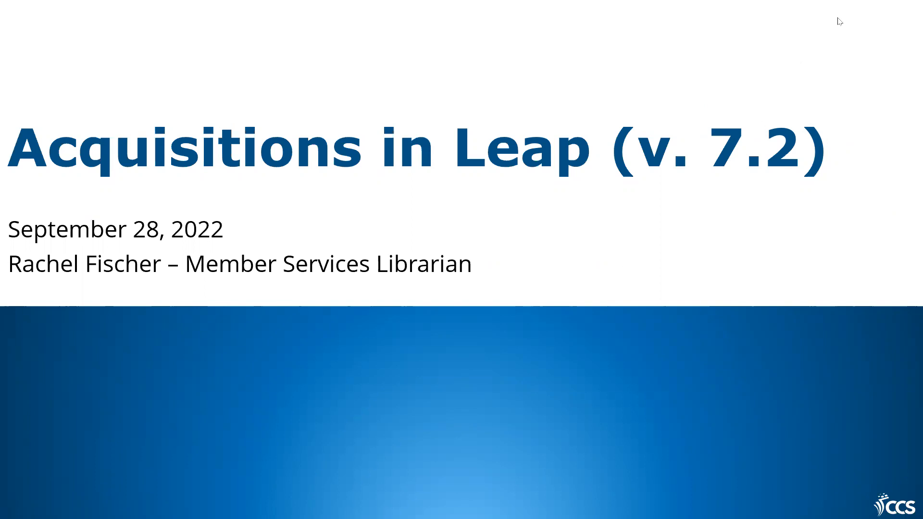
{"action": "mouse_move", "coordinate": [540, 163]}
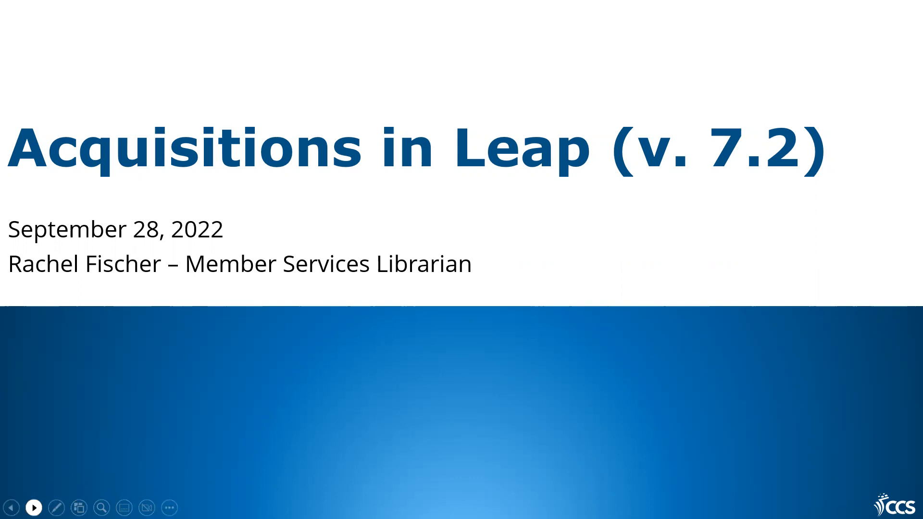
{"action": "left_click", "coordinate": [34, 508]}
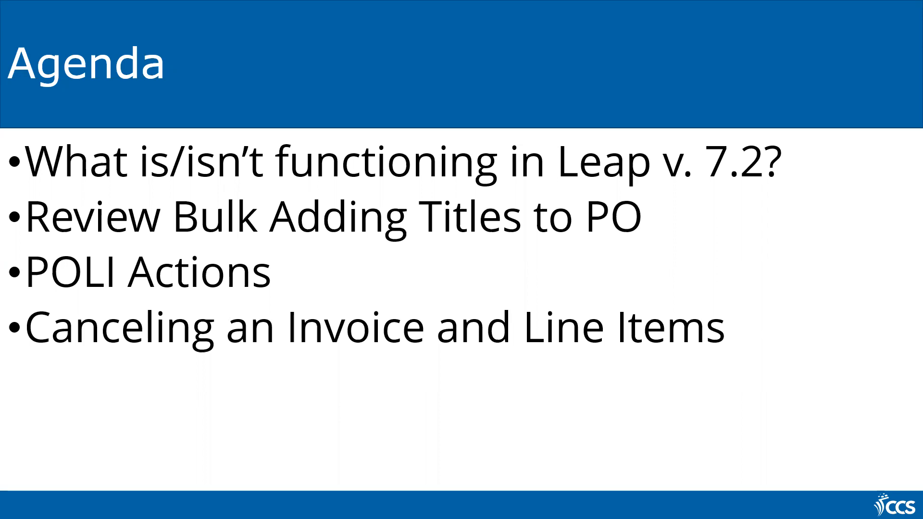
Step: Advance to the Acquisitions in Leap v. 7.2 can/can't-do slide
{"action": "key", "text": "right"}
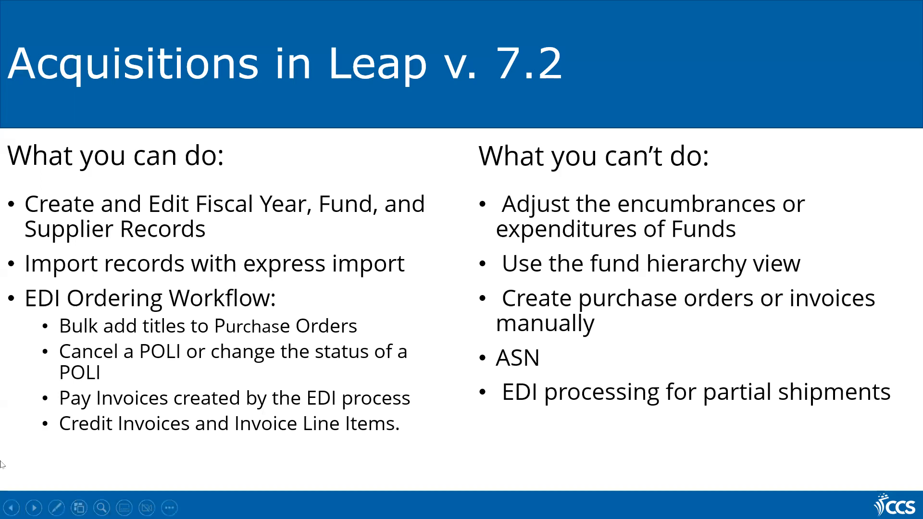
{"action": "mouse_move", "coordinate": [523, 73]}
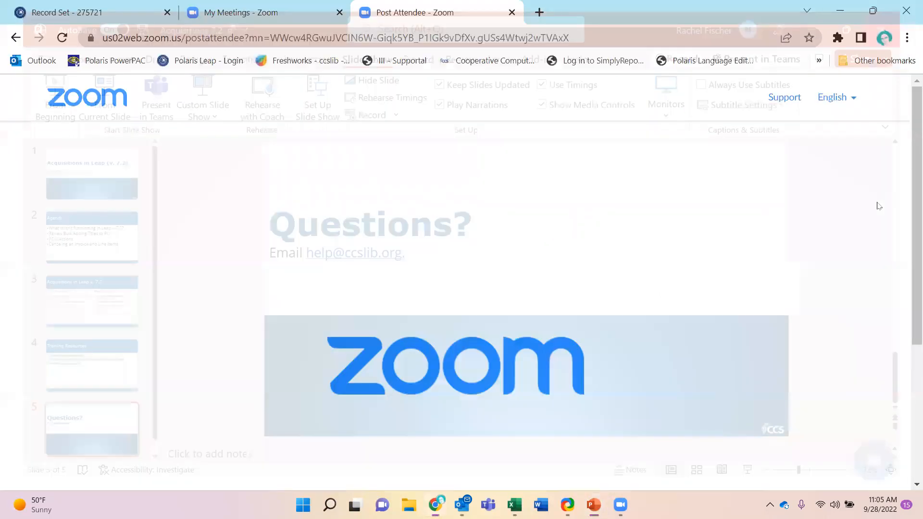
Step: Bring the Leap 'Record Set - 275721' browser tab forward showing Example records Sept
{"action": "left_click", "coordinate": [89, 12]}
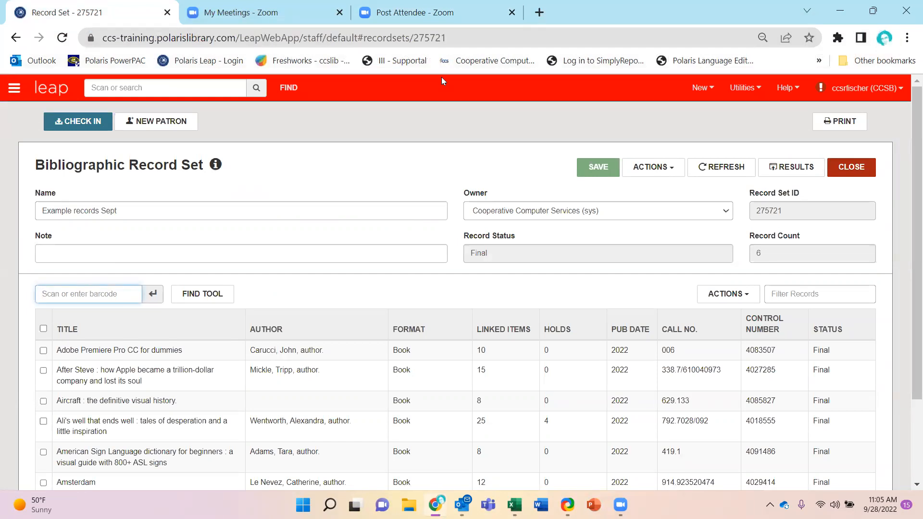
{"action": "mouse_move", "coordinate": [428, 134]}
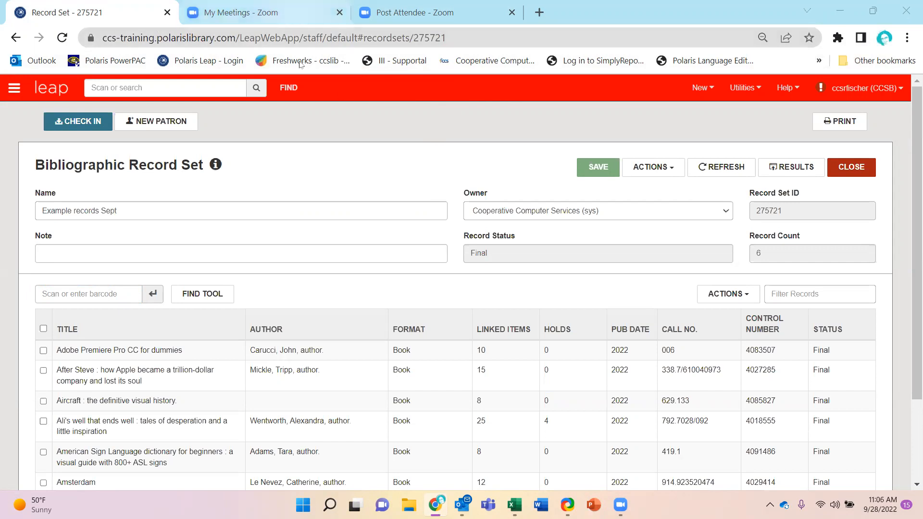
{"action": "mouse_move", "coordinate": [355, 144]}
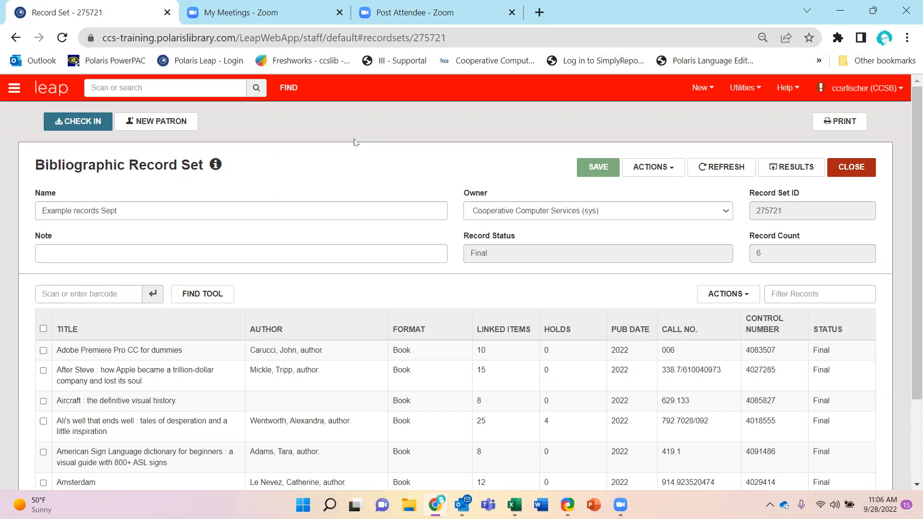
{"action": "mouse_move", "coordinate": [488, 84]}
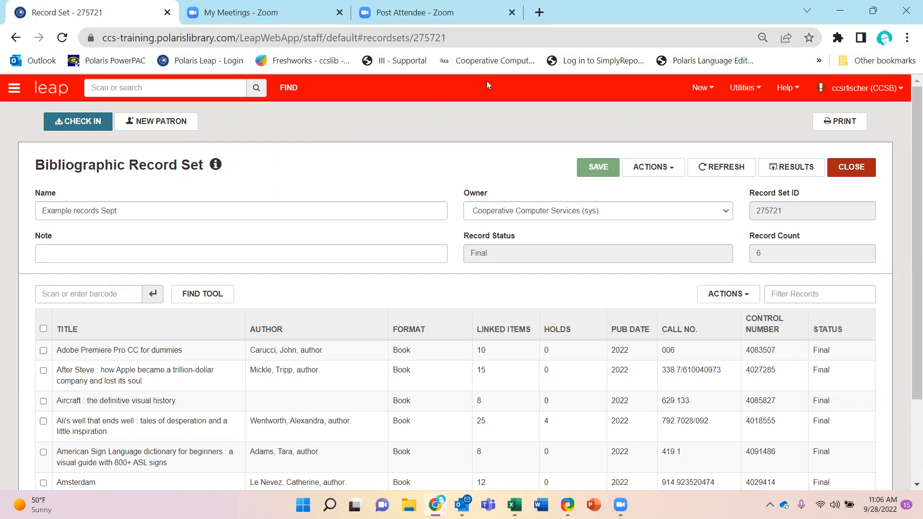
{"action": "left_click", "coordinate": [744, 88]}
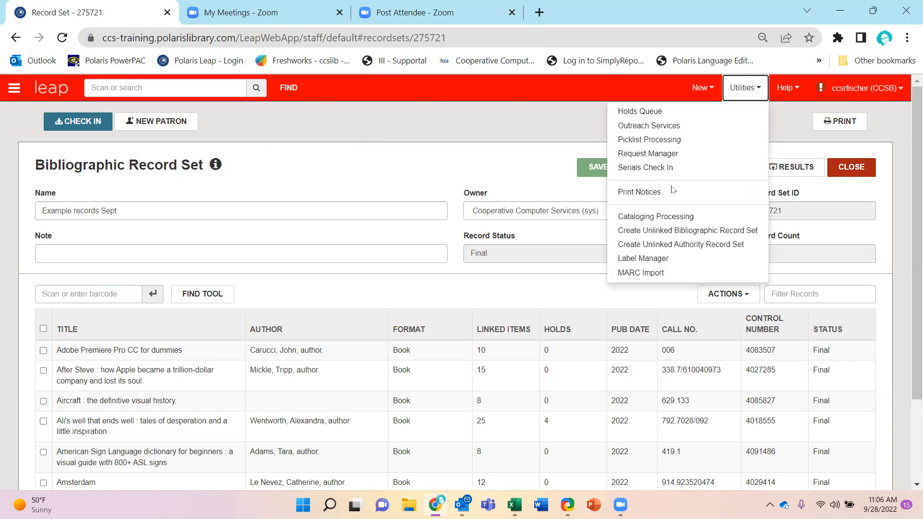
{"action": "mouse_move", "coordinate": [655, 272]}
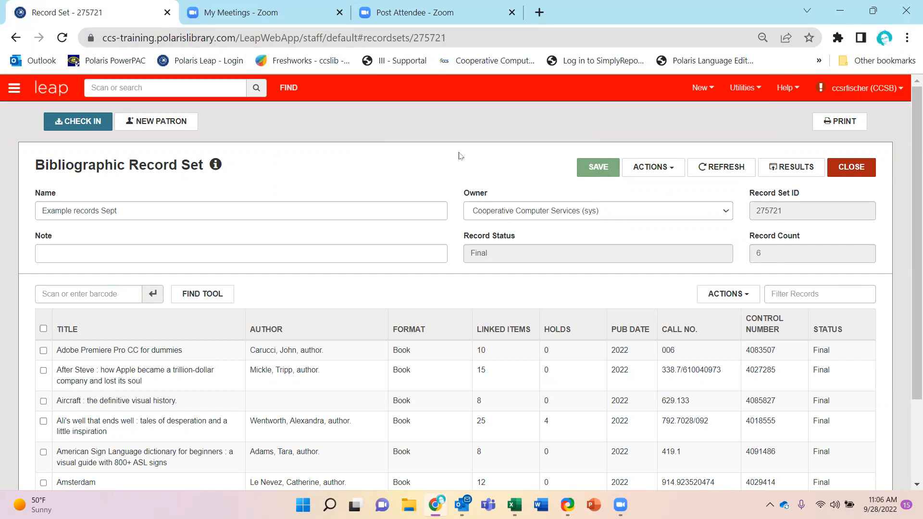
{"action": "mouse_move", "coordinate": [658, 200]}
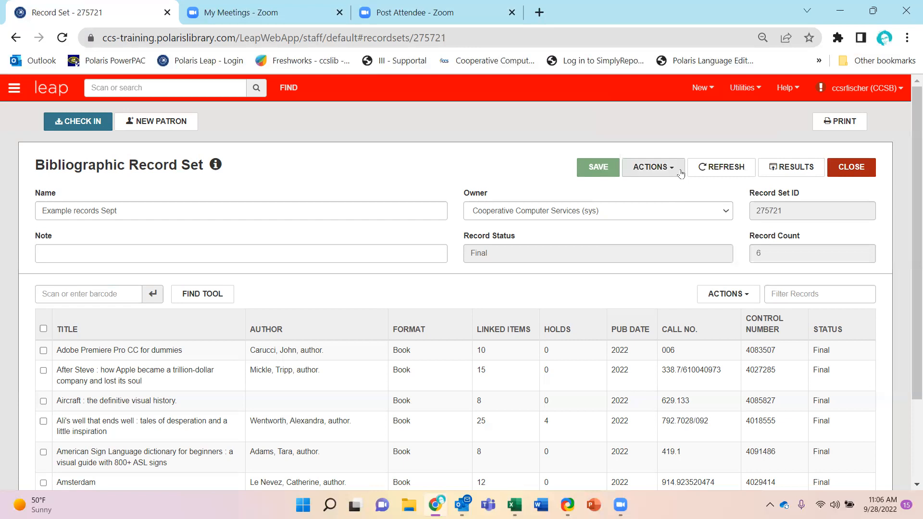
{"action": "left_click", "coordinate": [651, 167]}
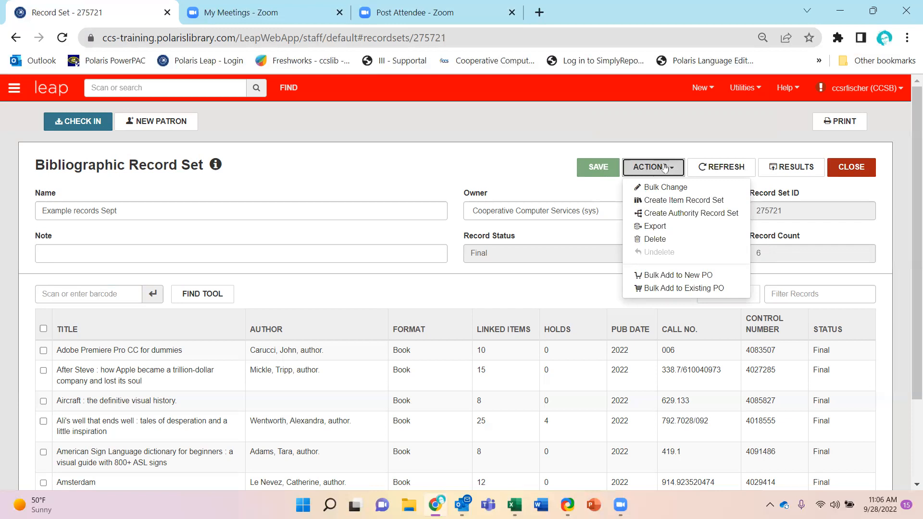
{"action": "mouse_move", "coordinate": [735, 273]}
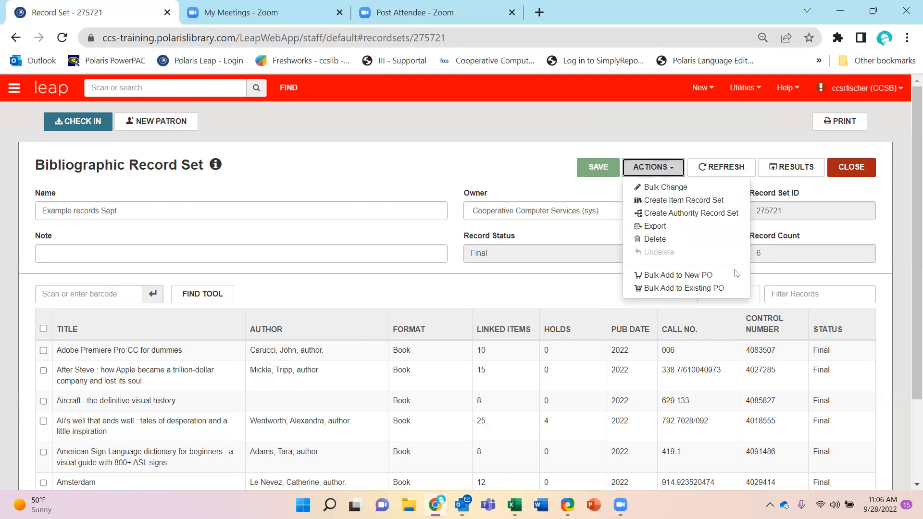
{"action": "mouse_move", "coordinate": [673, 275]}
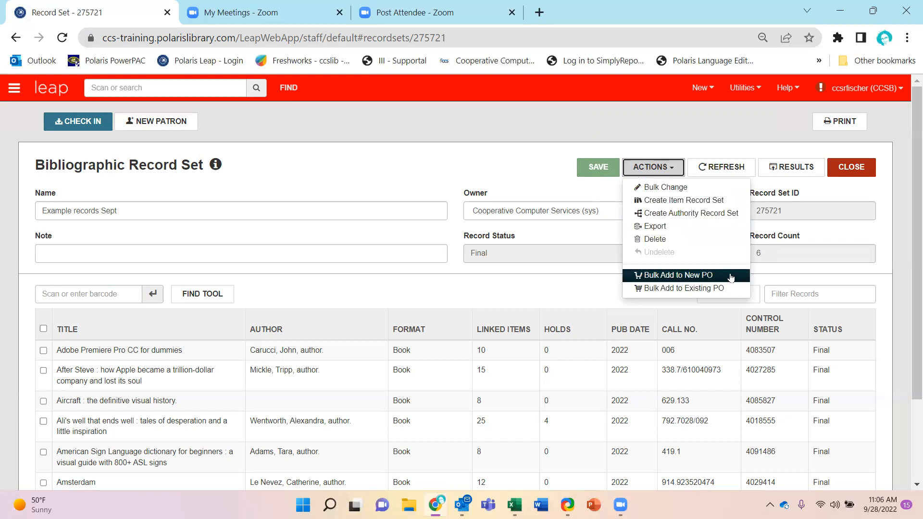
{"action": "mouse_move", "coordinate": [683, 287]}
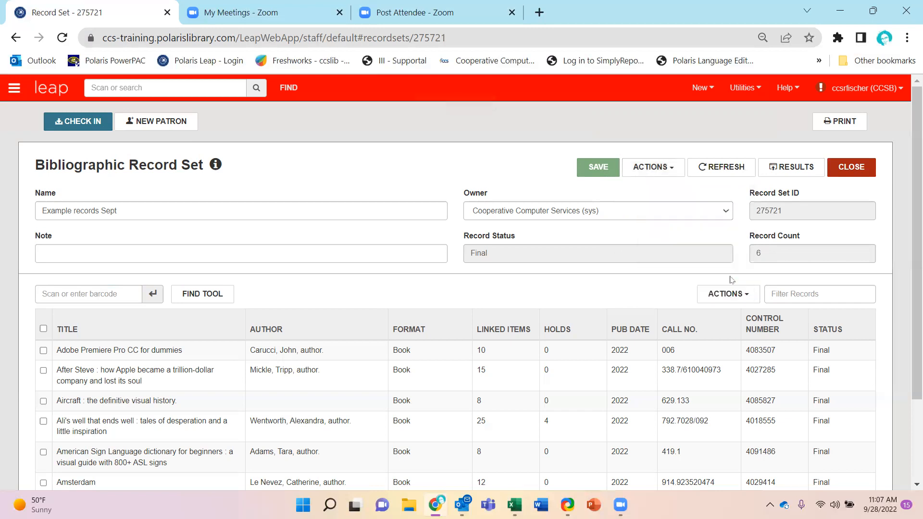
Step: Bulk add the record set to a new PO owned by Grayslake Area Library (GRK), numbered 76-example
{"action": "left_click", "coordinate": [727, 295]}
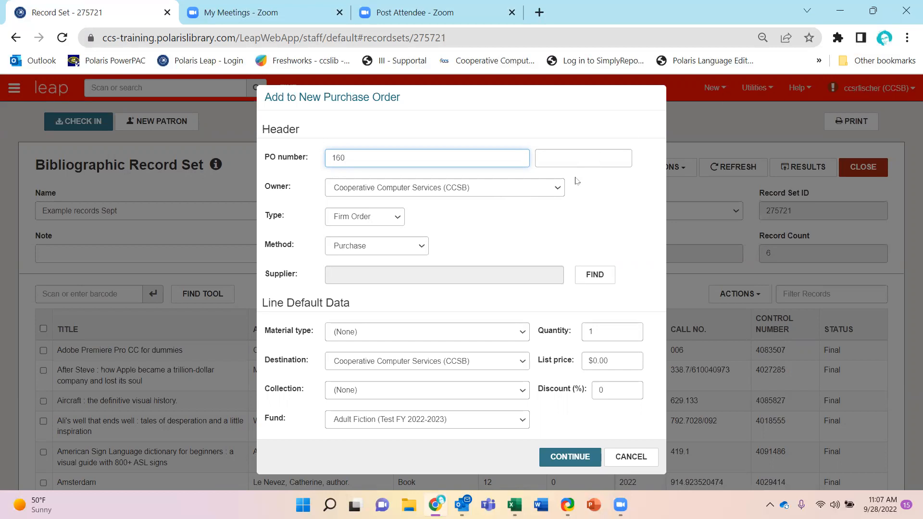
{"action": "left_click", "coordinate": [444, 188]}
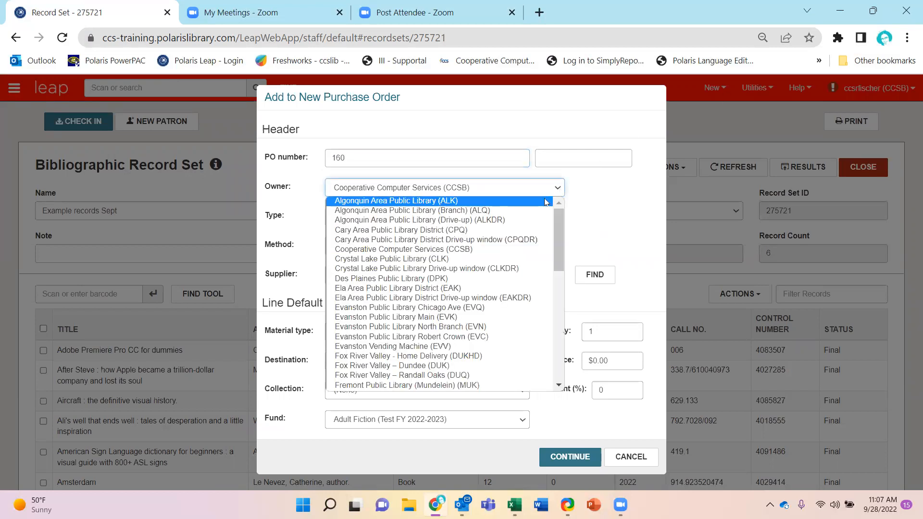
{"action": "scroll", "scroll_direction": "down", "scroll_amount": 3}
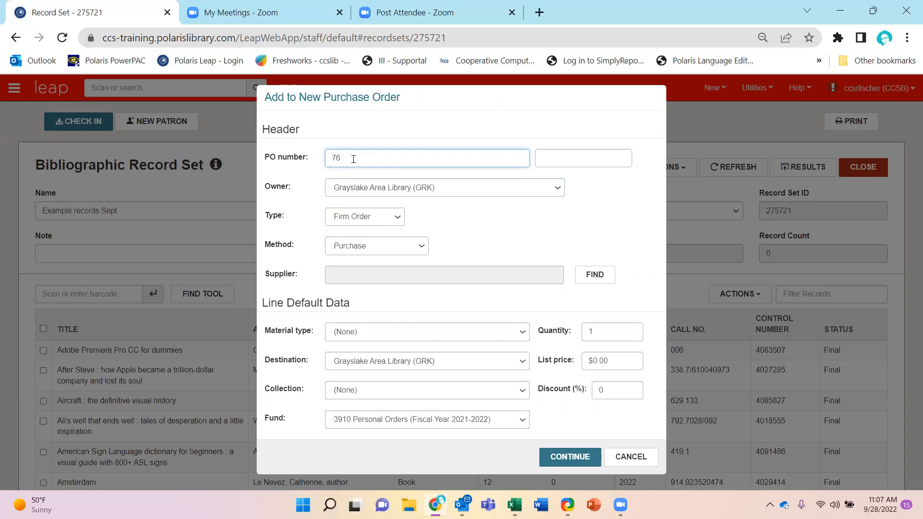
{"action": "type", "text": "-example"}
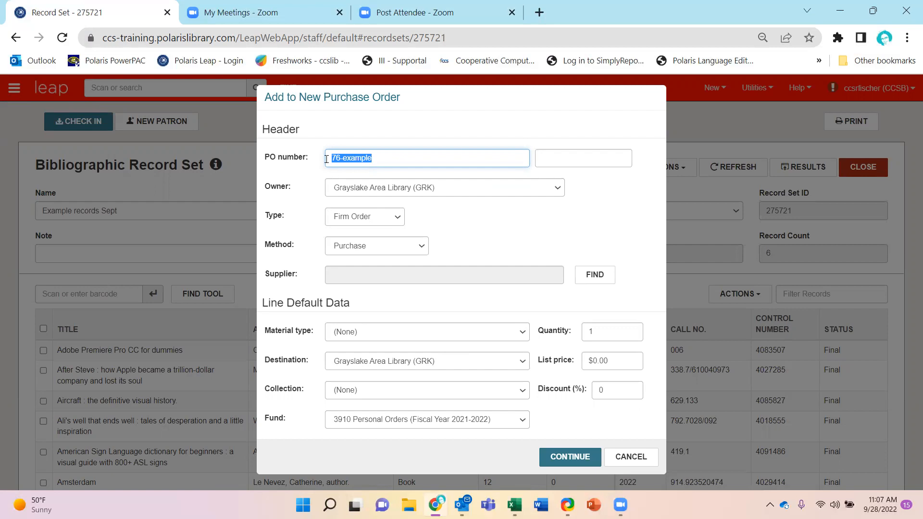
{"action": "mouse_move", "coordinate": [341, 180]}
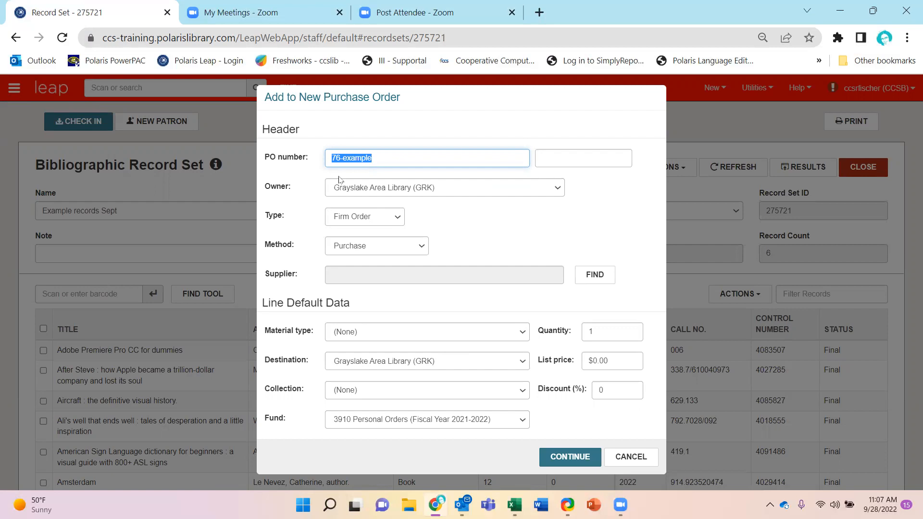
{"action": "mouse_move", "coordinate": [594, 275]}
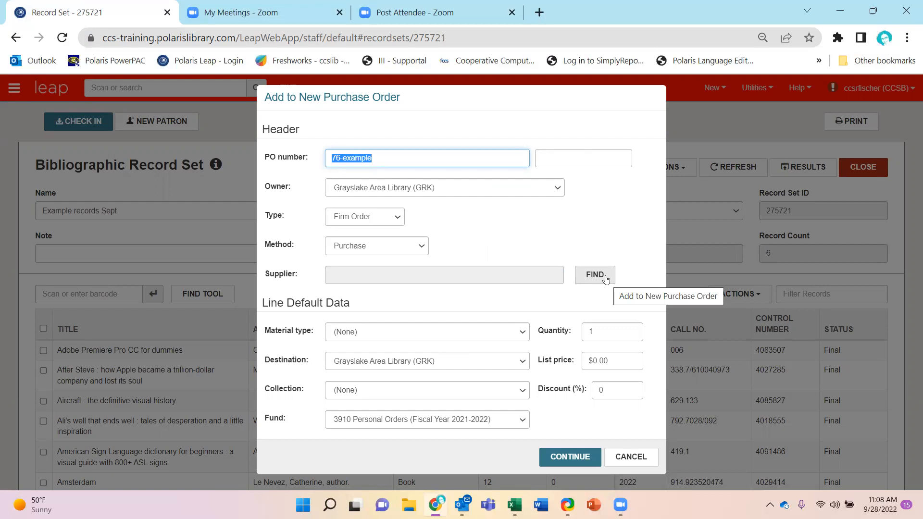
Step: Filter the supplier search by Owner GRK and choose GRK JD Baker & Taylor Adult
{"action": "left_click", "coordinate": [594, 274]}
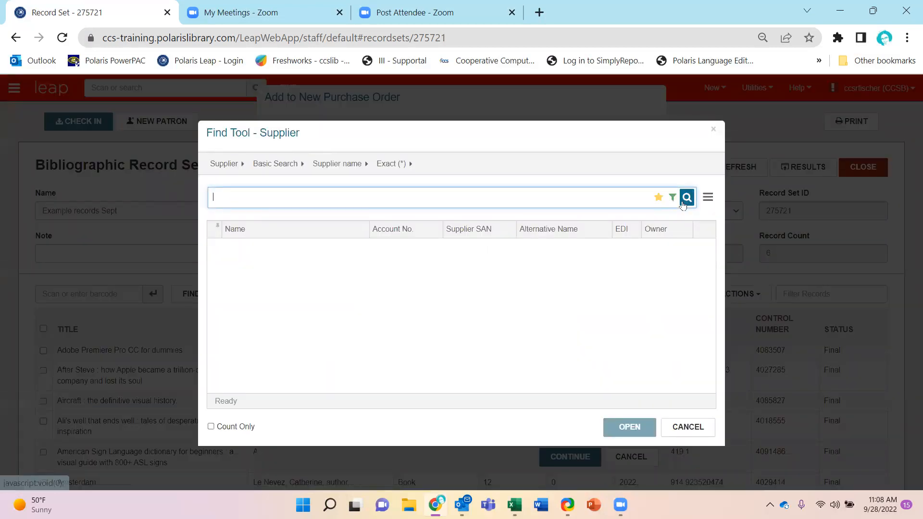
{"action": "left_click", "coordinate": [686, 197]}
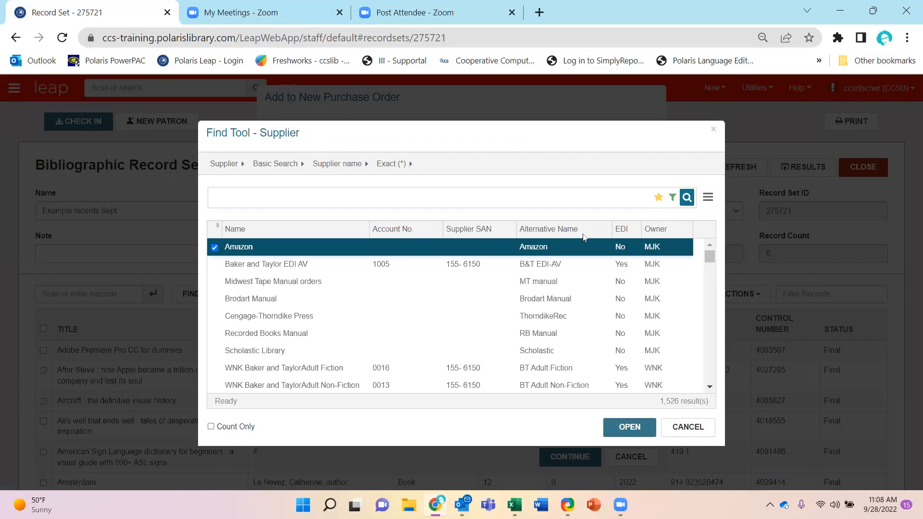
{"action": "left_click", "coordinate": [672, 196]}
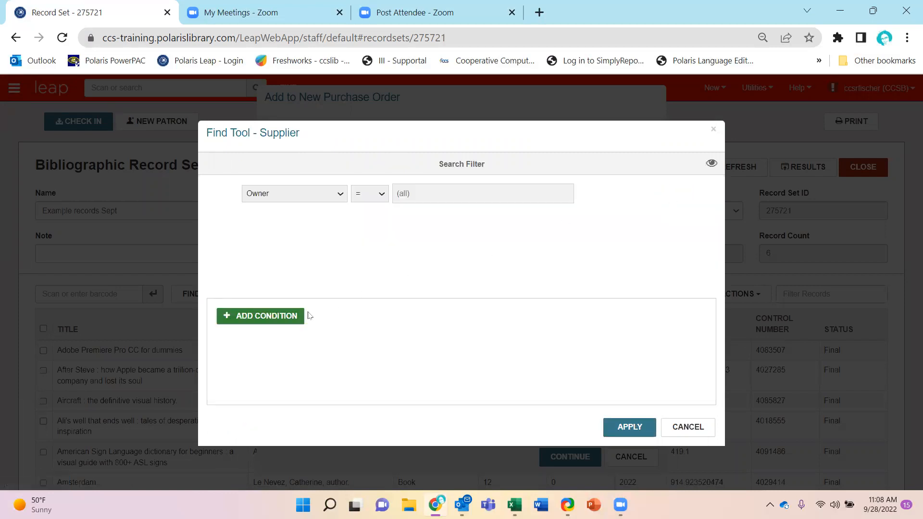
{"action": "left_click", "coordinate": [261, 316]}
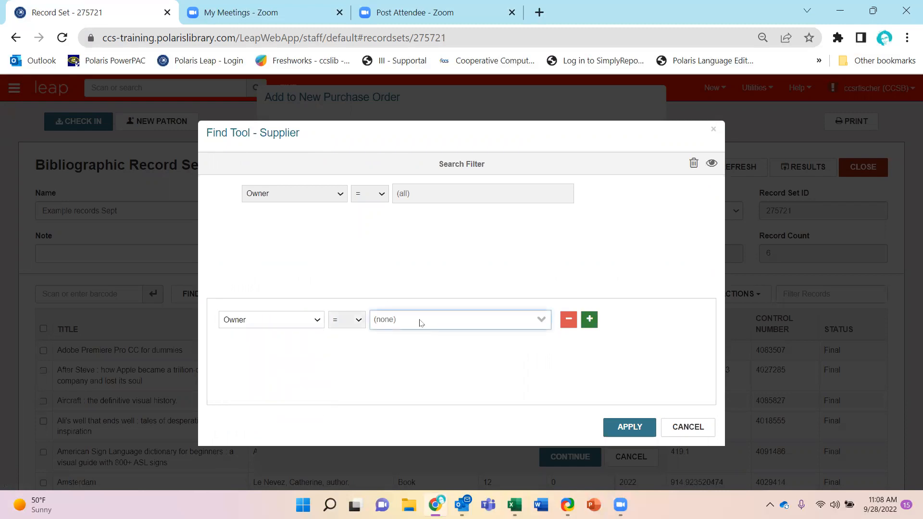
{"action": "left_click", "coordinate": [460, 319]}
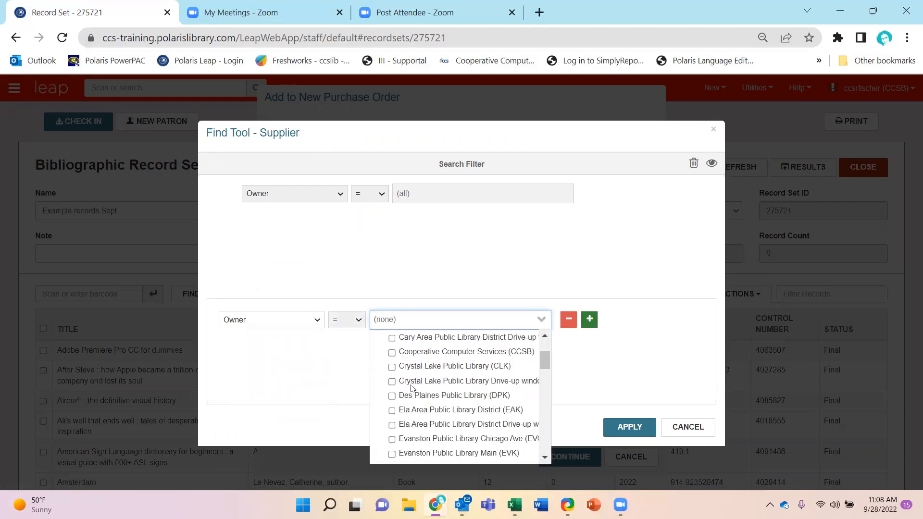
{"action": "scroll", "scroll_direction": "down", "scroll_amount": 3}
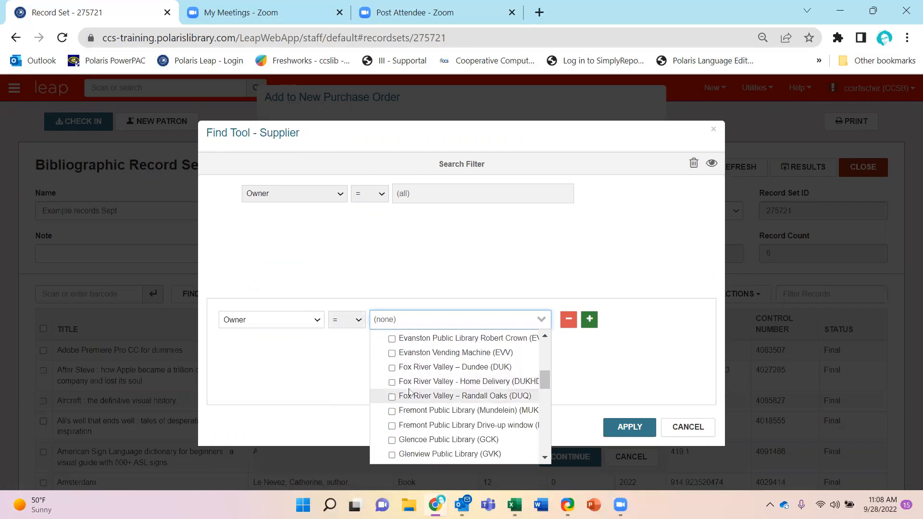
{"action": "scroll", "scroll_direction": "down", "scroll_amount": 3}
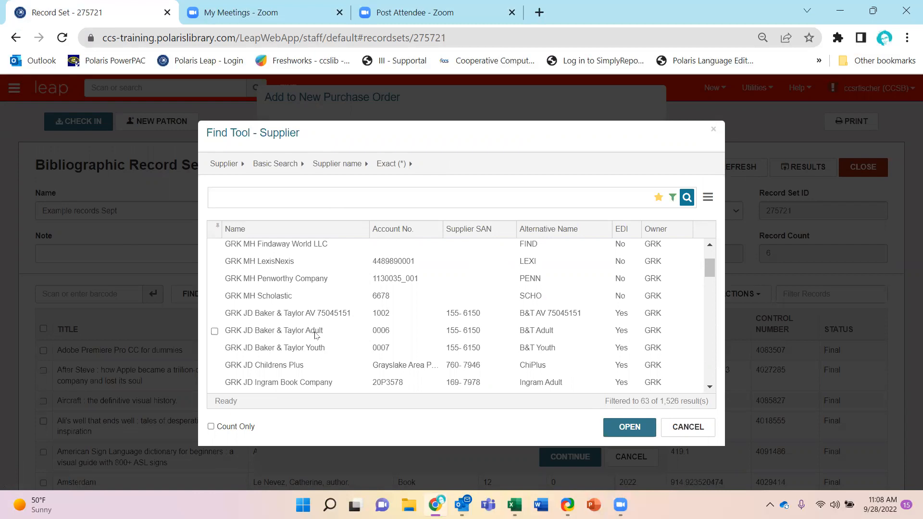
{"action": "left_click", "coordinate": [275, 330]}
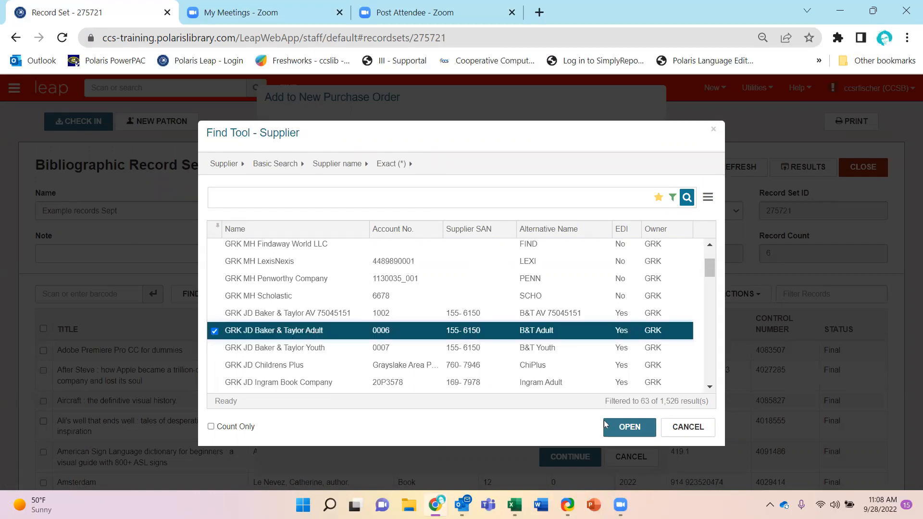
Step: Confirm the supplier and create the PO with Book material type and fund 4403 Adult Nonfiction
{"action": "left_click", "coordinate": [628, 426]}
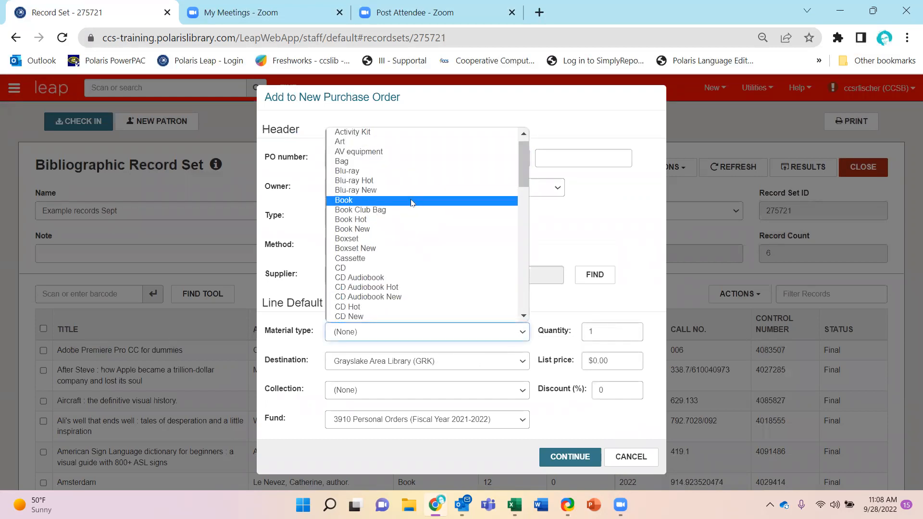
{"action": "left_click", "coordinate": [344, 200]}
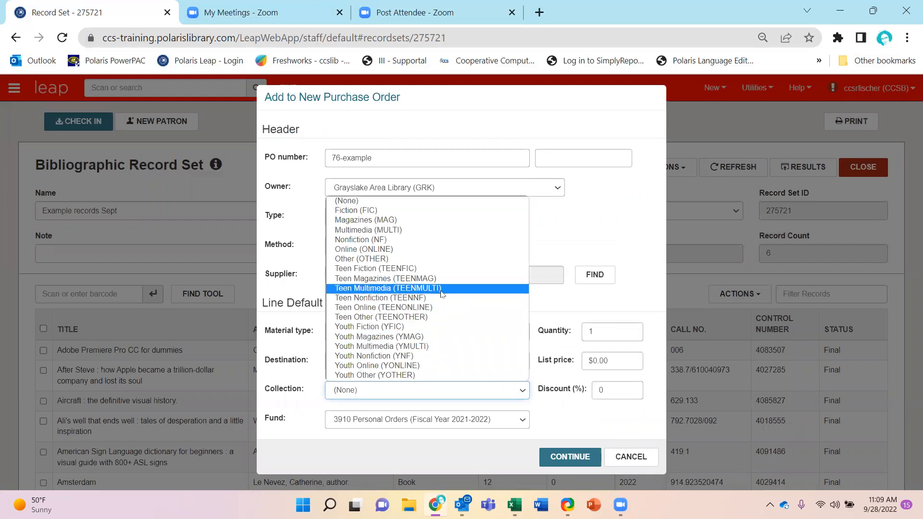
{"action": "mouse_move", "coordinate": [408, 239]}
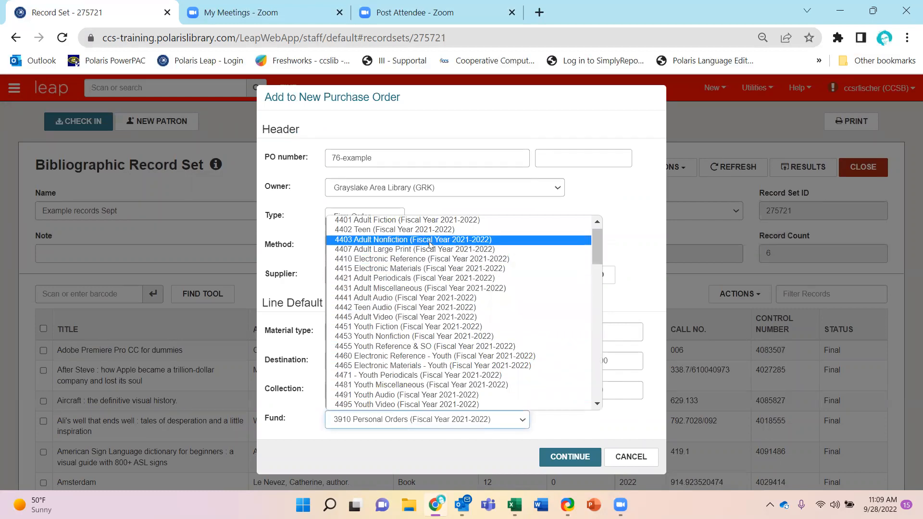
{"action": "left_click", "coordinate": [412, 239]}
{"action": "type", "text": "1"}
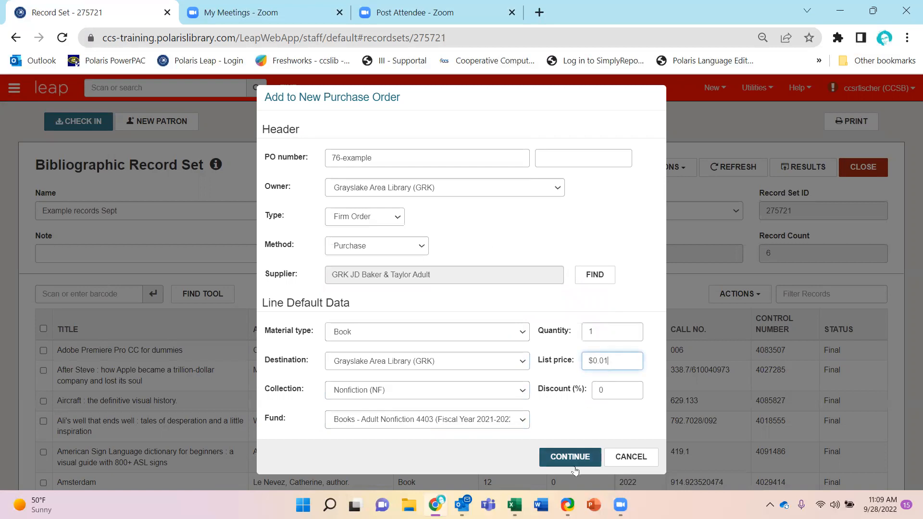
{"action": "mouse_move", "coordinate": [569, 457]}
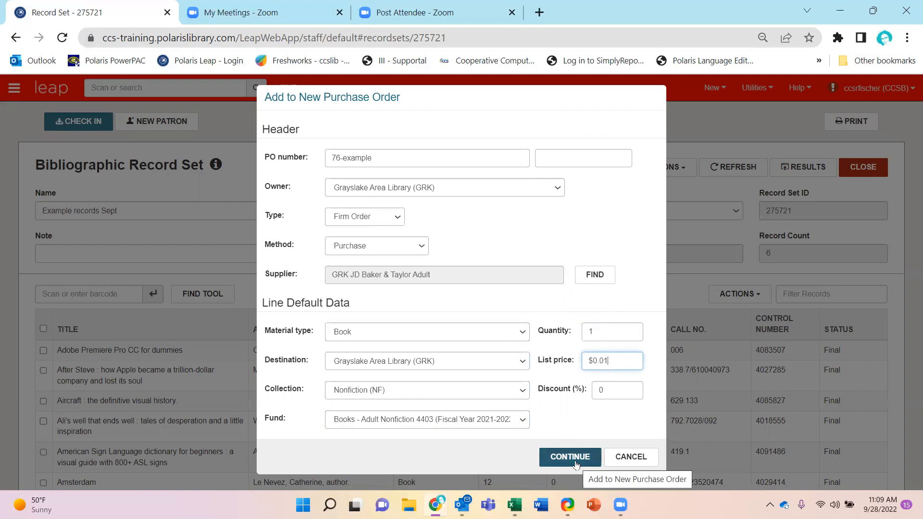
{"action": "left_click", "coordinate": [568, 457]}
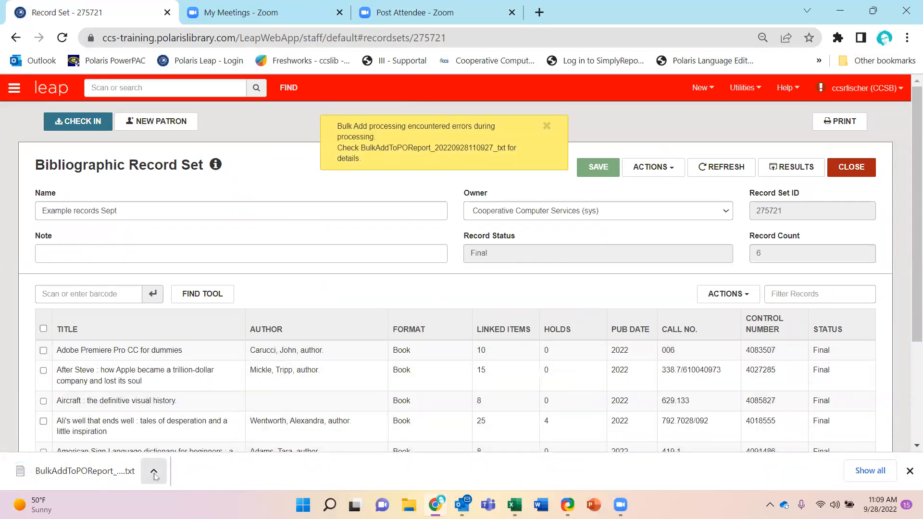
{"action": "left_click", "coordinate": [545, 125]}
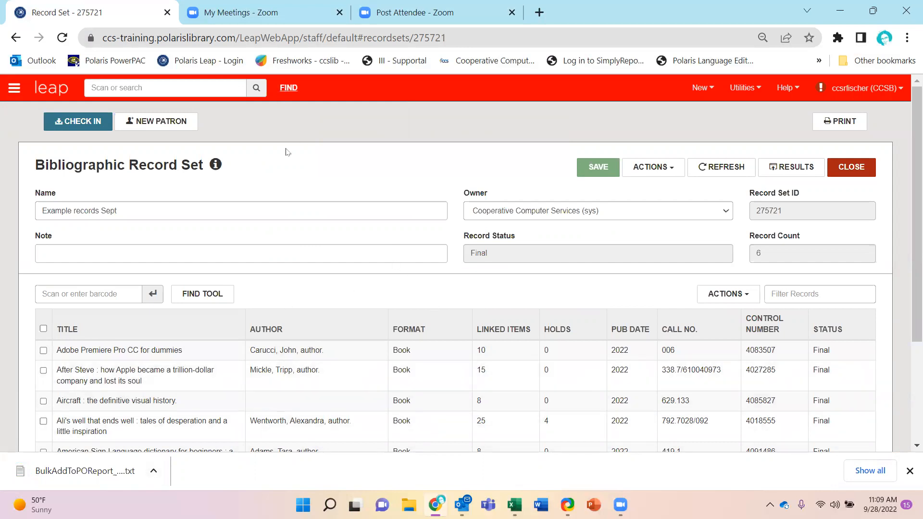
Step: Find purchase order 76-example by number and open it
{"action": "left_click", "coordinate": [154, 471]}
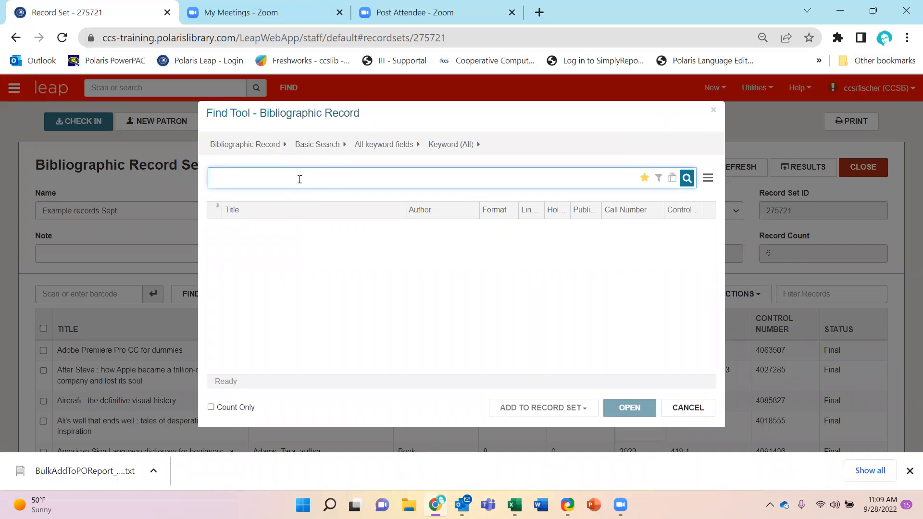
{"action": "left_click", "coordinate": [245, 144]}
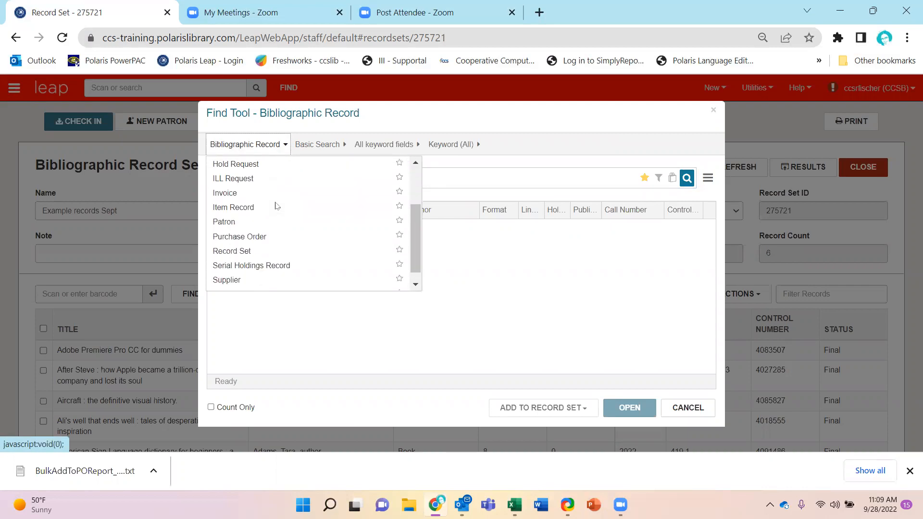
{"action": "left_click", "coordinate": [239, 236]}
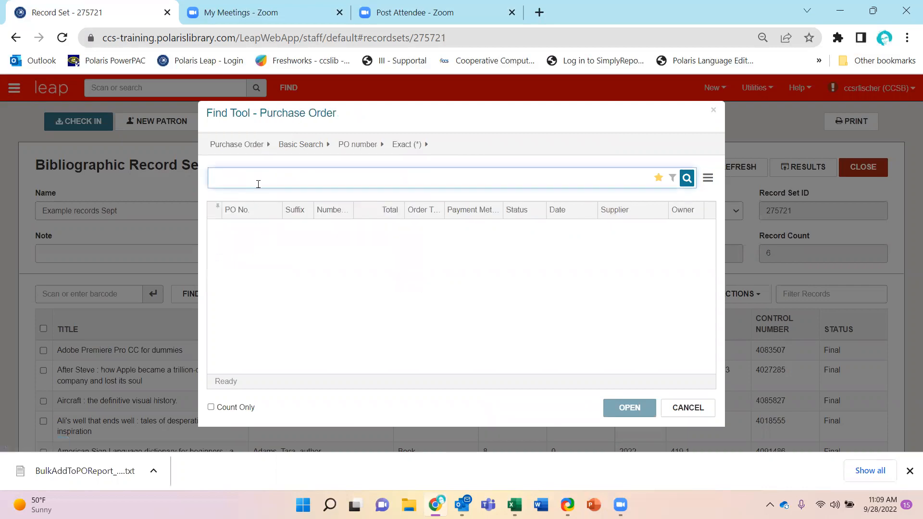
{"action": "type", "text": "76-example"}
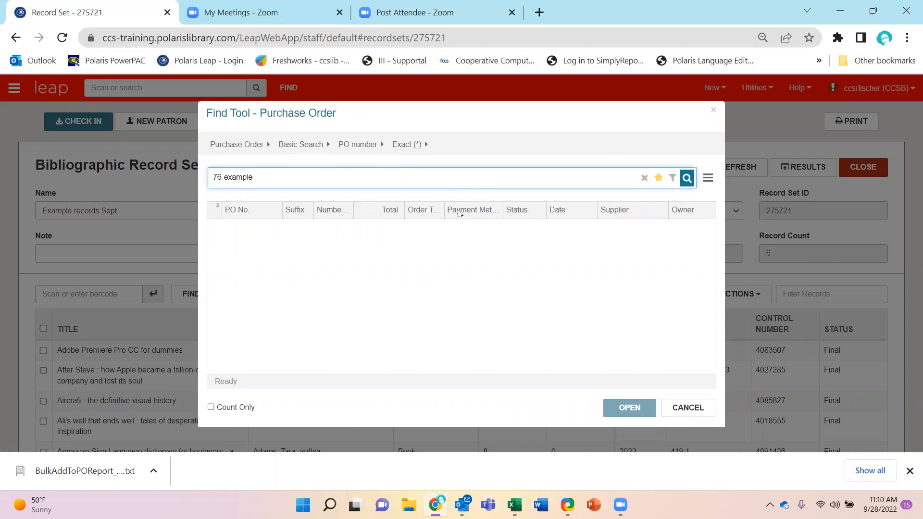
{"action": "left_click", "coordinate": [686, 177]}
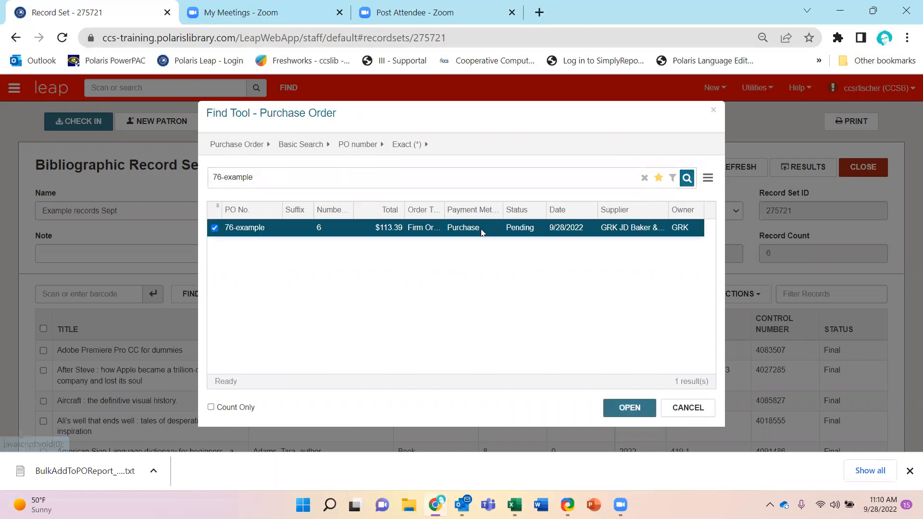
{"action": "left_click", "coordinate": [627, 407]}
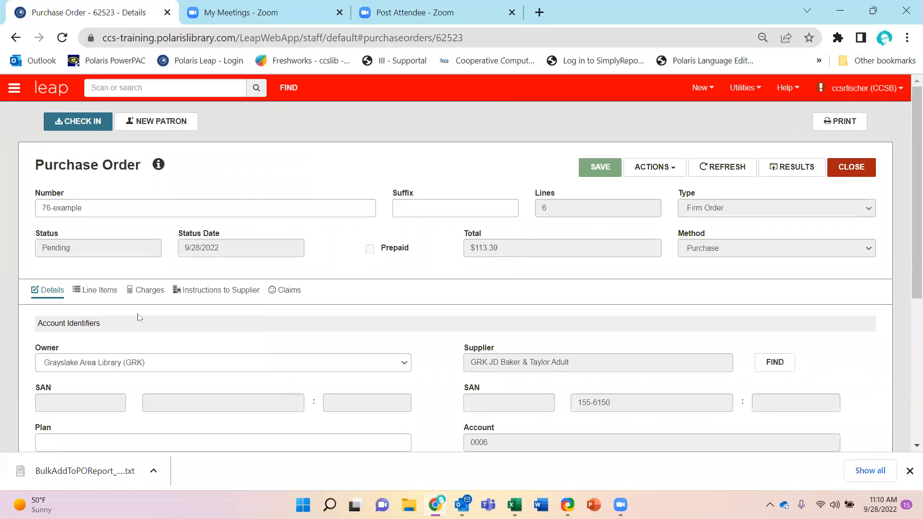
Step: Show the Line Items list and scroll through the six pending titles
{"action": "left_click", "coordinate": [94, 289]}
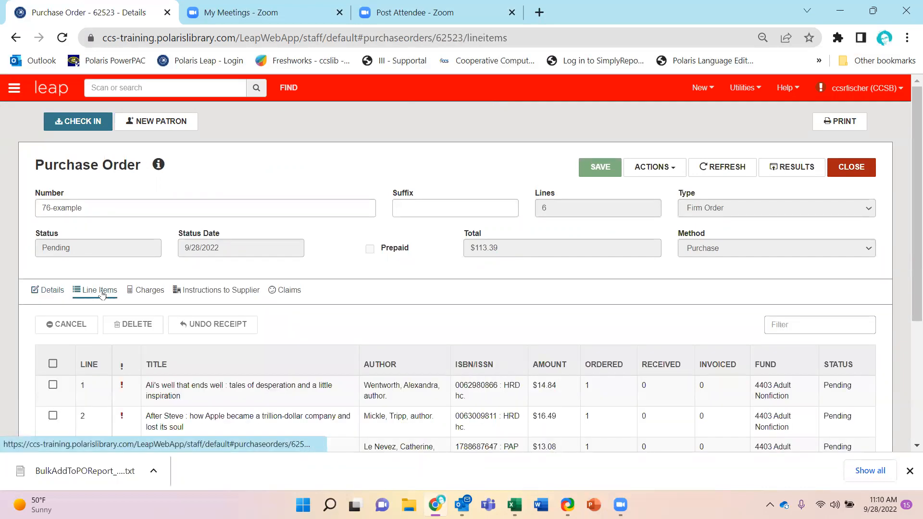
{"action": "scroll", "scroll_direction": "down", "scroll_amount": 3}
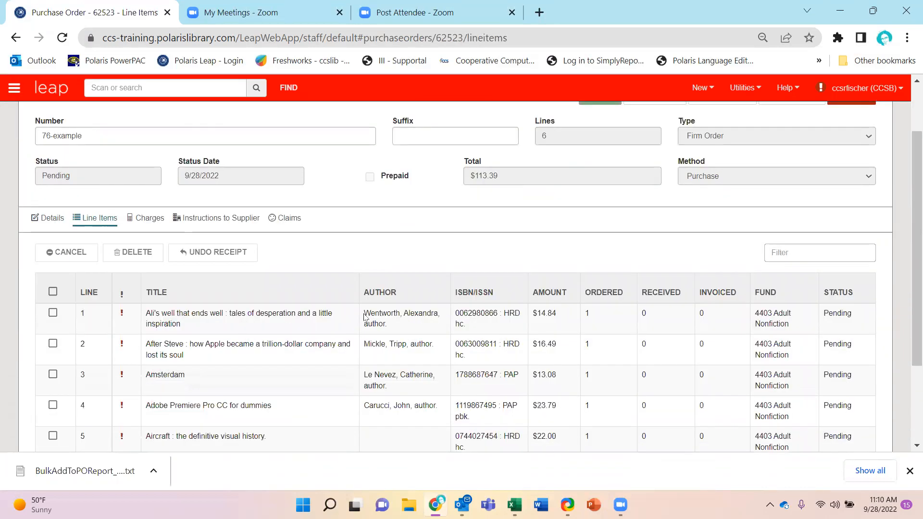
{"action": "scroll", "scroll_direction": "down", "scroll_amount": 3}
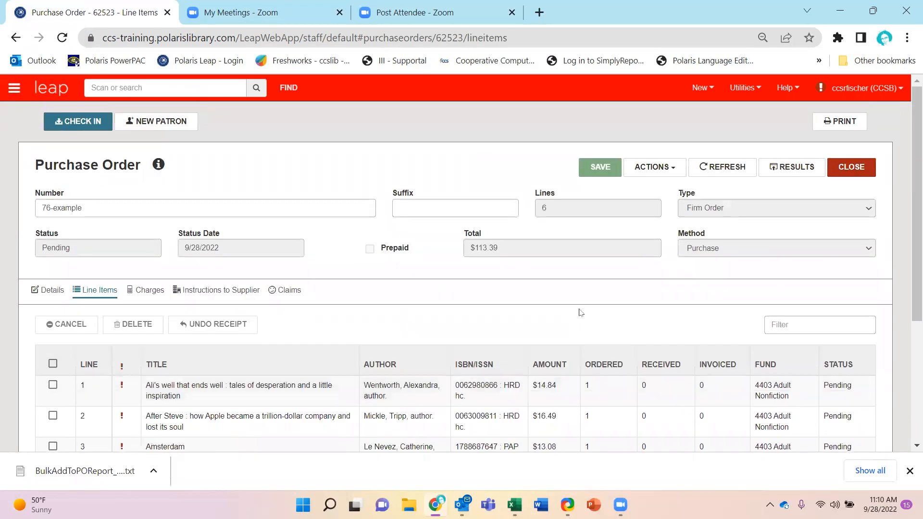
{"action": "scroll", "scroll_direction": "down", "scroll_amount": 3}
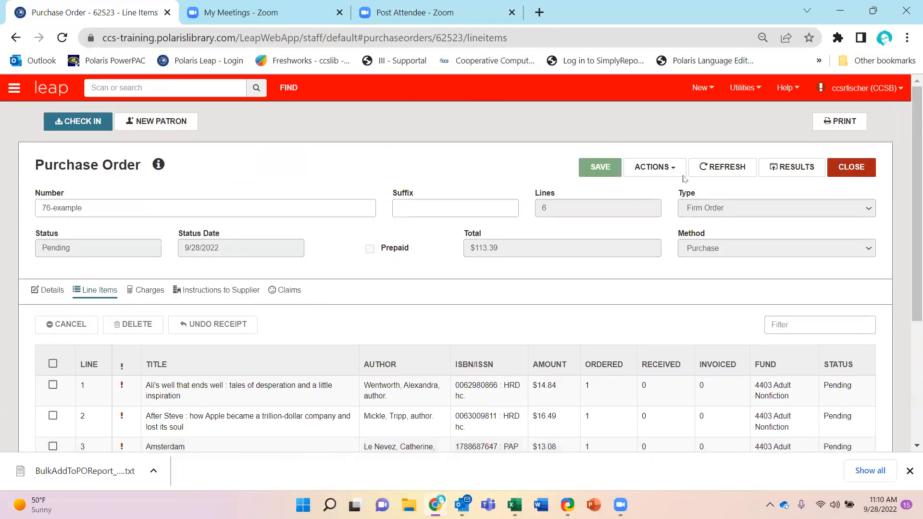
Step: Release PO 76-example, generating on-order items and accepting pay-on-invoice and the negative fund balance warning
{"action": "left_click", "coordinate": [653, 166]}
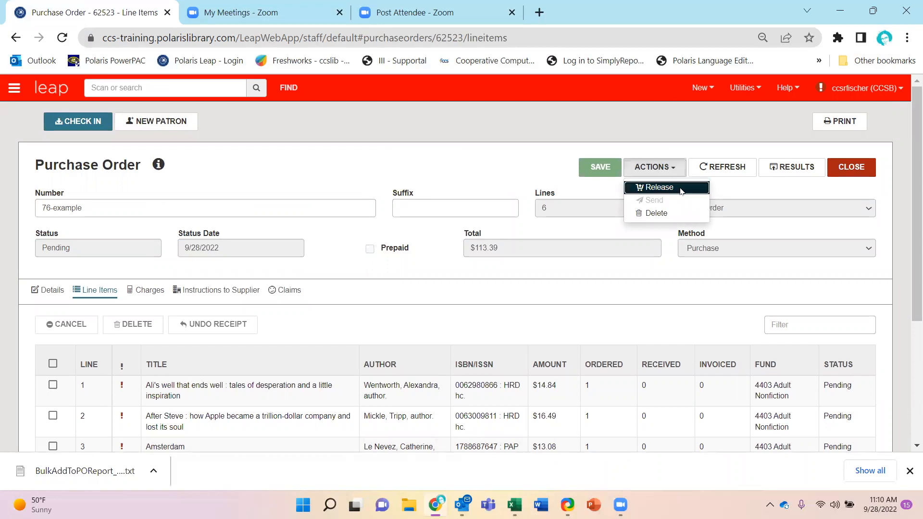
{"action": "left_click", "coordinate": [658, 187]}
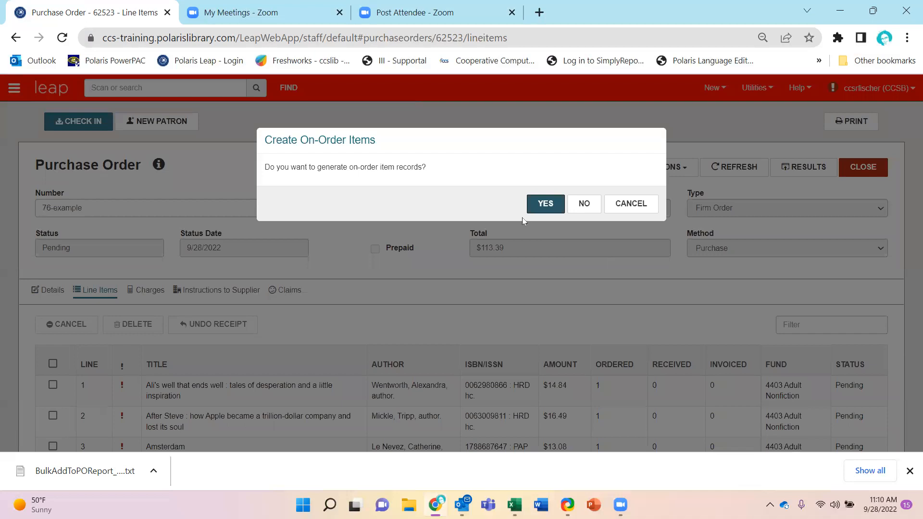
{"action": "left_click", "coordinate": [544, 203]}
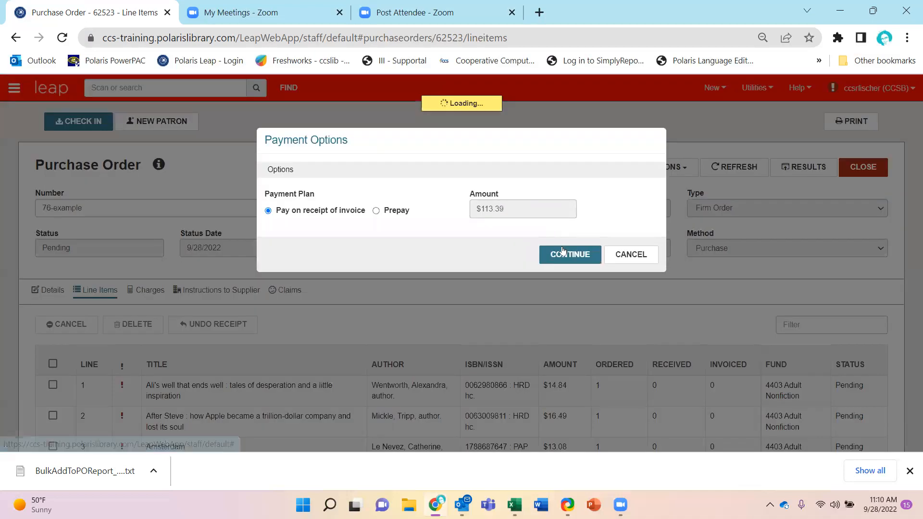
{"action": "left_click", "coordinate": [568, 254]}
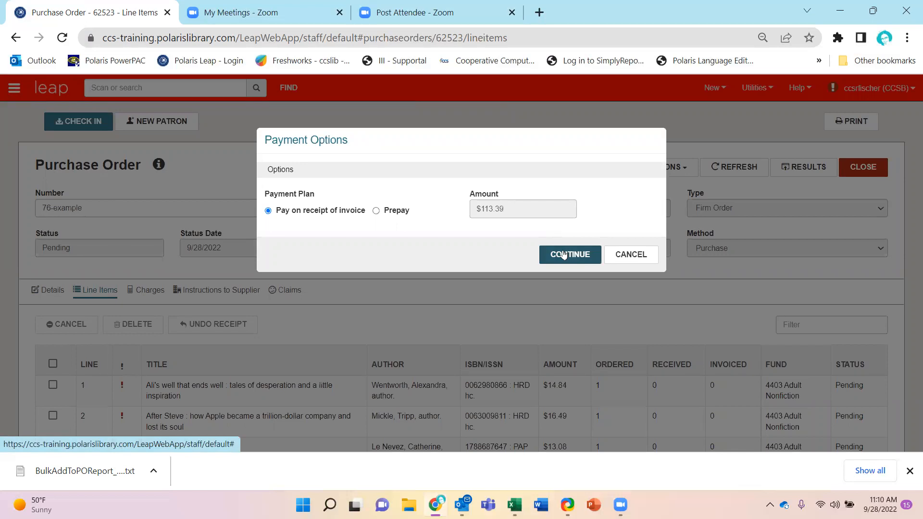
{"action": "left_click", "coordinate": [569, 254]}
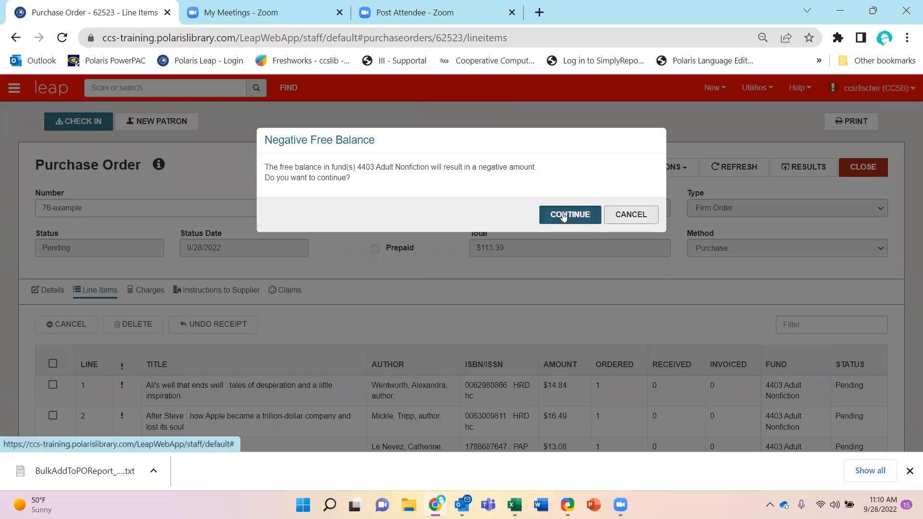
{"action": "left_click", "coordinate": [568, 215]}
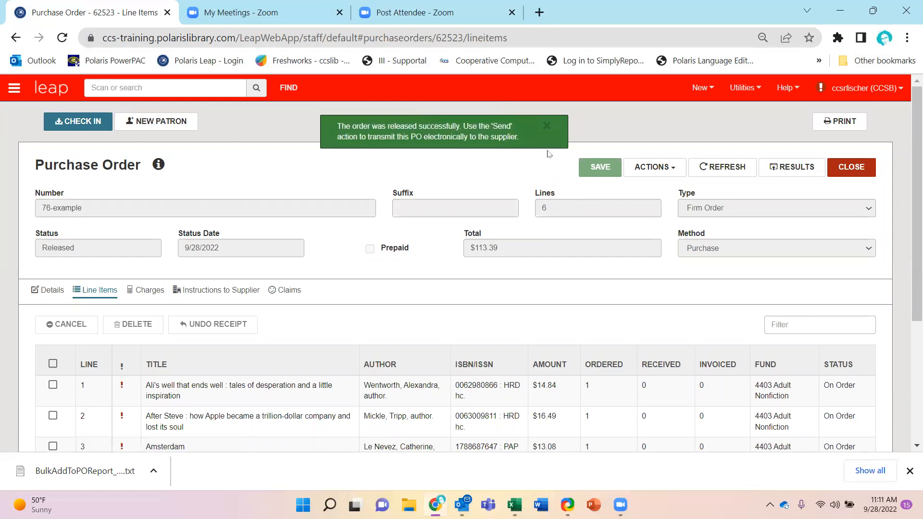
{"action": "left_click", "coordinate": [546, 125]}
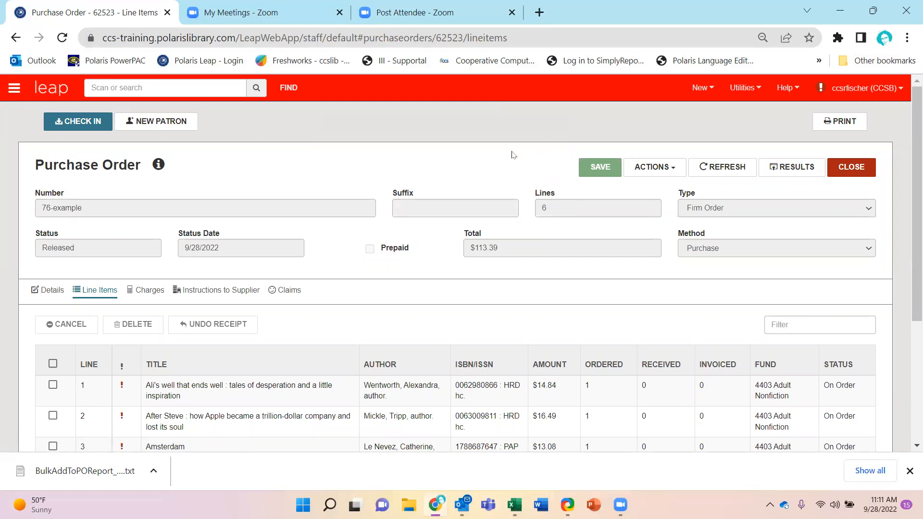
Step: Select line 1, Ali's well that ends well, and cancel it
{"action": "scroll", "scroll_direction": "down", "scroll_amount": 3}
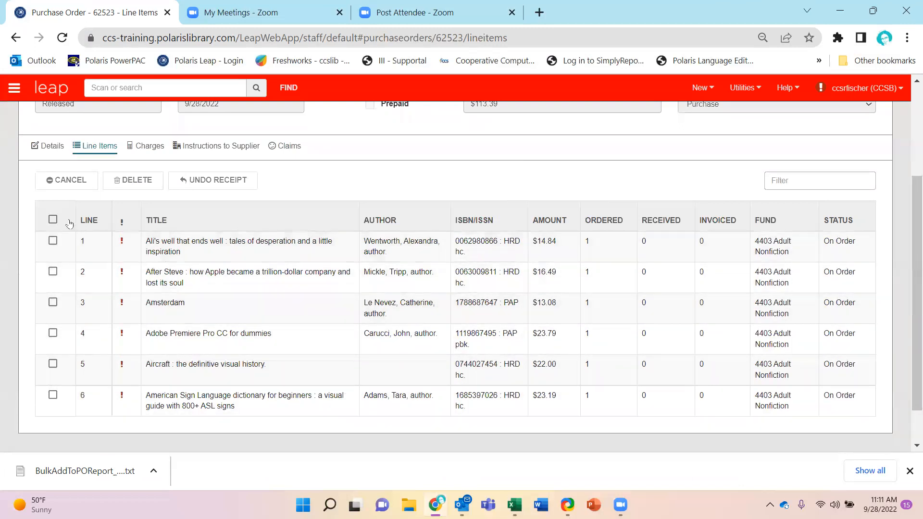
{"action": "left_click", "coordinate": [52, 241]}
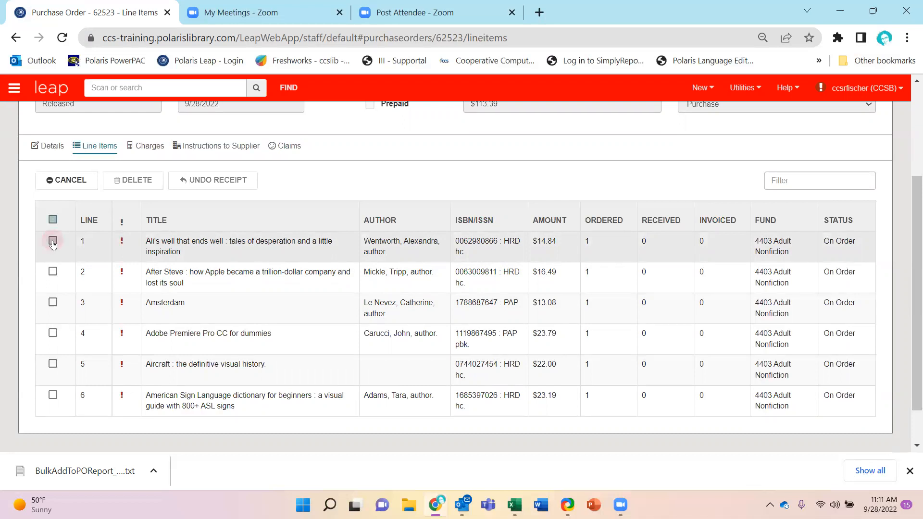
{"action": "left_click", "coordinate": [52, 240]}
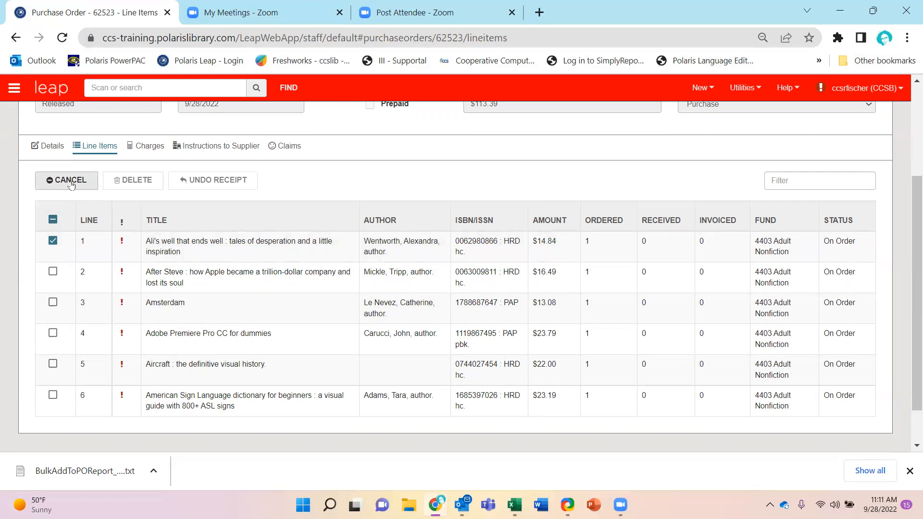
{"action": "left_click", "coordinate": [549, 220]}
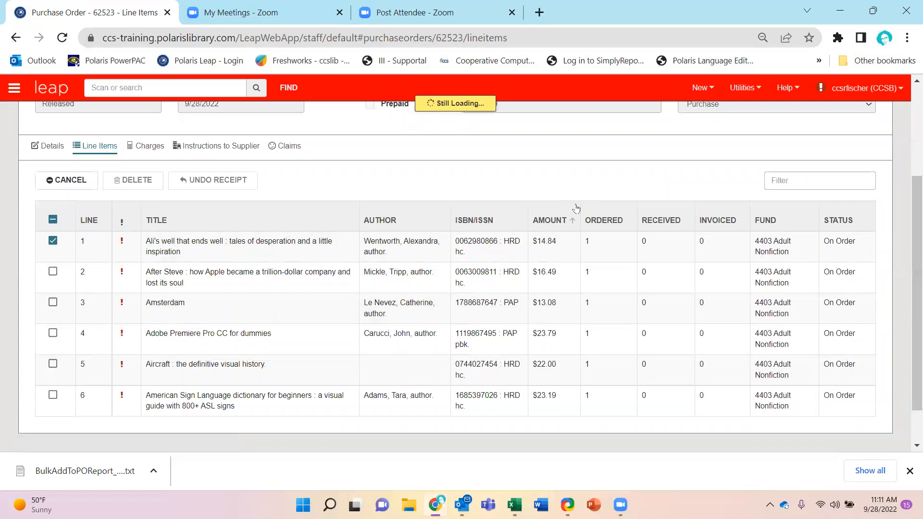
{"action": "left_click", "coordinate": [67, 180]}
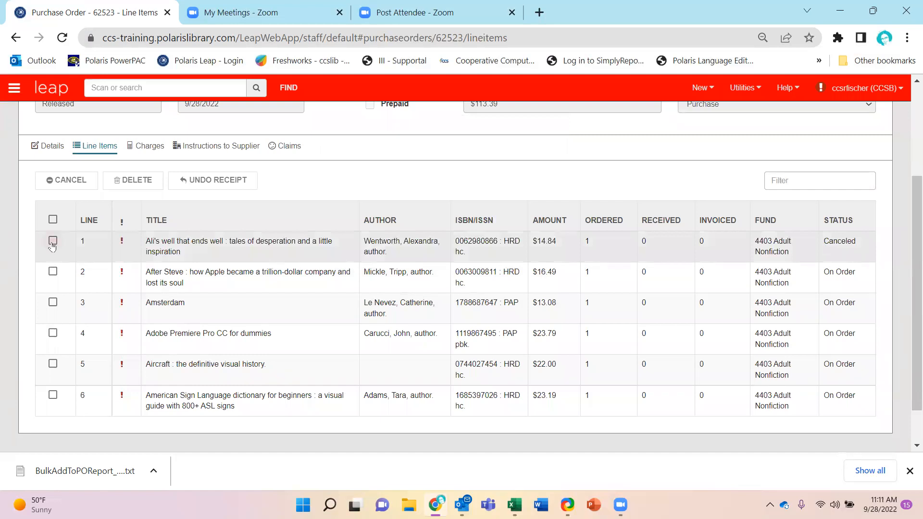
Step: Delete canceled line 1 from purchase order 76-example, confirming the removal
{"action": "left_click", "coordinate": [52, 240]}
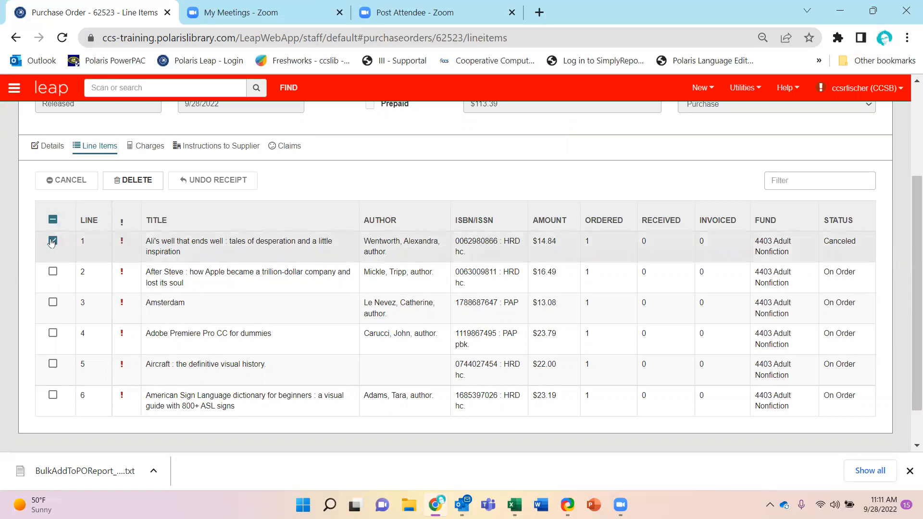
{"action": "left_click", "coordinate": [52, 240]}
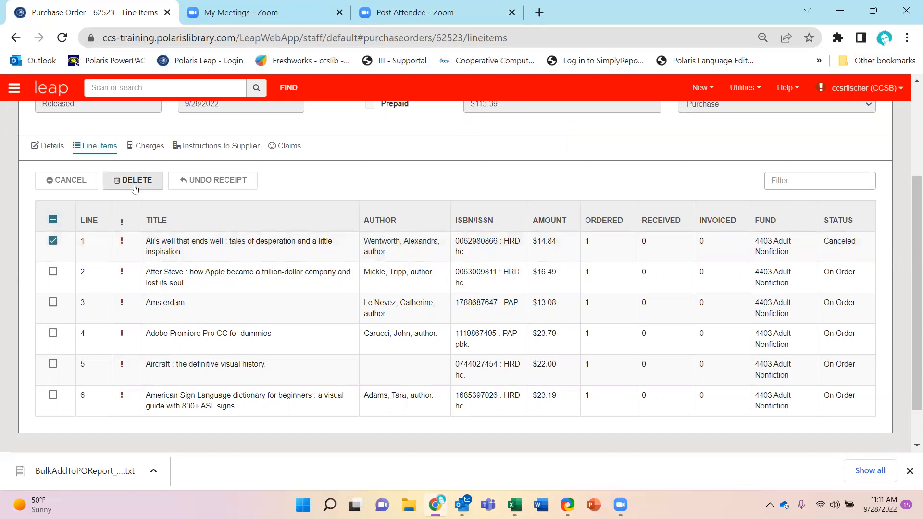
{"action": "left_click", "coordinate": [133, 180]}
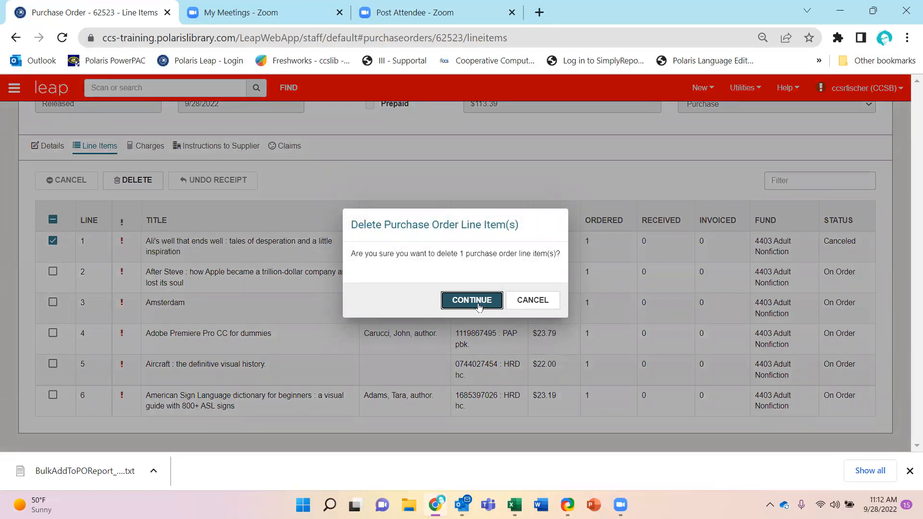
{"action": "left_click", "coordinate": [471, 300]}
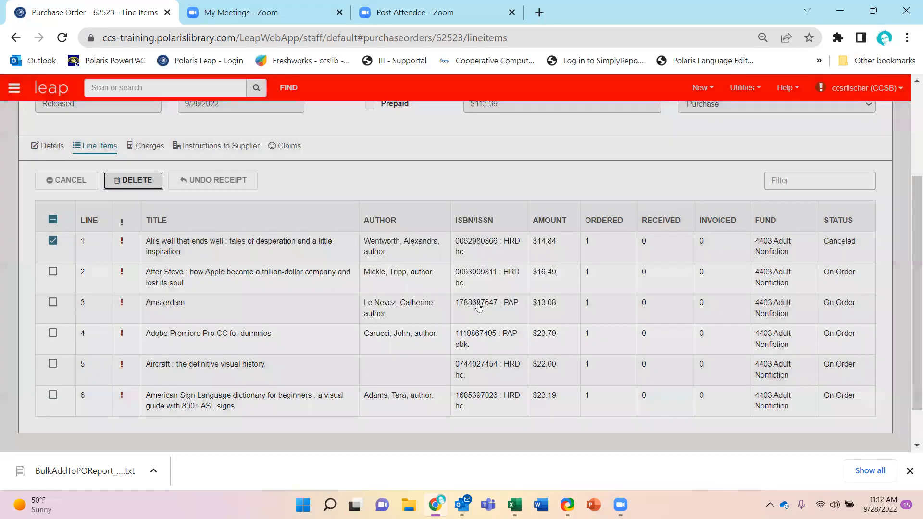
{"action": "left_click", "coordinate": [132, 180]}
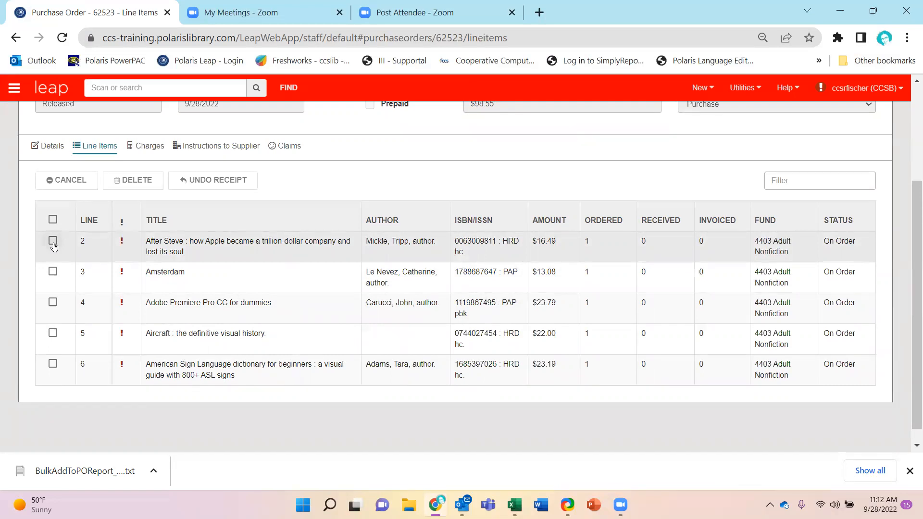
Step: Select line 2, After Steve, and choose Modify Status from its segment actions
{"action": "left_click", "coordinate": [52, 240]}
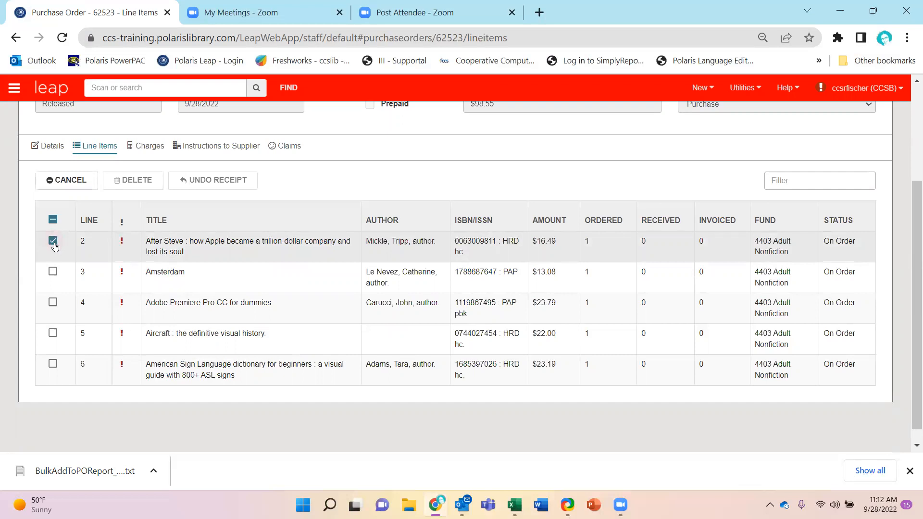
{"action": "left_click", "coordinate": [248, 246]}
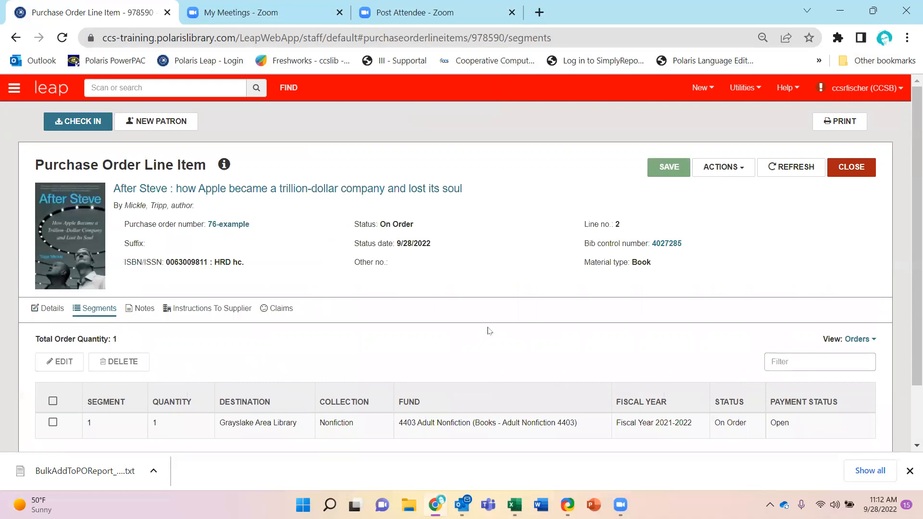
{"action": "left_click", "coordinate": [52, 401]}
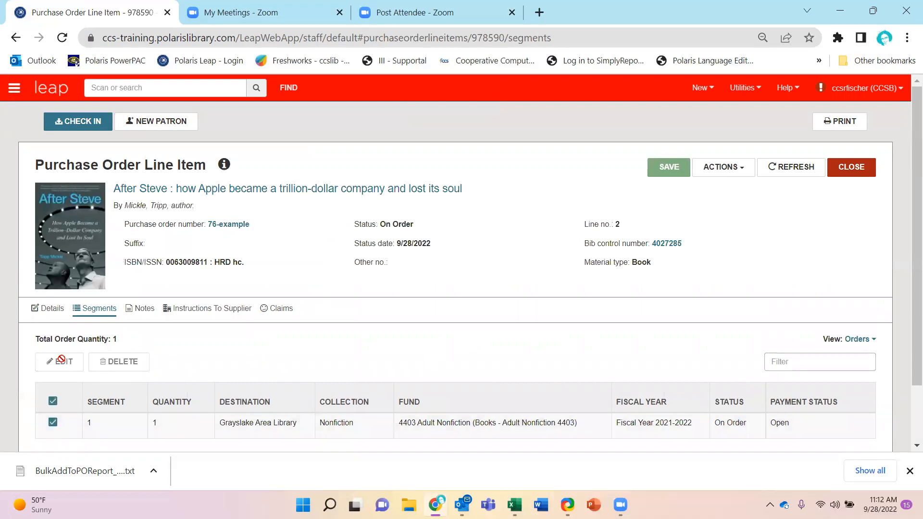
{"action": "left_click", "coordinate": [723, 167]}
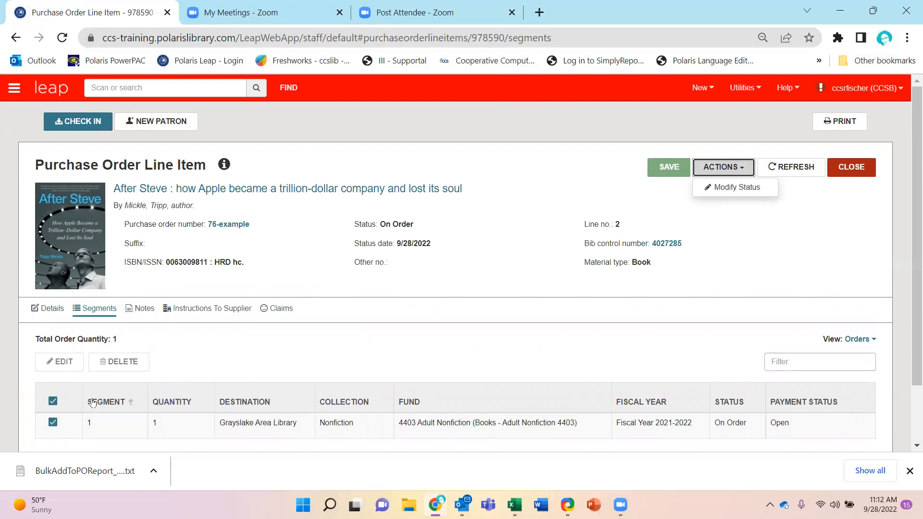
{"action": "scroll", "scroll_direction": "down", "scroll_amount": 3}
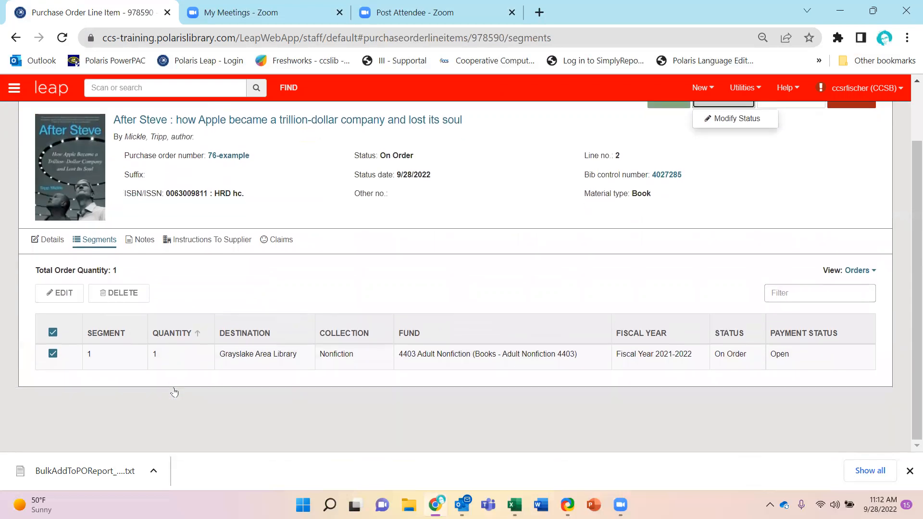
{"action": "left_click", "coordinate": [52, 354]}
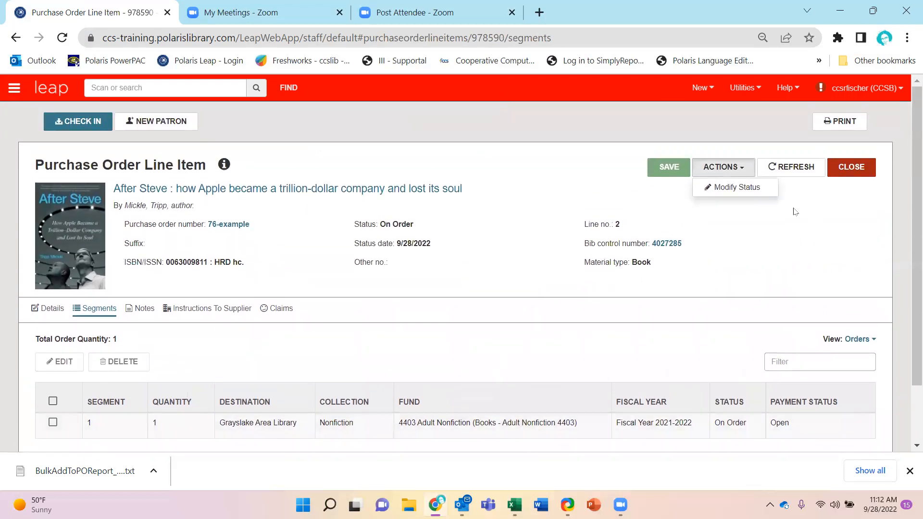
Step: Change the After Steve segment's status to Returned and apply it
{"action": "left_click", "coordinate": [735, 187]}
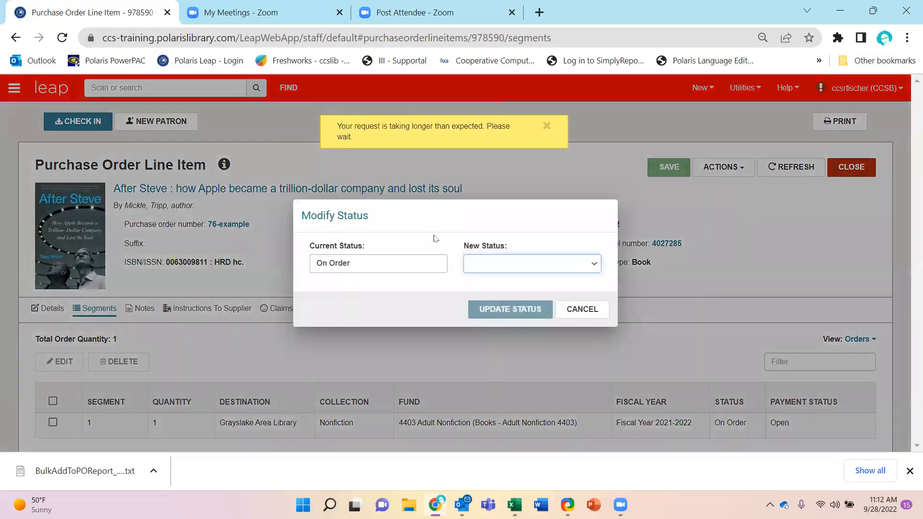
{"action": "left_click", "coordinate": [530, 263]}
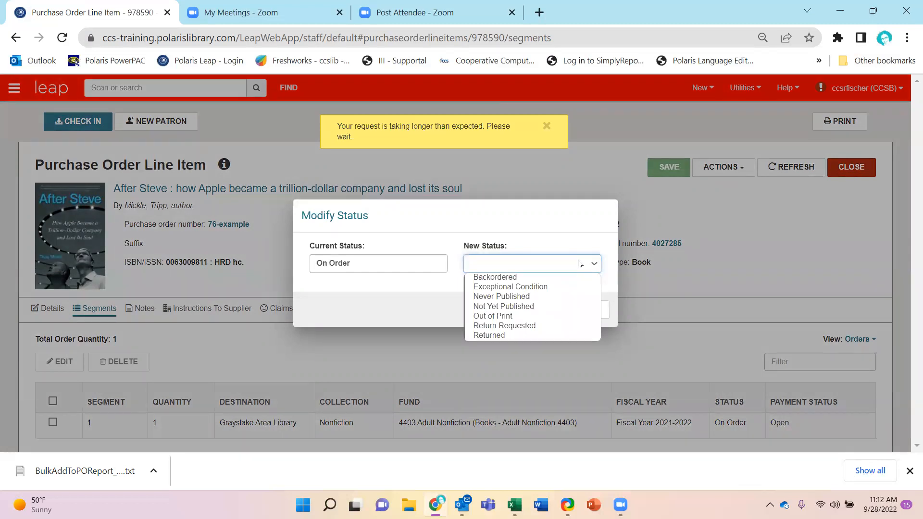
{"action": "mouse_move", "coordinate": [511, 286]}
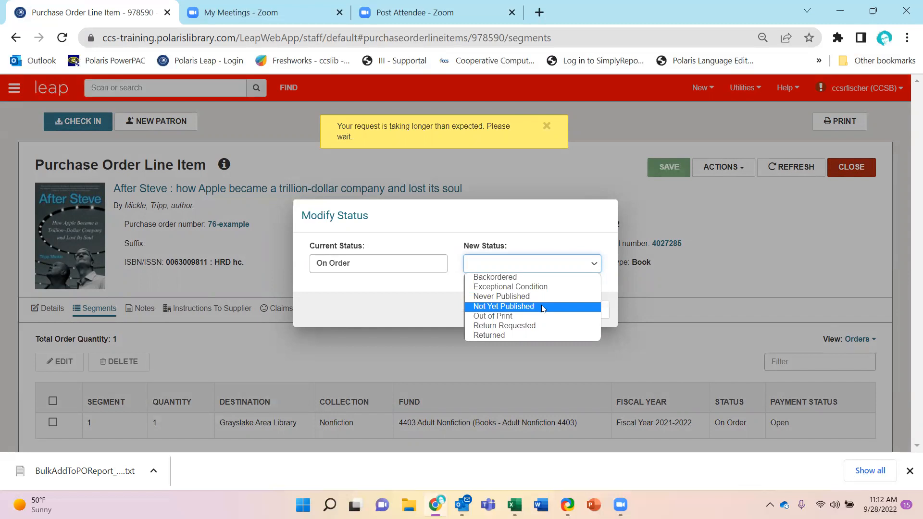
{"action": "mouse_move", "coordinate": [528, 326]}
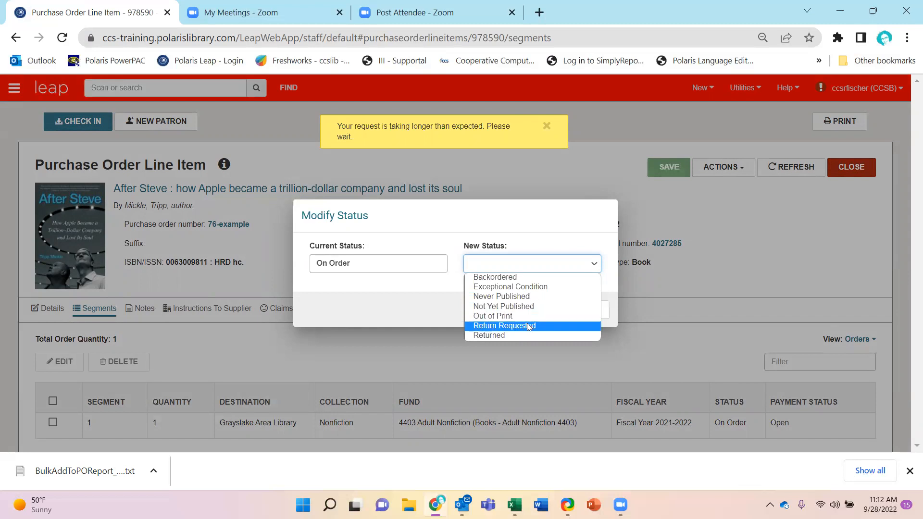
{"action": "mouse_move", "coordinate": [512, 335]}
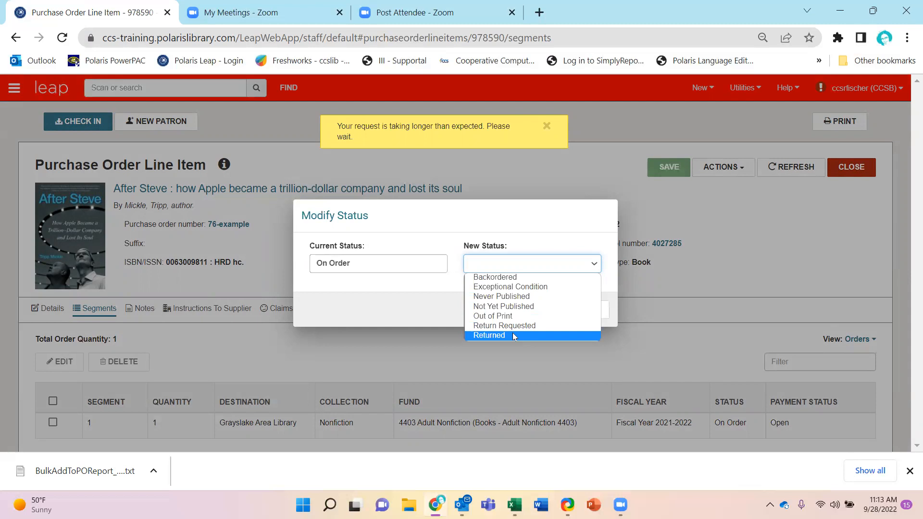
{"action": "left_click", "coordinate": [489, 336]}
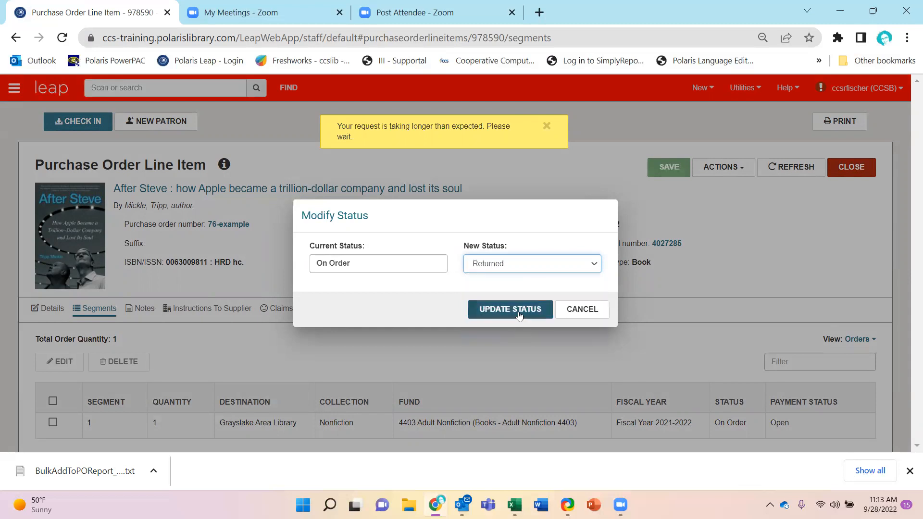
{"action": "left_click", "coordinate": [510, 308]}
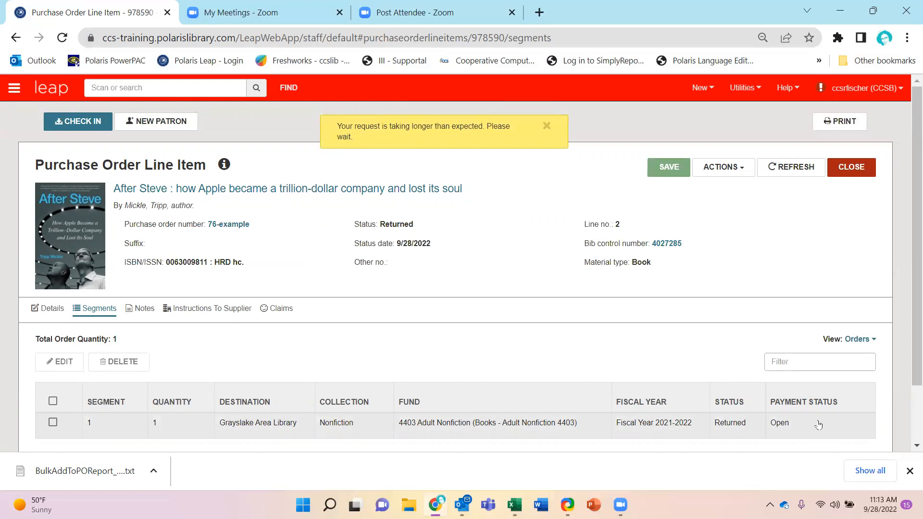
{"action": "left_click", "coordinate": [804, 402]}
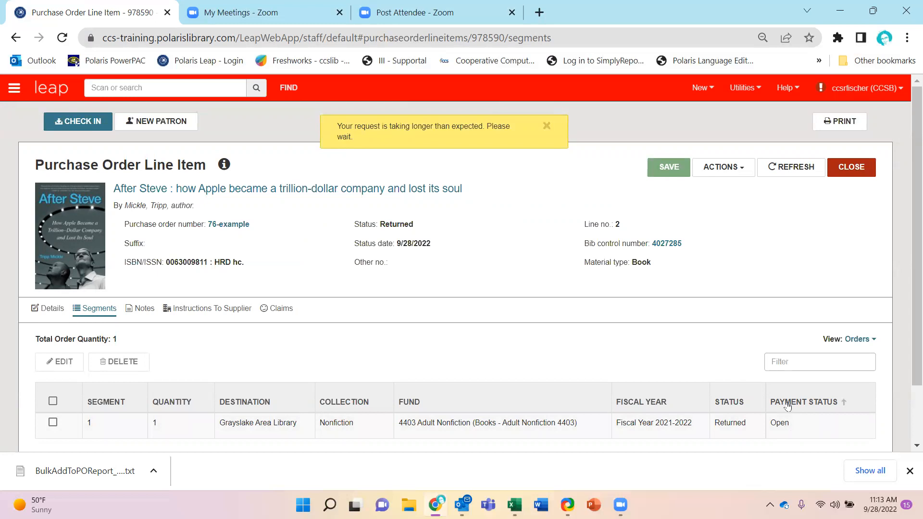
{"action": "mouse_move", "coordinate": [772, 412]}
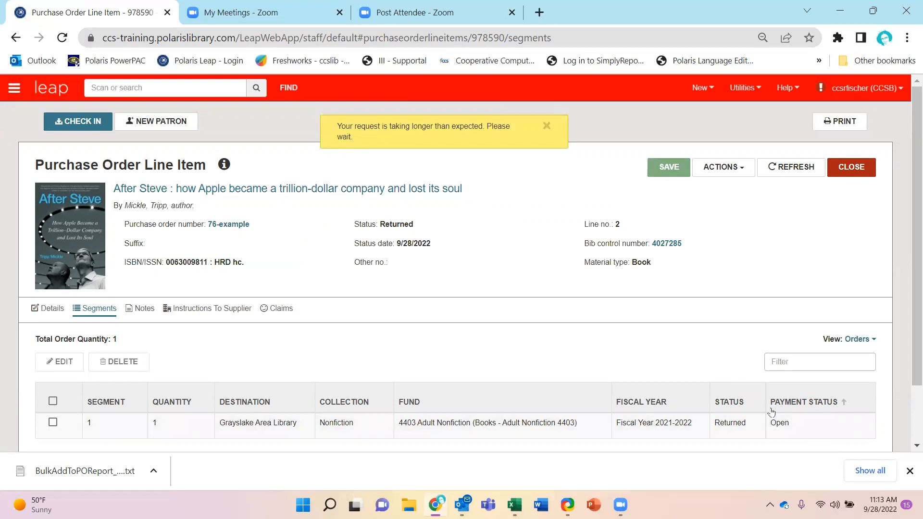
{"action": "mouse_move", "coordinate": [733, 332]}
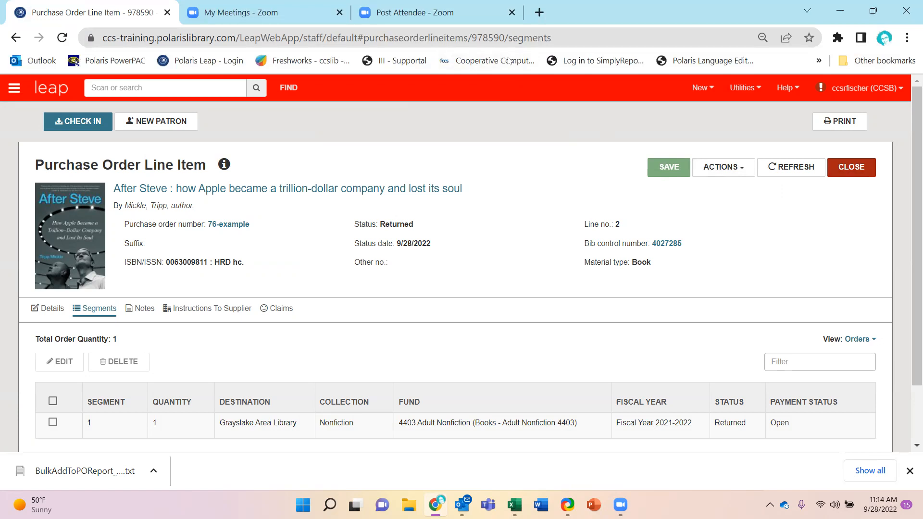
{"action": "mouse_move", "coordinate": [464, 125]}
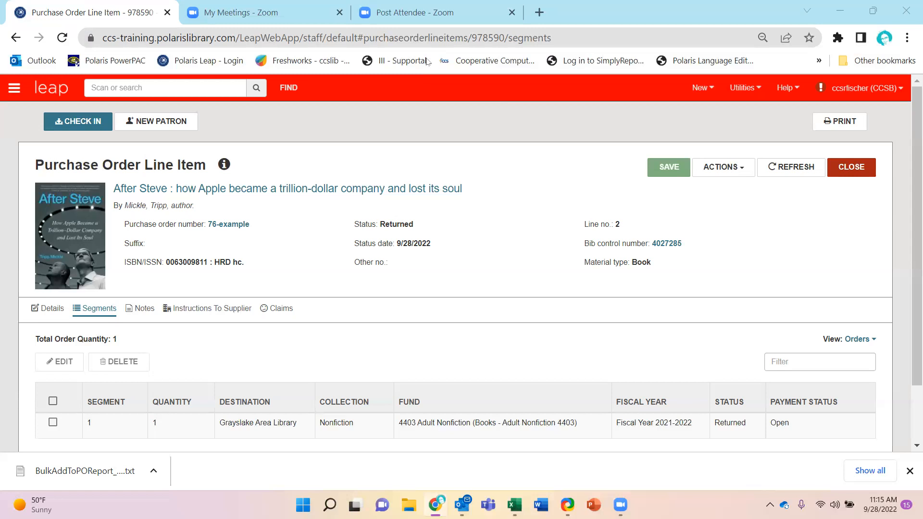
{"action": "mouse_move", "coordinate": [445, 119]}
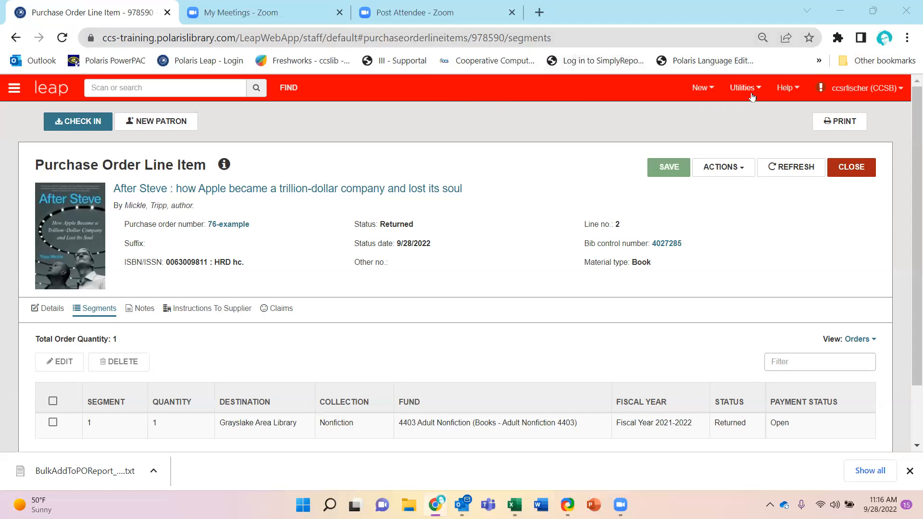
Step: Review the Bibliographic Records options in MARC Import Setup for the PRK J NF profile
{"action": "left_click", "coordinate": [743, 88]}
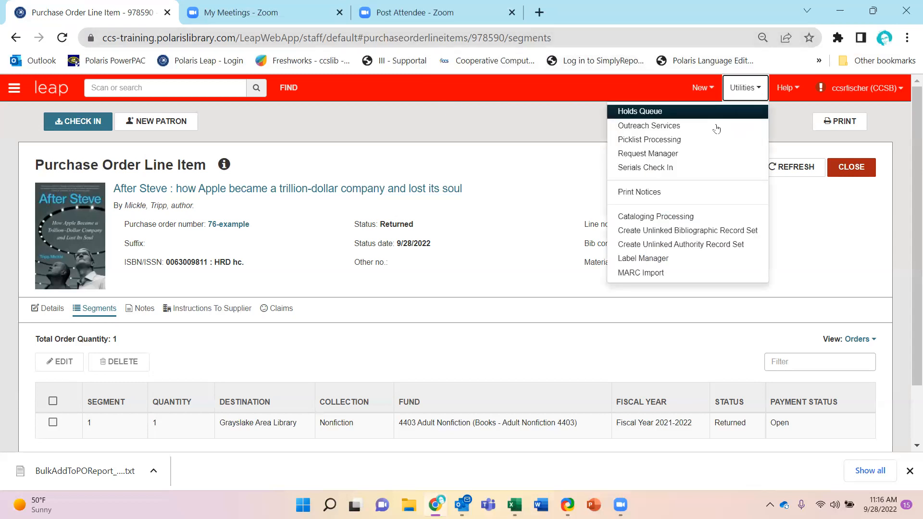
{"action": "left_click", "coordinate": [640, 272]}
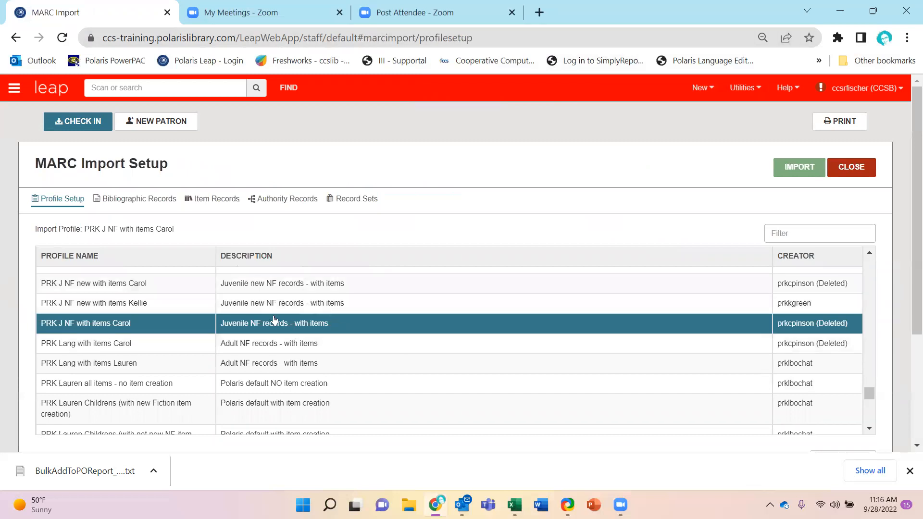
{"action": "left_click", "coordinate": [139, 198]}
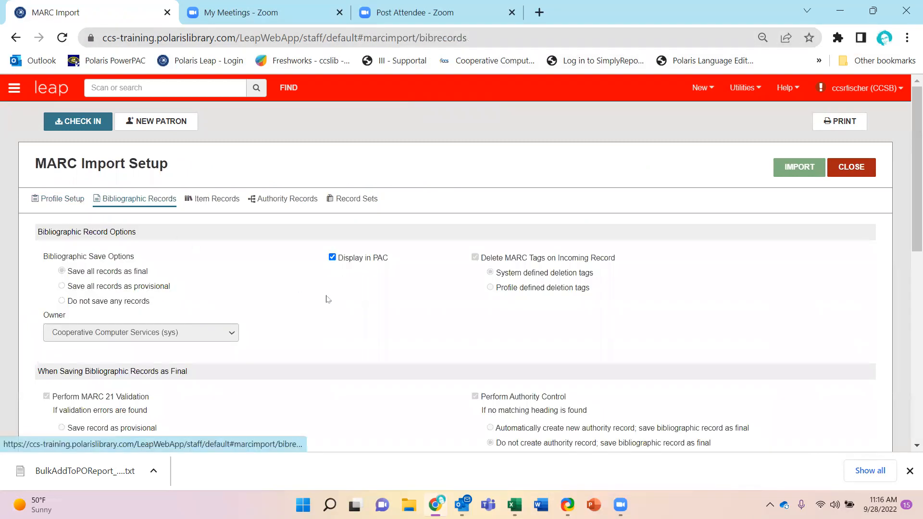
{"action": "scroll", "scroll_direction": "down", "scroll_amount": 3}
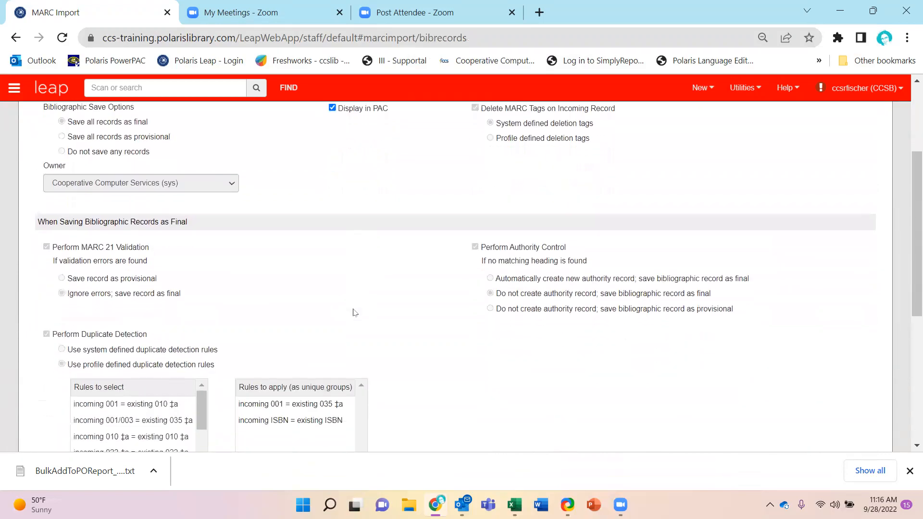
{"action": "scroll", "scroll_direction": "down", "scroll_amount": 3}
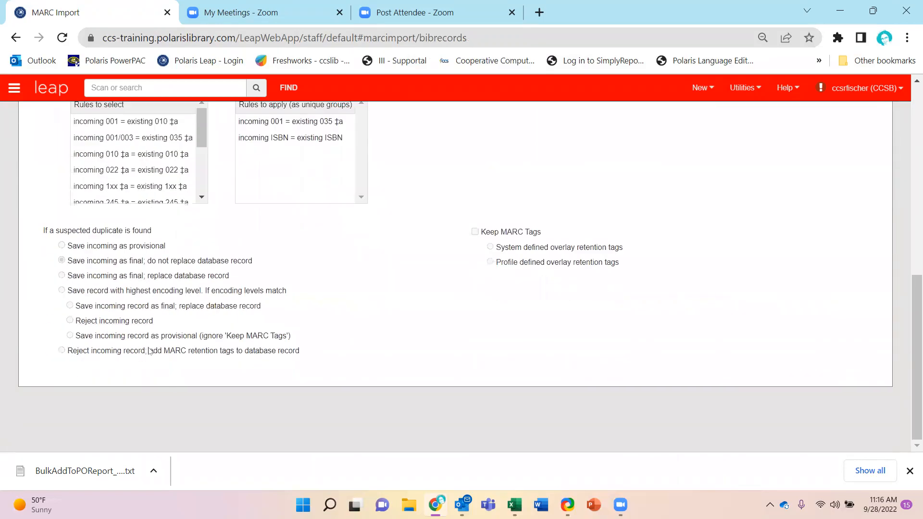
{"action": "scroll", "scroll_direction": "up", "scroll_amount": 3}
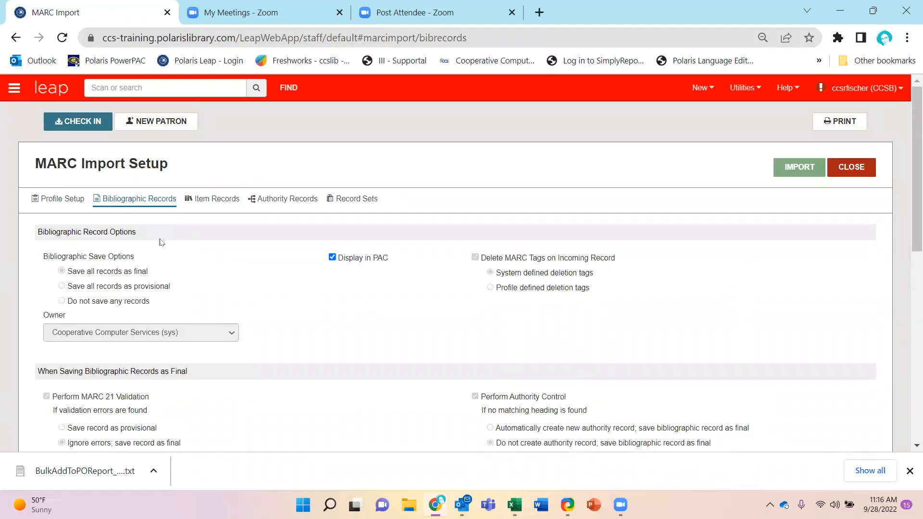
{"action": "mouse_move", "coordinate": [308, 268]}
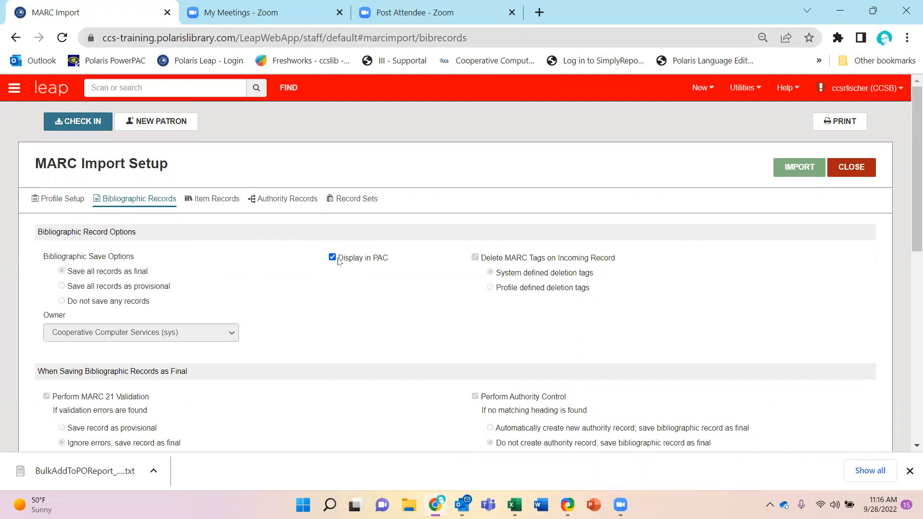
Step: Scroll through the Item Records import options, then show the Record Sets settings
{"action": "left_click", "coordinate": [216, 198]}
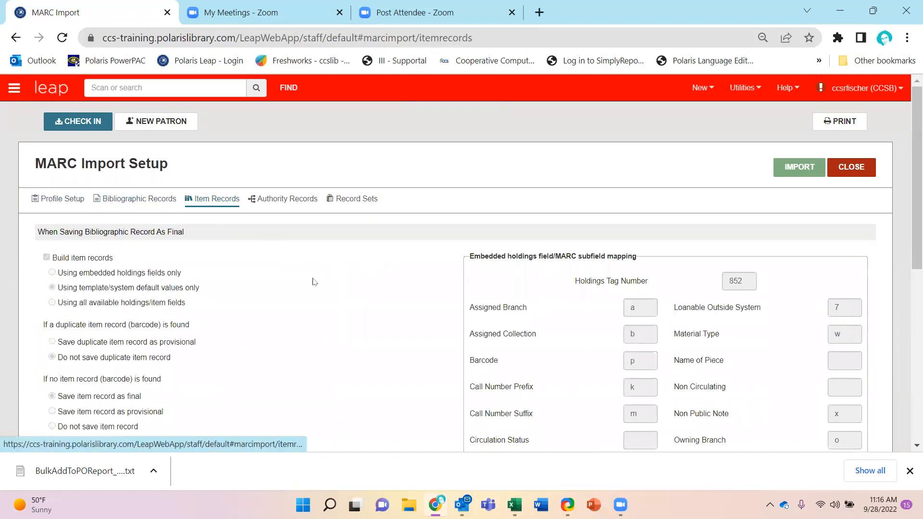
{"action": "scroll", "scroll_direction": "down", "scroll_amount": 3}
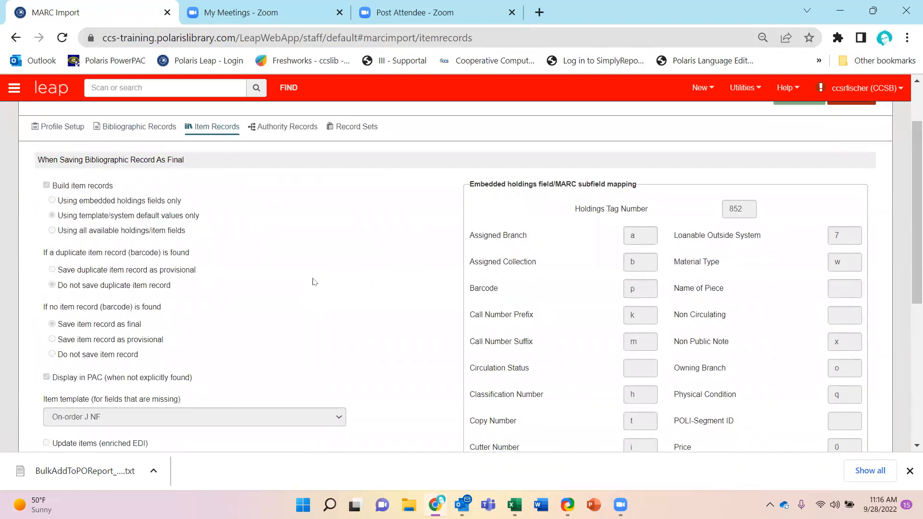
{"action": "scroll", "scroll_direction": "down", "scroll_amount": 3}
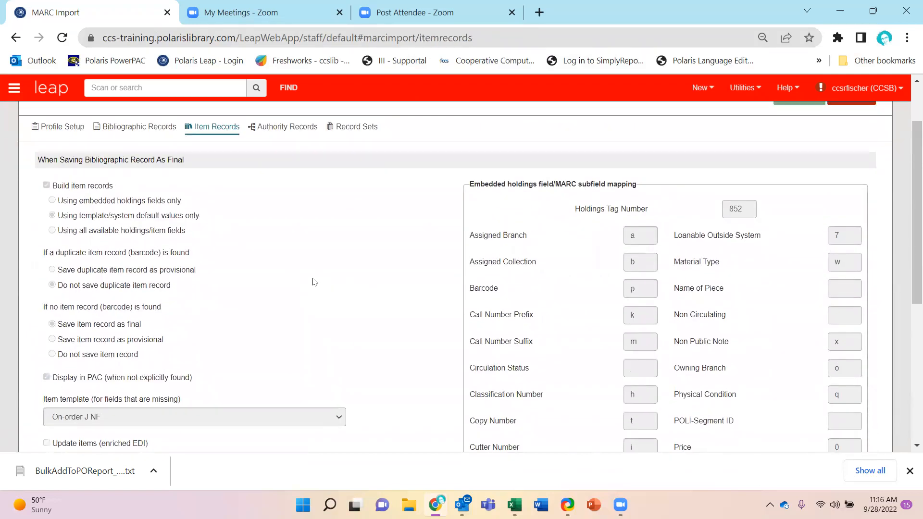
{"action": "scroll", "scroll_direction": "down", "scroll_amount": 3}
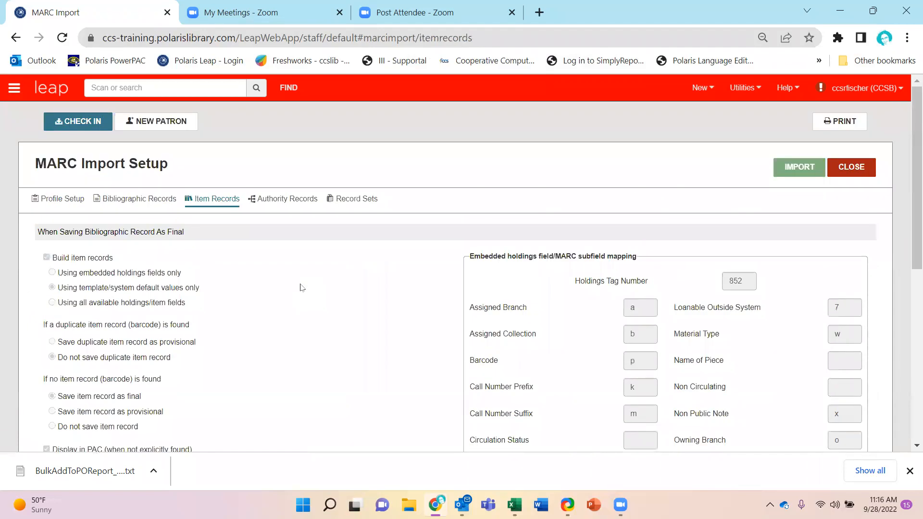
{"action": "mouse_move", "coordinate": [288, 239]}
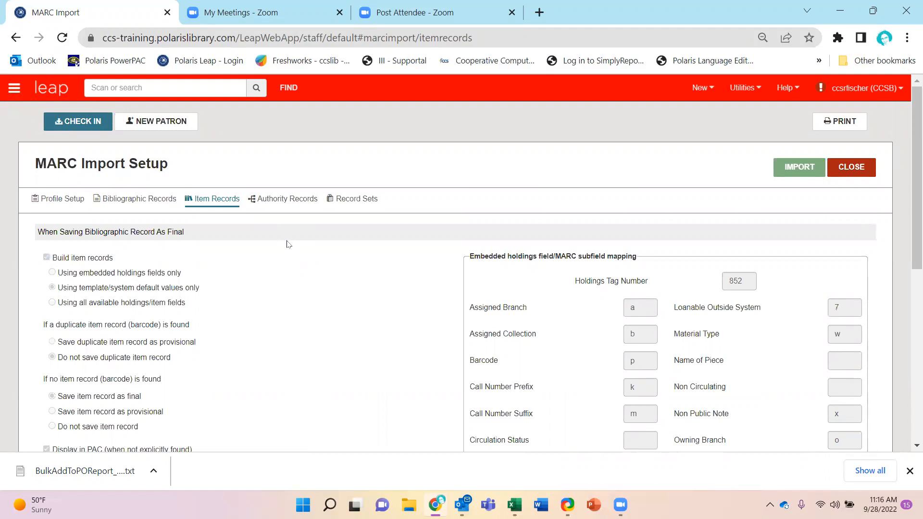
{"action": "left_click", "coordinate": [357, 198]}
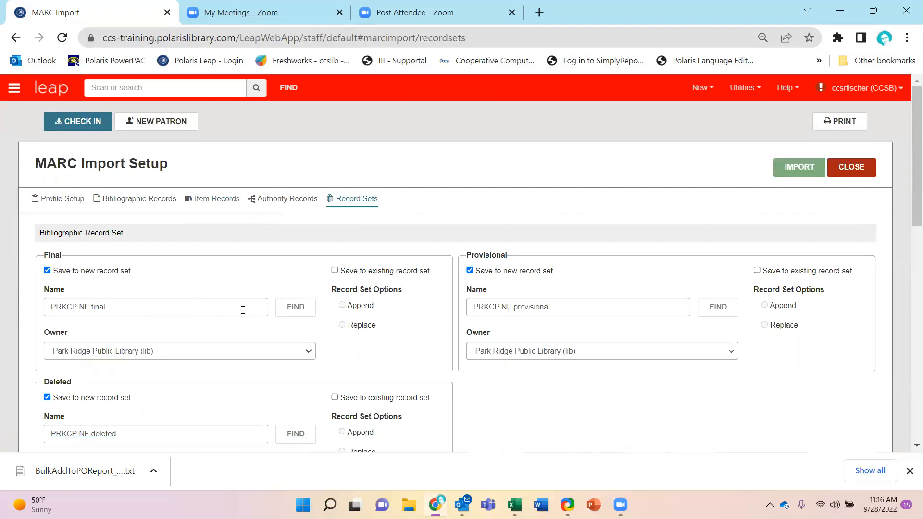
Step: Scroll the Record Sets settings and bring up the Utilities tools list
{"action": "scroll", "scroll_direction": "down", "scroll_amount": 3}
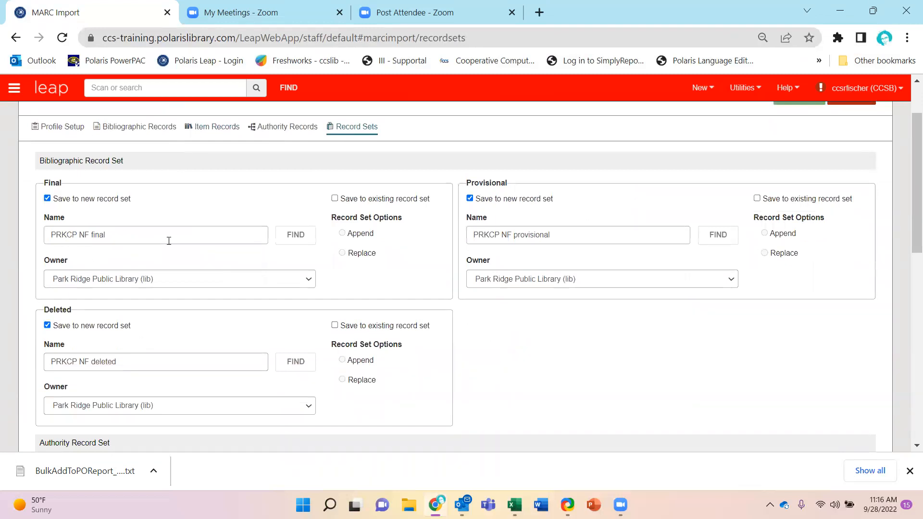
{"action": "scroll", "scroll_direction": "down", "scroll_amount": 3}
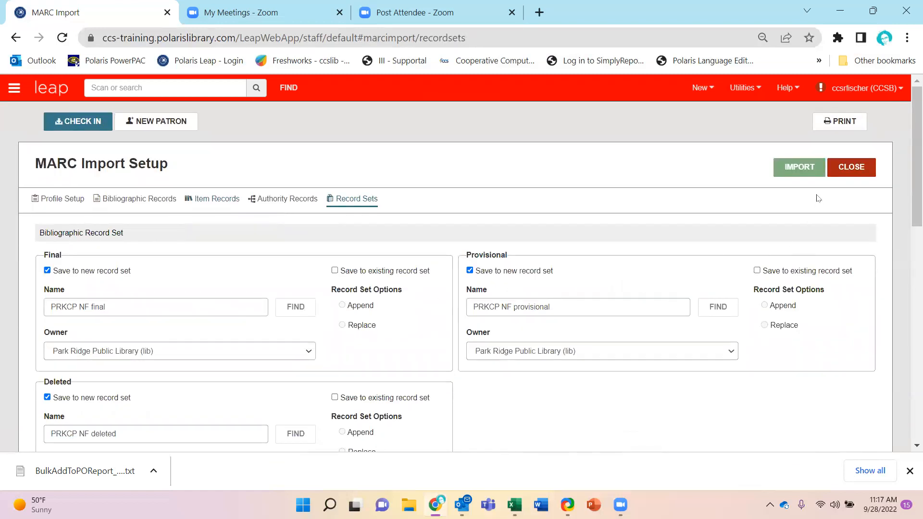
{"action": "left_click", "coordinate": [741, 87]}
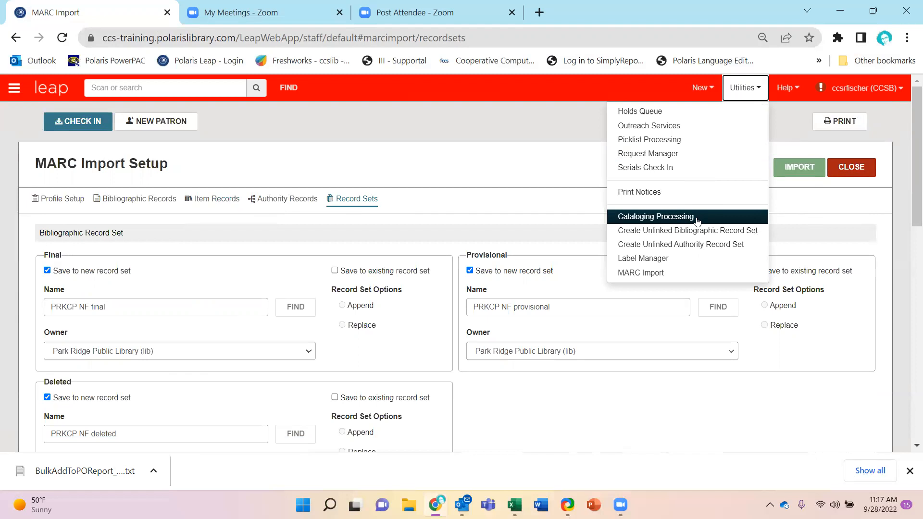
Step: Open Cataloging Processing and view the Bibliographic Bulk Change queue
{"action": "left_click", "coordinate": [653, 216]}
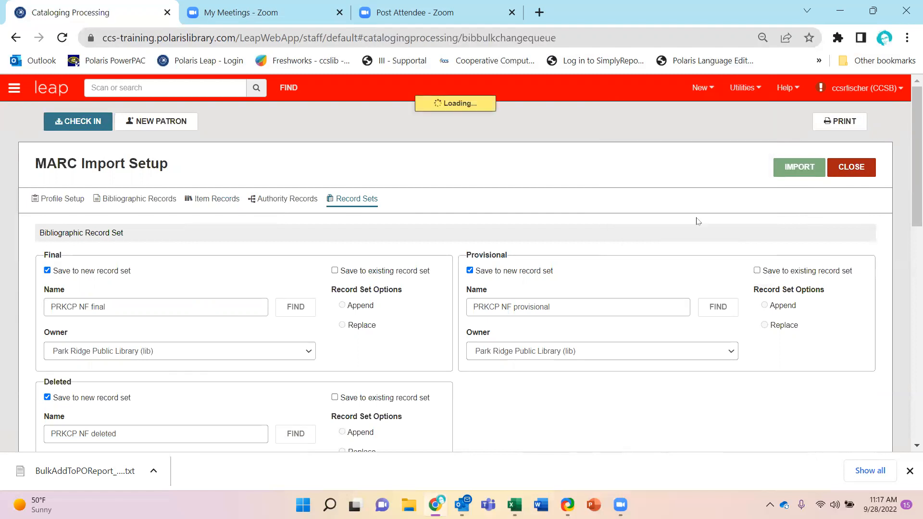
{"action": "left_click", "coordinate": [850, 166]}
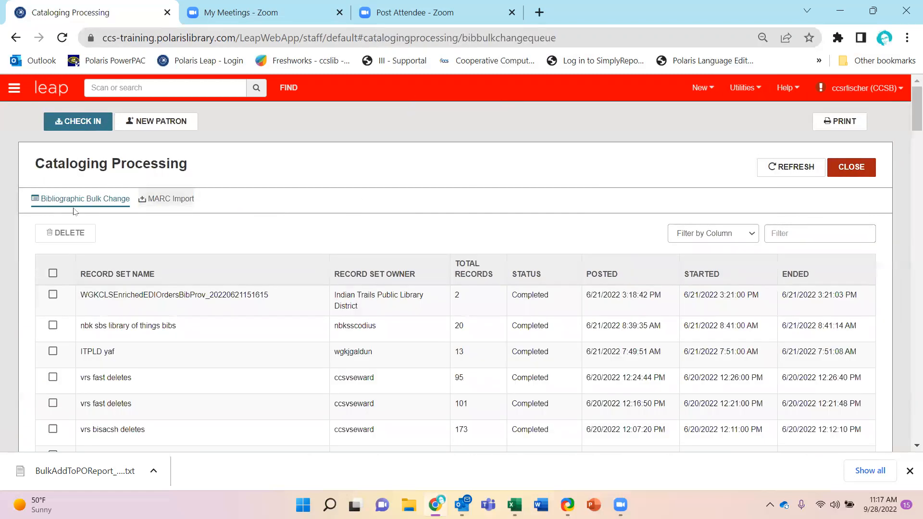
{"action": "mouse_move", "coordinate": [60, 204]}
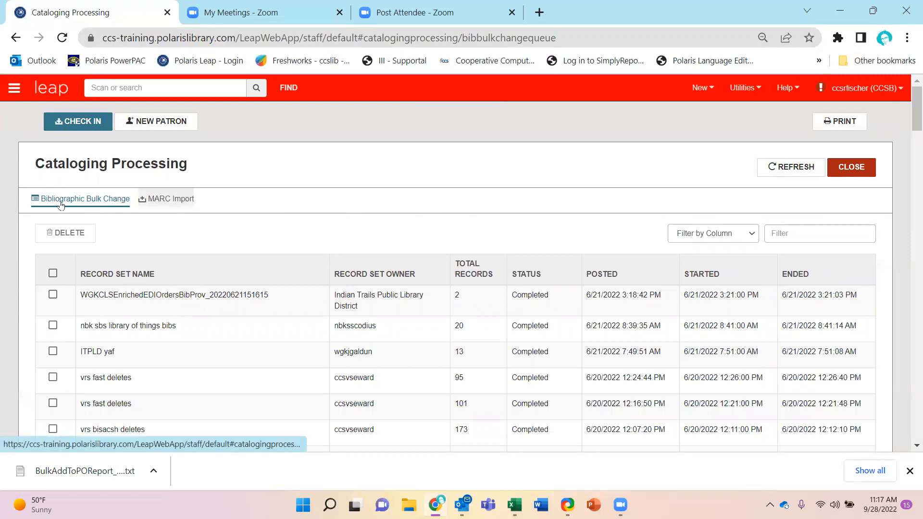
{"action": "left_click", "coordinate": [171, 198]}
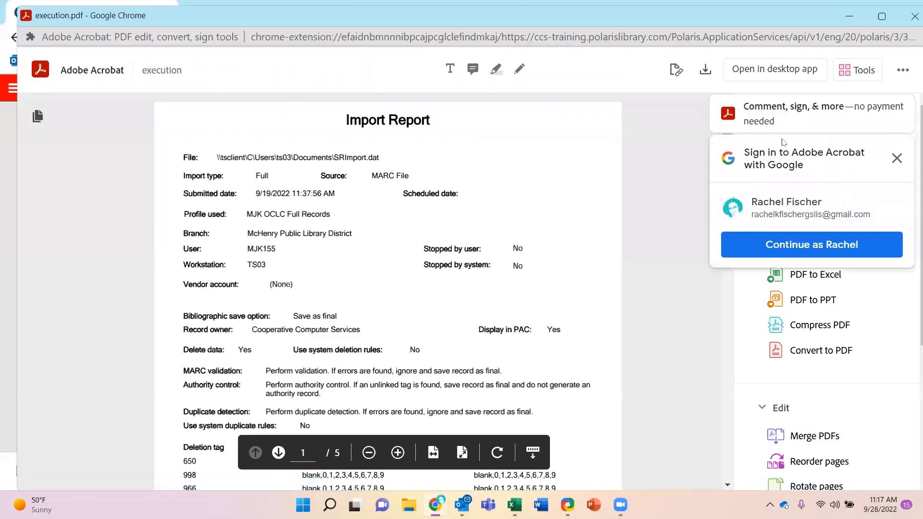
Step: Dismiss the Google sign-in popup and scroll the Import Report PDF in Acrobat
{"action": "left_click", "coordinate": [897, 159]}
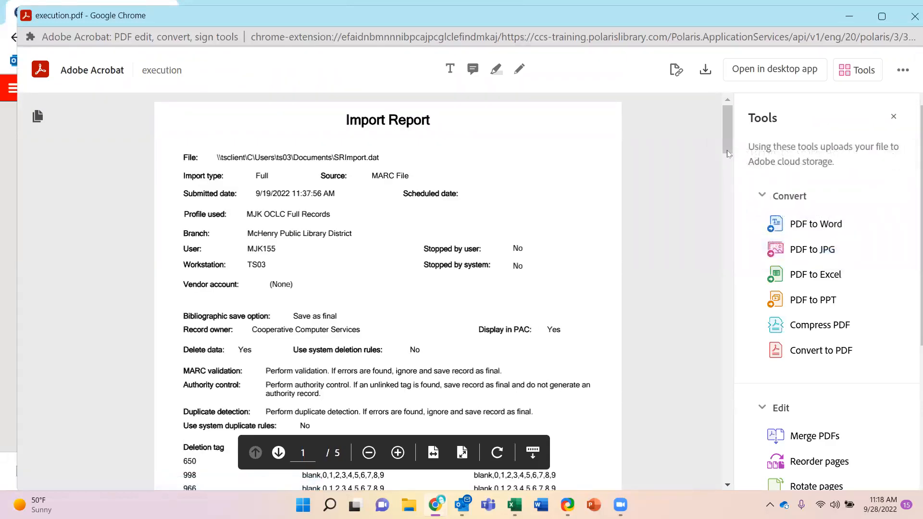
{"action": "scroll", "scroll_direction": "down", "scroll_amount": 3}
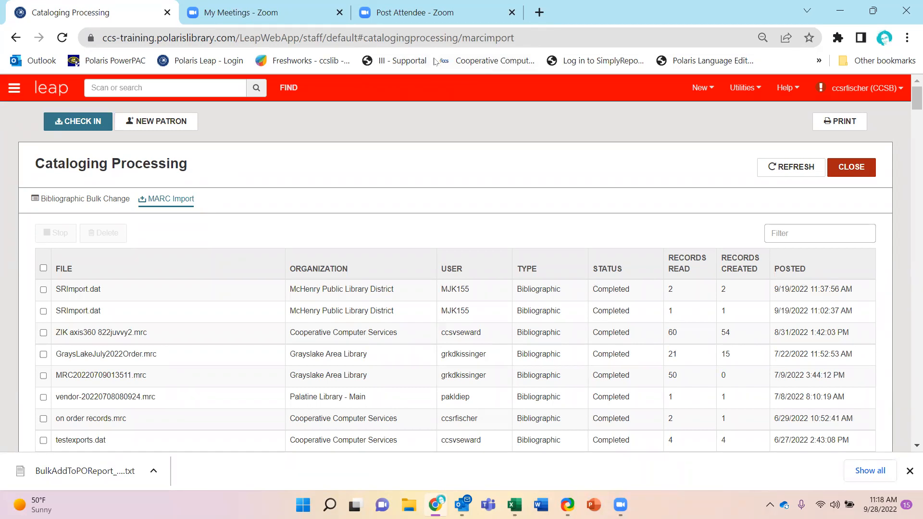
{"action": "mouse_move", "coordinate": [477, 69]}
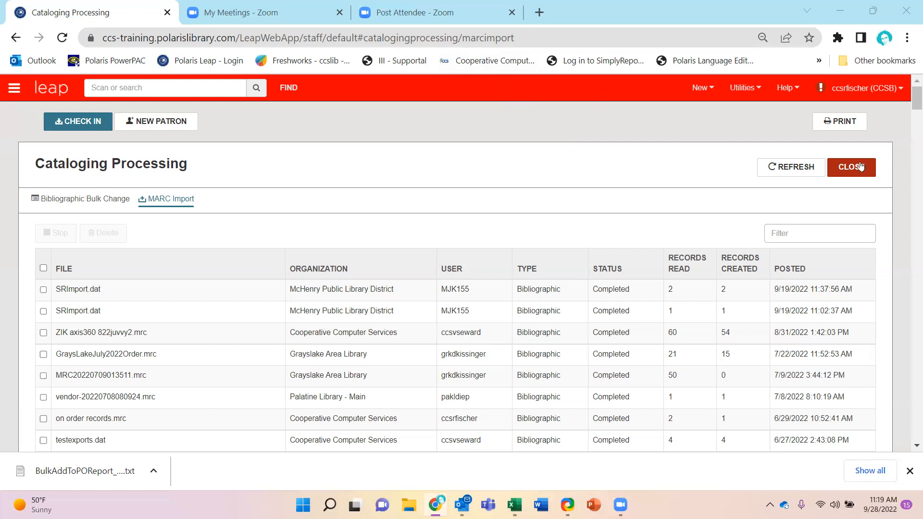
Step: Close Cataloging Processing and purchase order 76-example, returning to the staff home page
{"action": "left_click", "coordinate": [171, 198]}
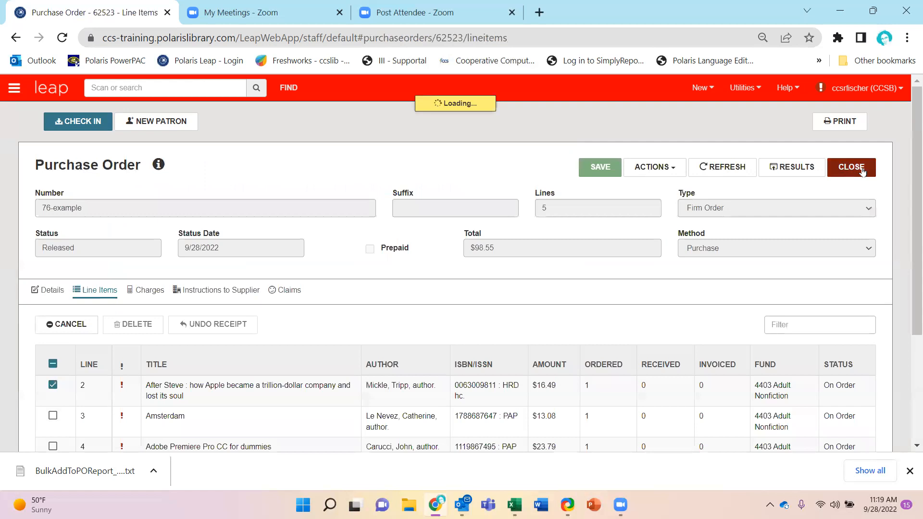
{"action": "left_click", "coordinate": [850, 166]}
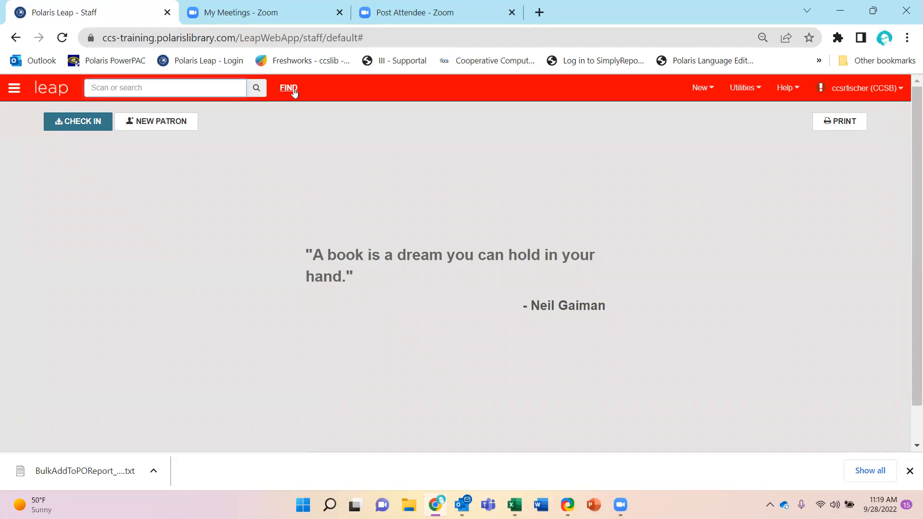
Step: Start a Find search and switch the record type to Invoice
{"action": "left_click", "coordinate": [288, 88]}
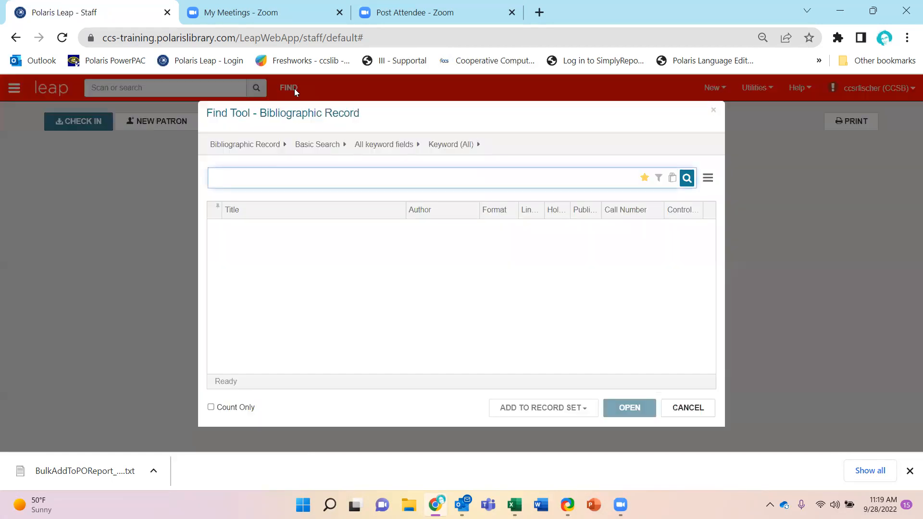
{"action": "left_click", "coordinate": [412, 178]}
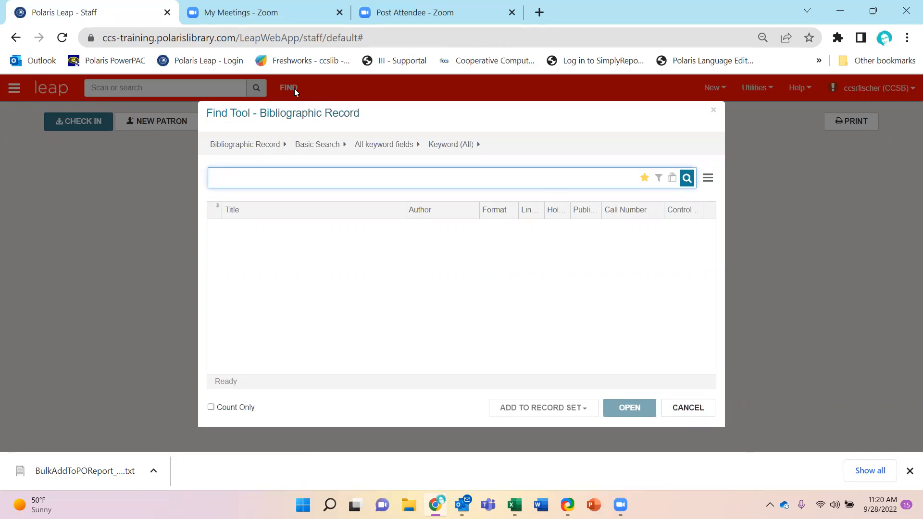
{"action": "left_click", "coordinate": [247, 144]}
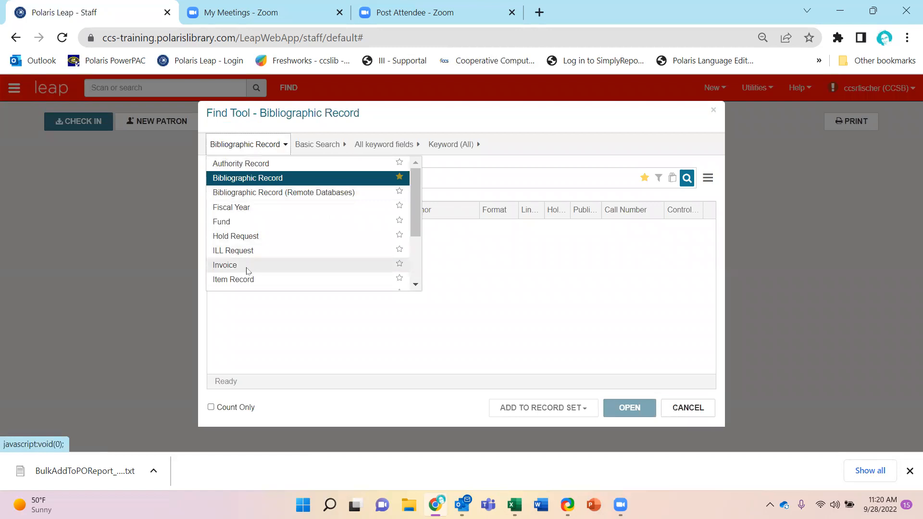
{"action": "left_click", "coordinate": [224, 264]}
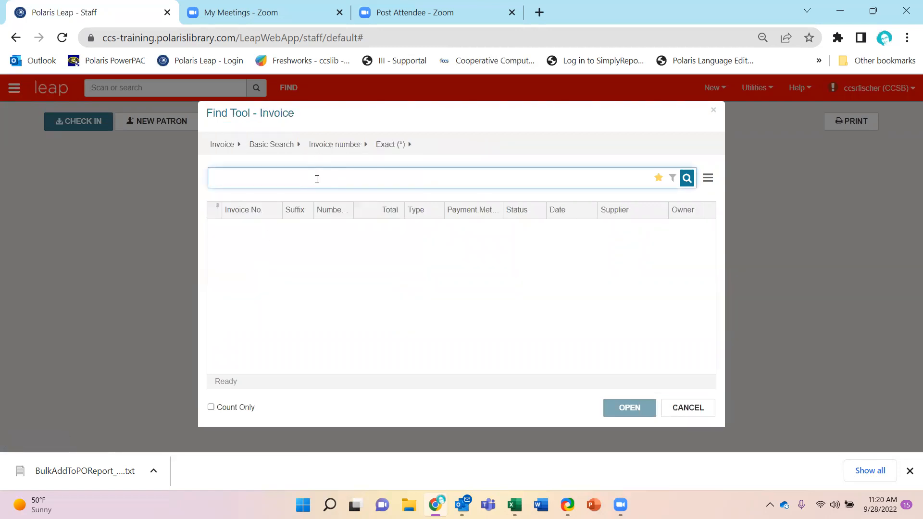
Step: Search for invoice number 500719845, returning two Midwest Tape Adult invoices
{"action": "type", "text": "5"}
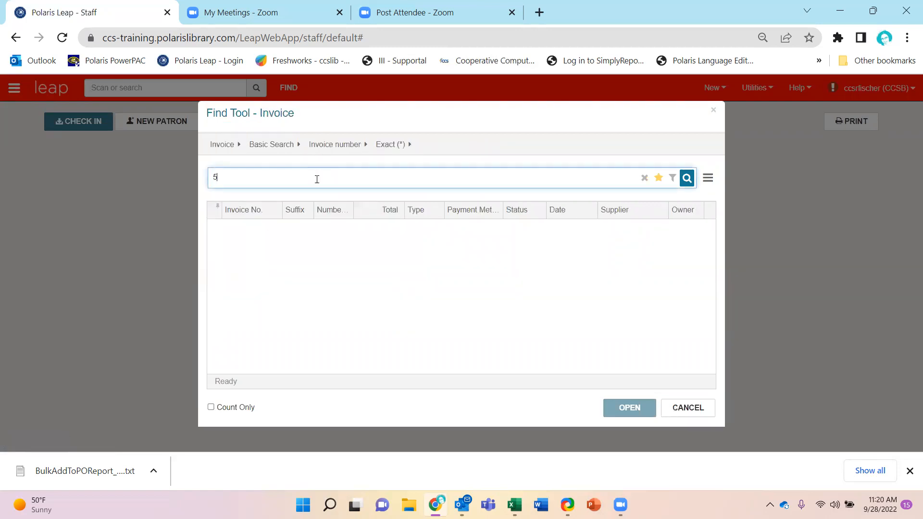
{"action": "type", "text": "."}
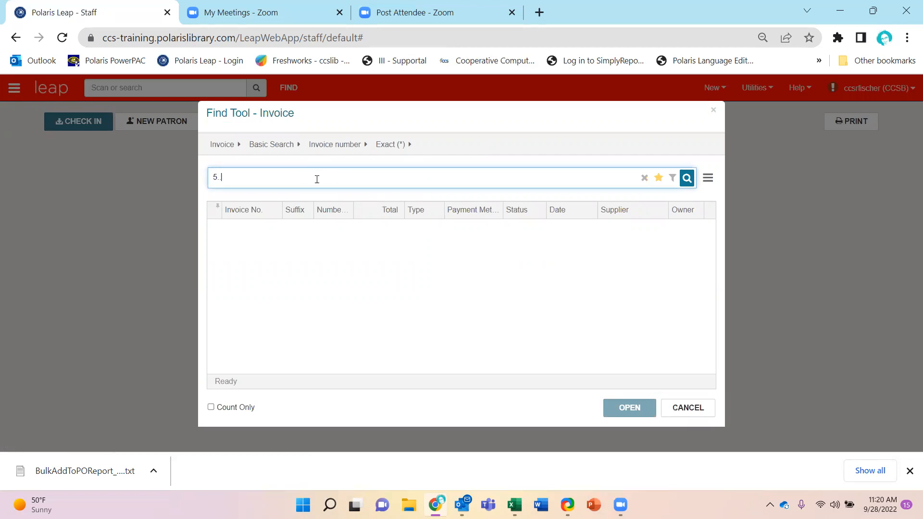
{"action": "key", "text": "Backspace"}
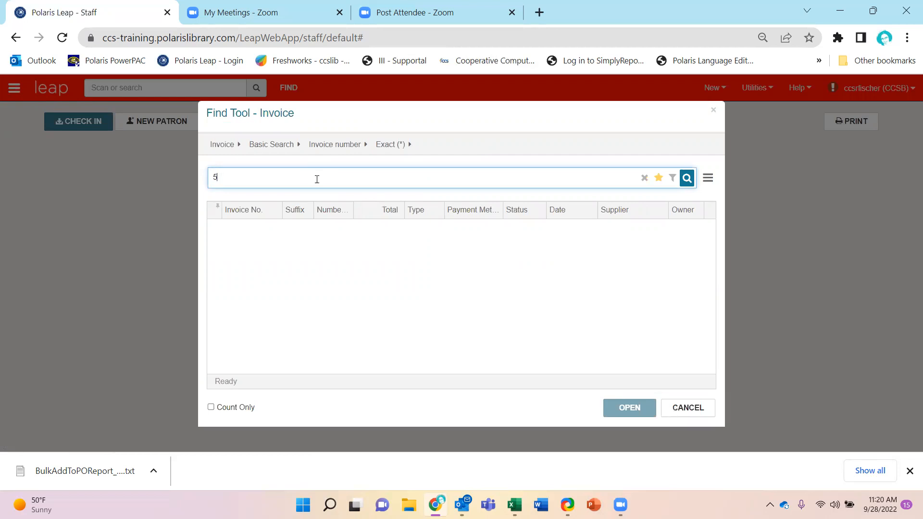
{"action": "type", "text": "00719"}
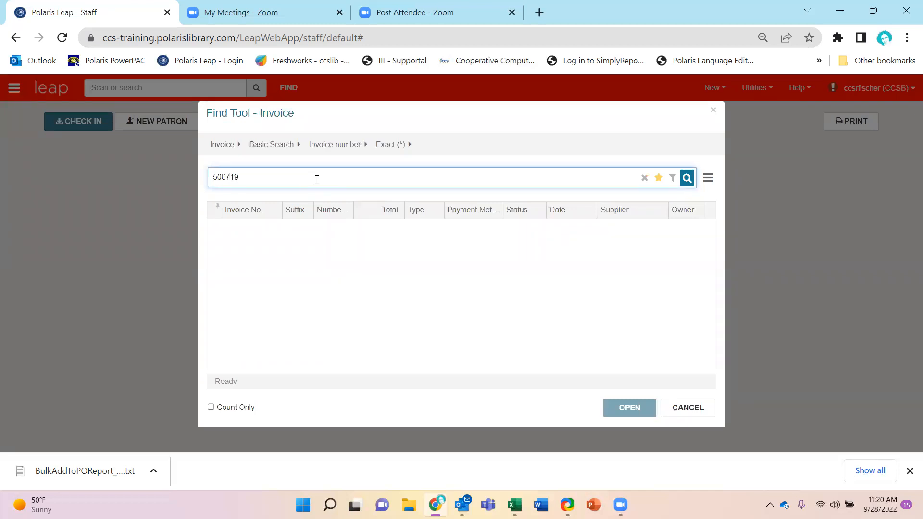
{"action": "type", "text": "845"}
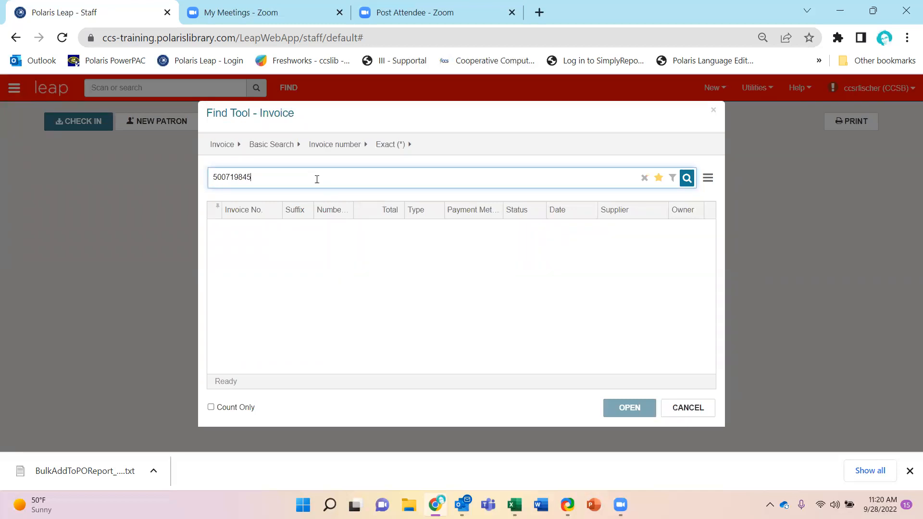
{"action": "left_click", "coordinate": [686, 177]}
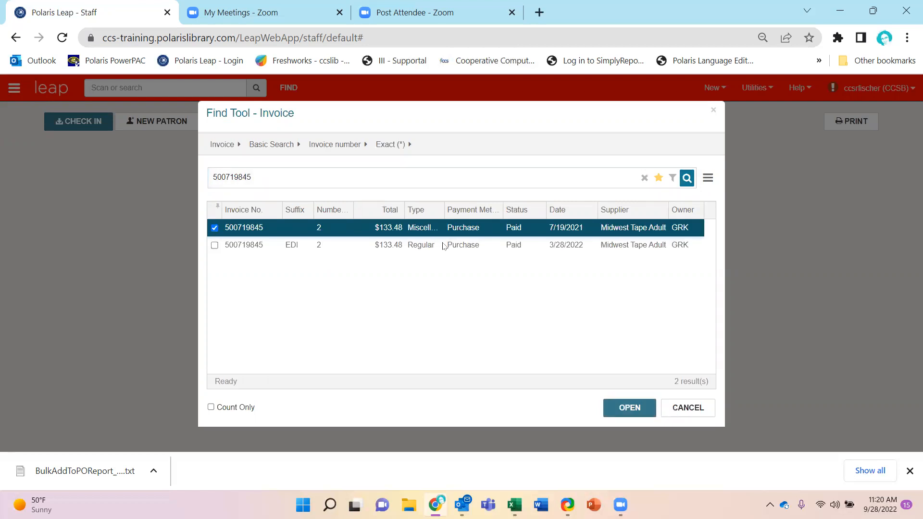
Step: Open the EDI-suffixed invoice 500719845 and scroll its Details
{"action": "left_click", "coordinate": [627, 408]}
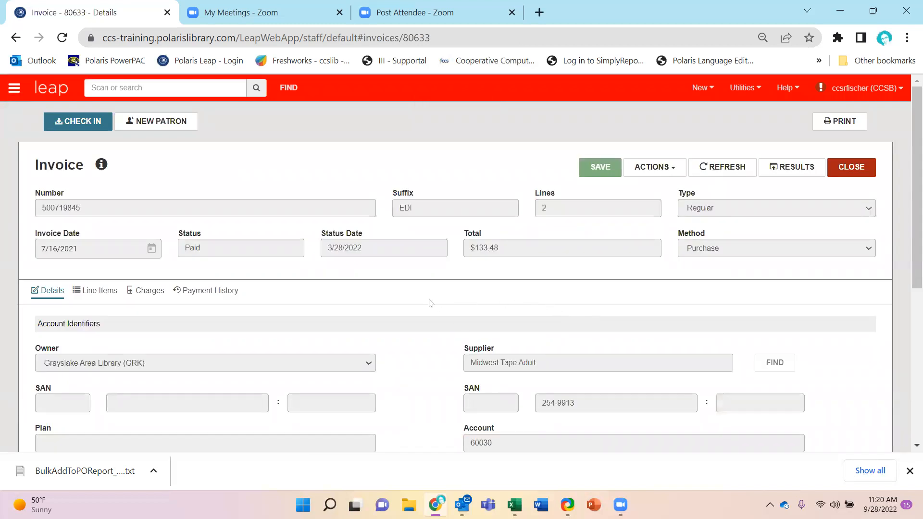
{"action": "mouse_move", "coordinate": [426, 297]}
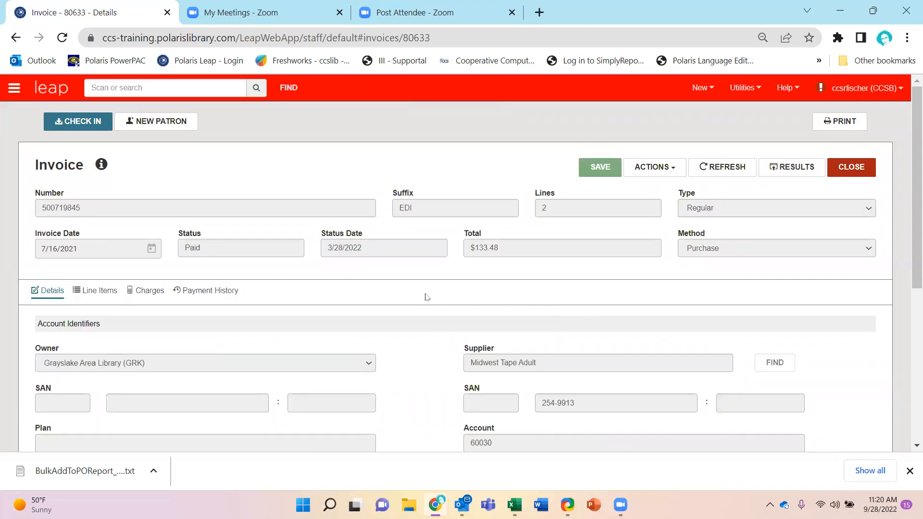
{"action": "scroll", "scroll_direction": "down", "scroll_amount": 3}
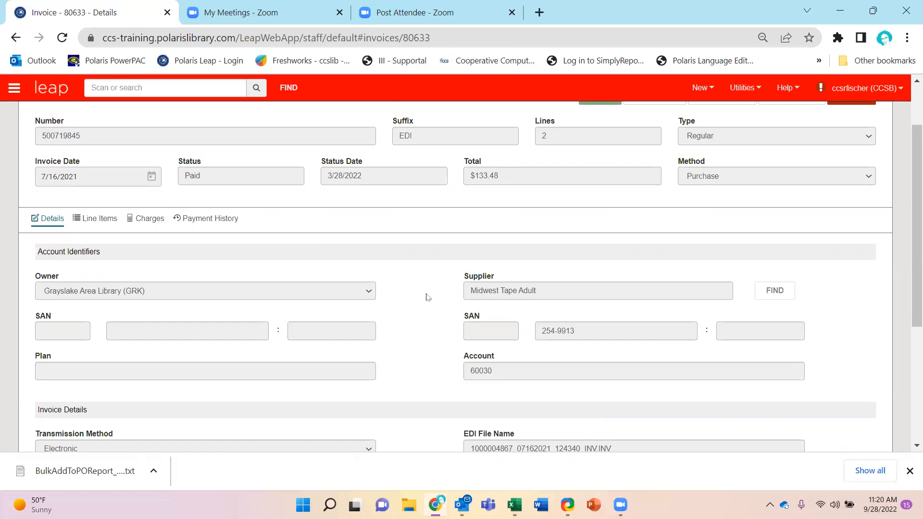
{"action": "mouse_move", "coordinate": [145, 254]}
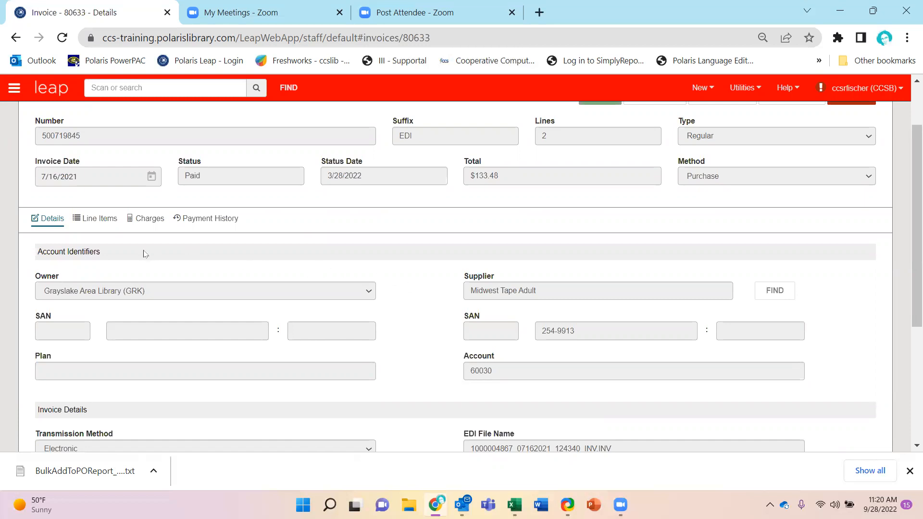
{"action": "mouse_move", "coordinate": [99, 218]}
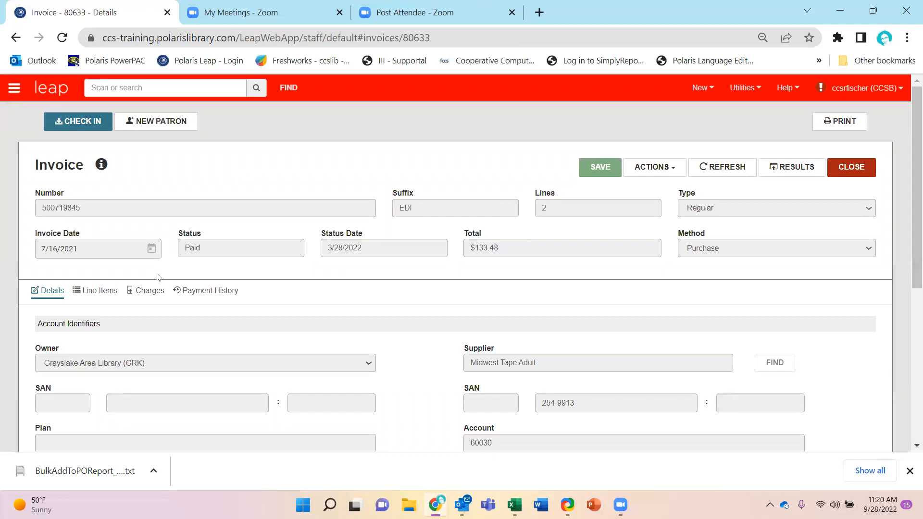
{"action": "mouse_move", "coordinate": [116, 305]}
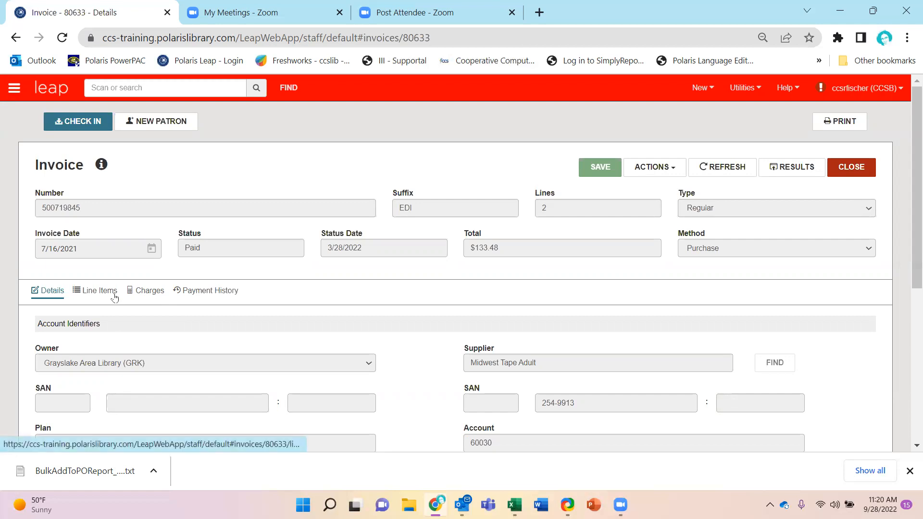
Step: Attempt to credit invoice 500719845 with voucher 'example'; acknowledge the closed fund 4445 Adult Video warning
{"action": "left_click", "coordinate": [94, 290]}
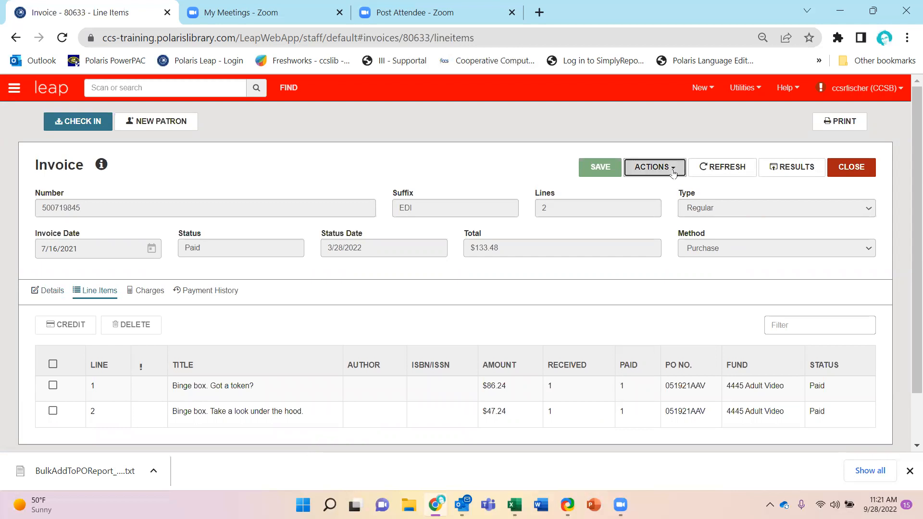
{"action": "left_click", "coordinate": [654, 167]}
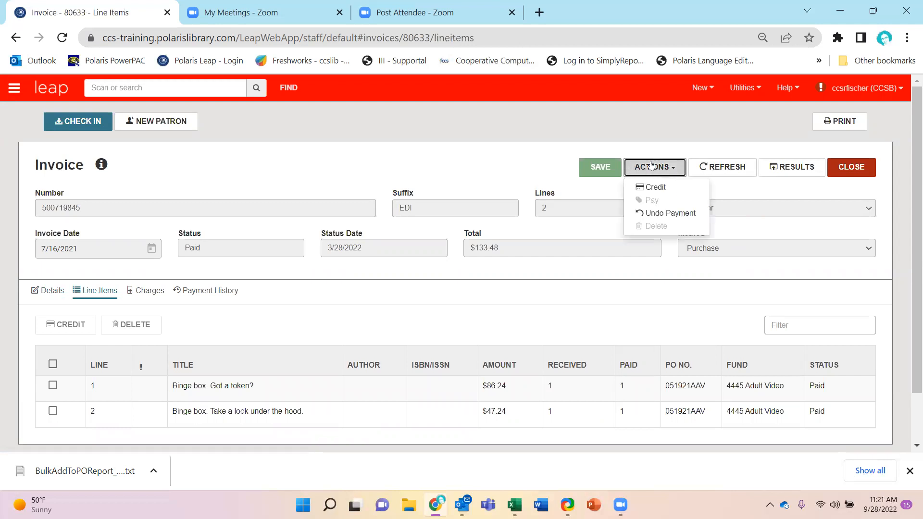
{"action": "mouse_move", "coordinate": [654, 188]}
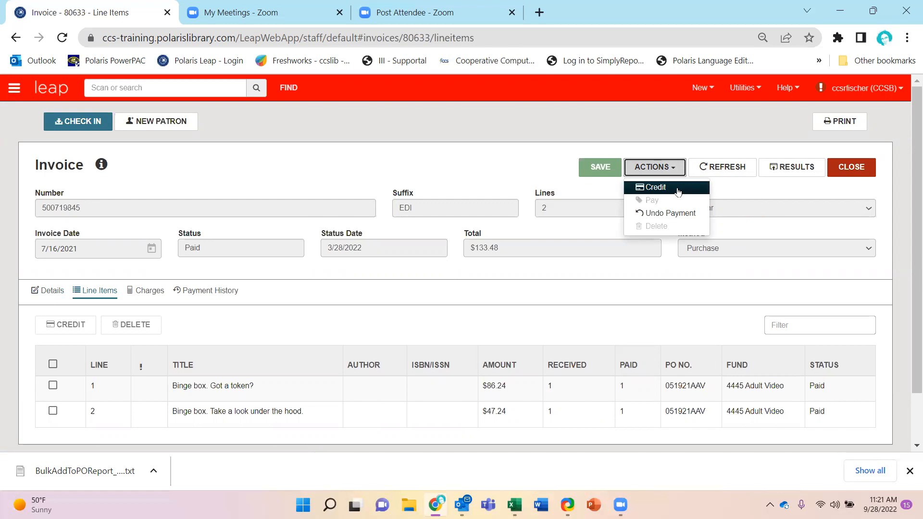
{"action": "left_click", "coordinate": [653, 187]}
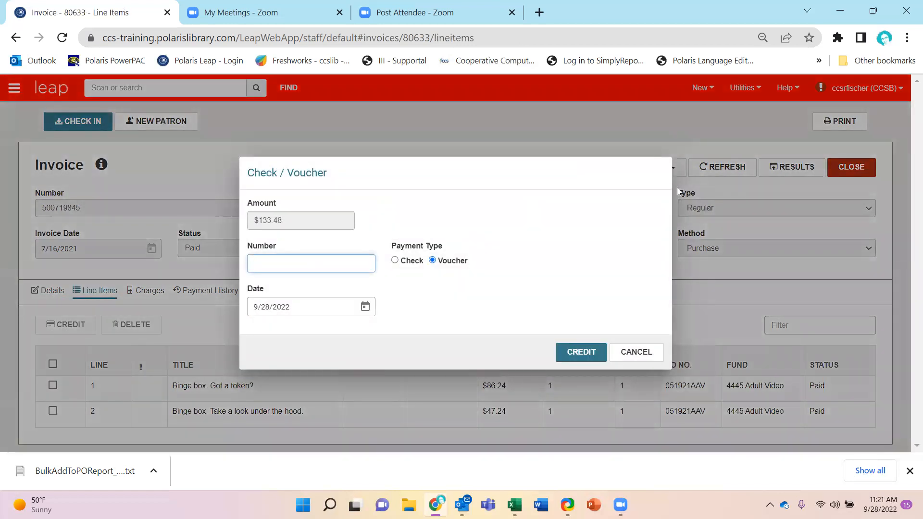
{"action": "left_click", "coordinate": [310, 264]}
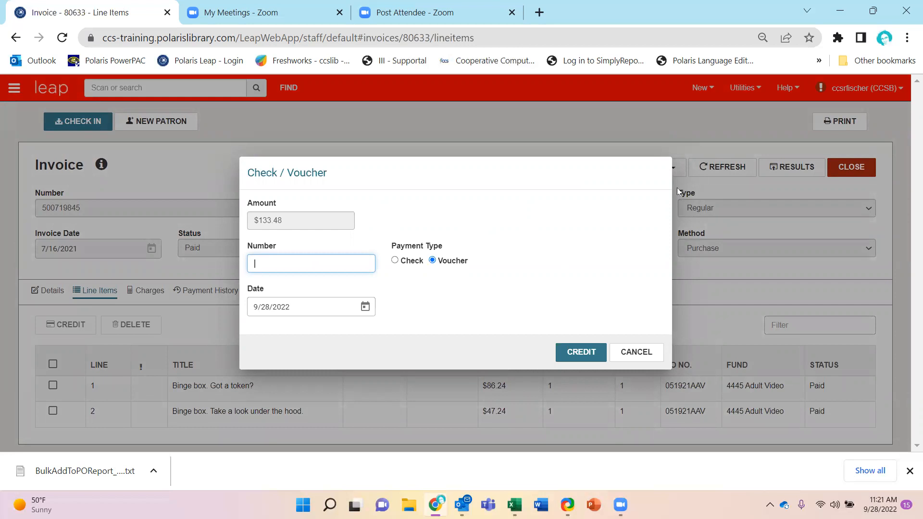
{"action": "type", "text": "example1"}
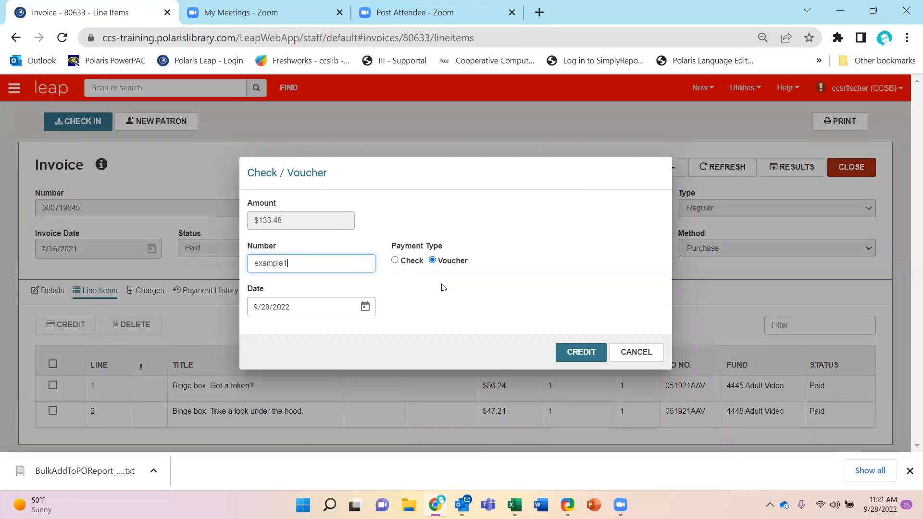
{"action": "mouse_move", "coordinate": [455, 272]}
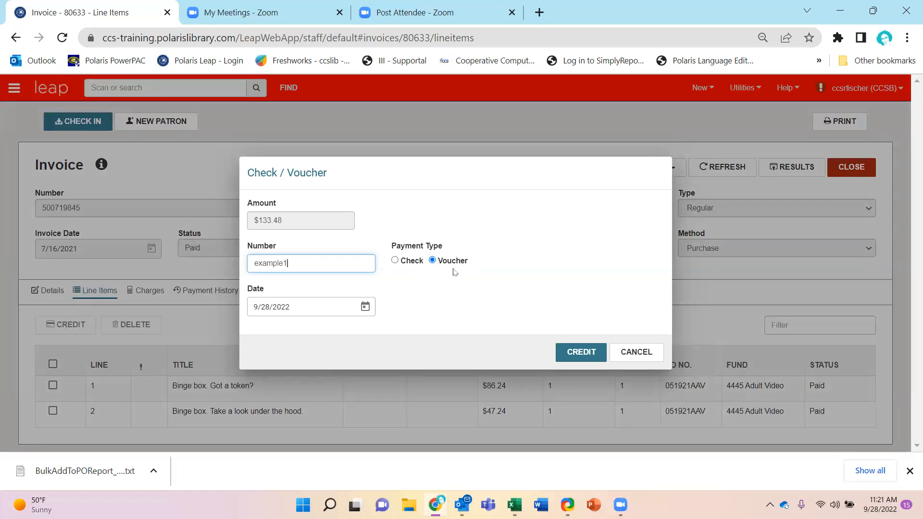
{"action": "mouse_move", "coordinate": [424, 312]}
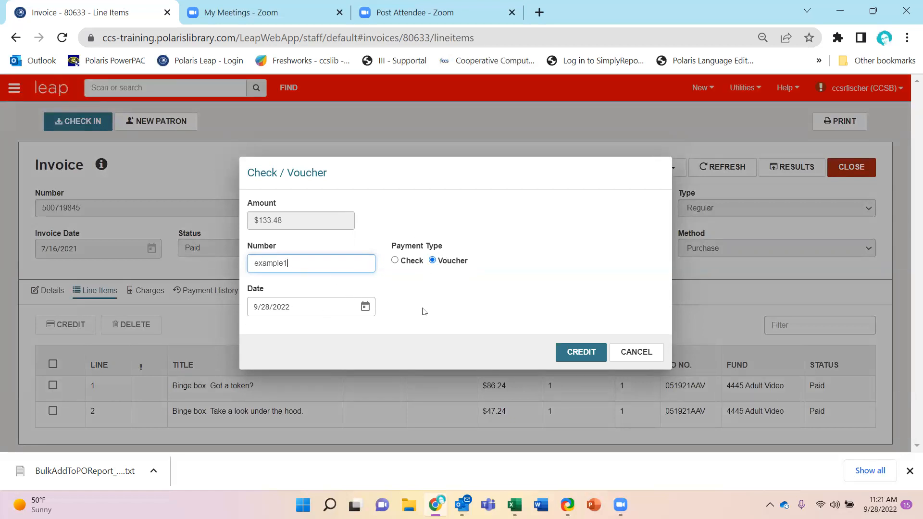
{"action": "left_click", "coordinate": [580, 352]}
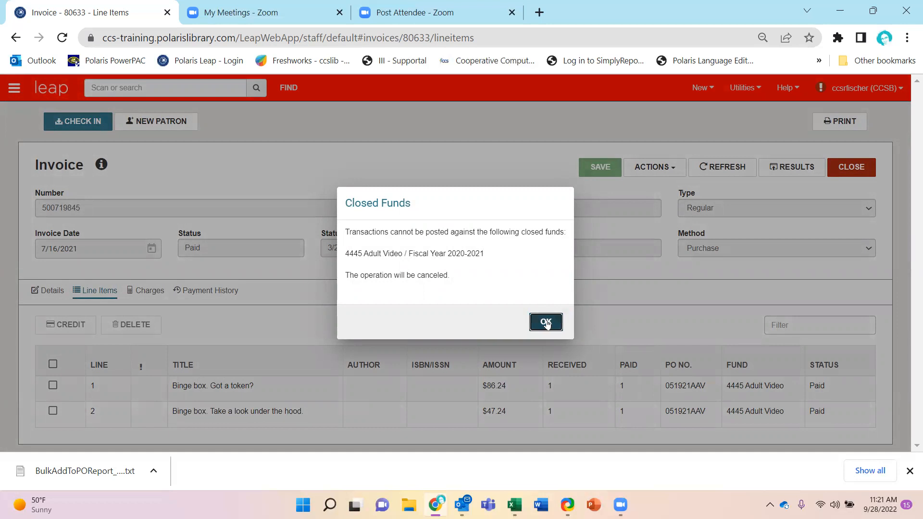
{"action": "left_click", "coordinate": [545, 322]}
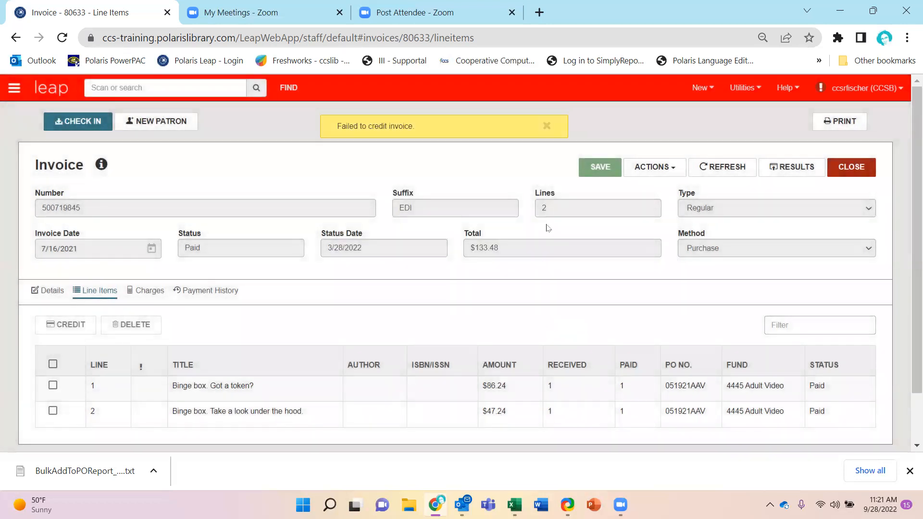
{"action": "left_click", "coordinate": [546, 126]}
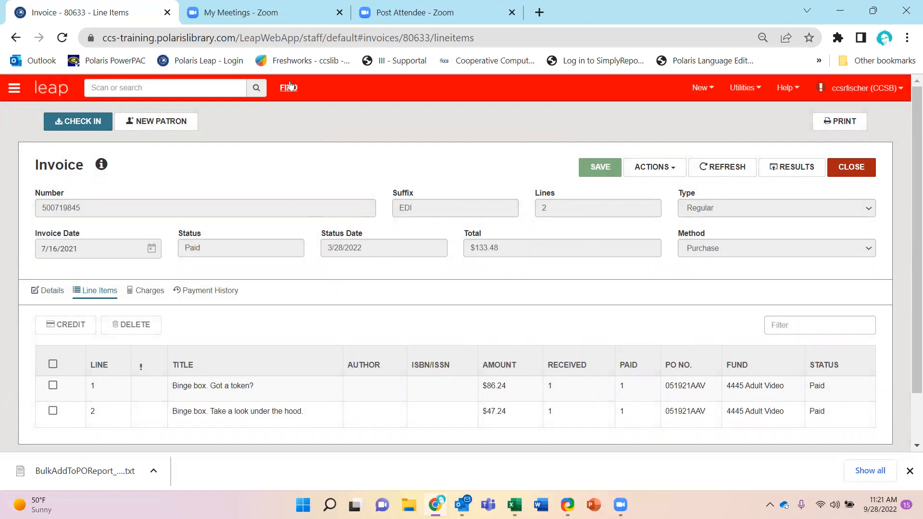
Step: Bring up the record search and switch its record type to Invoice
{"action": "left_click", "coordinate": [850, 168]}
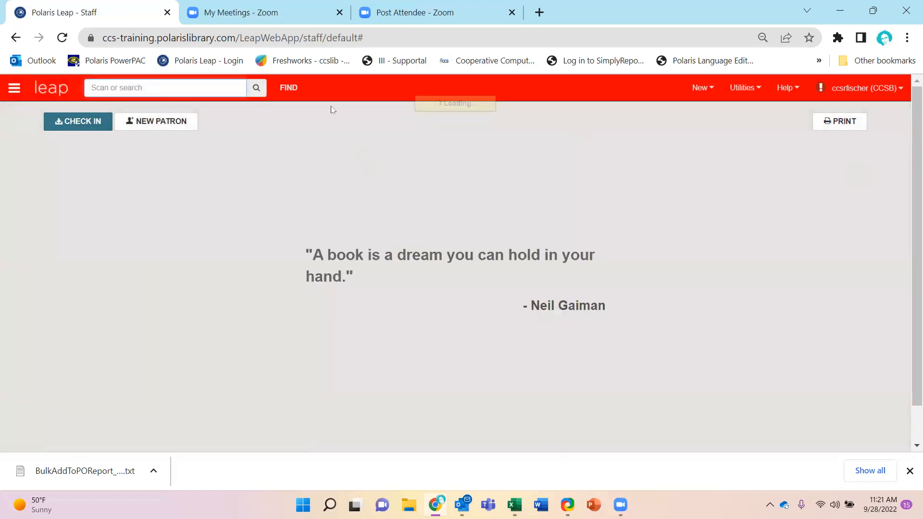
{"action": "left_click", "coordinate": [287, 88]}
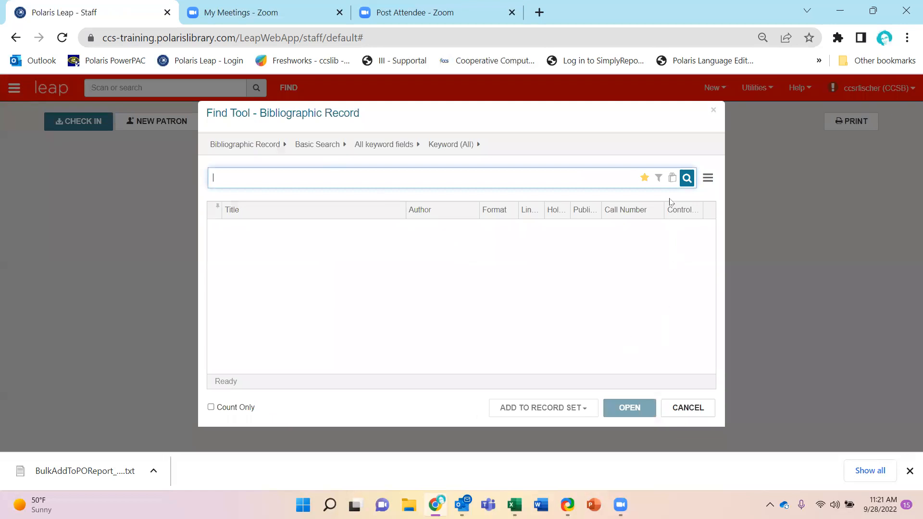
{"action": "left_click", "coordinate": [657, 178]}
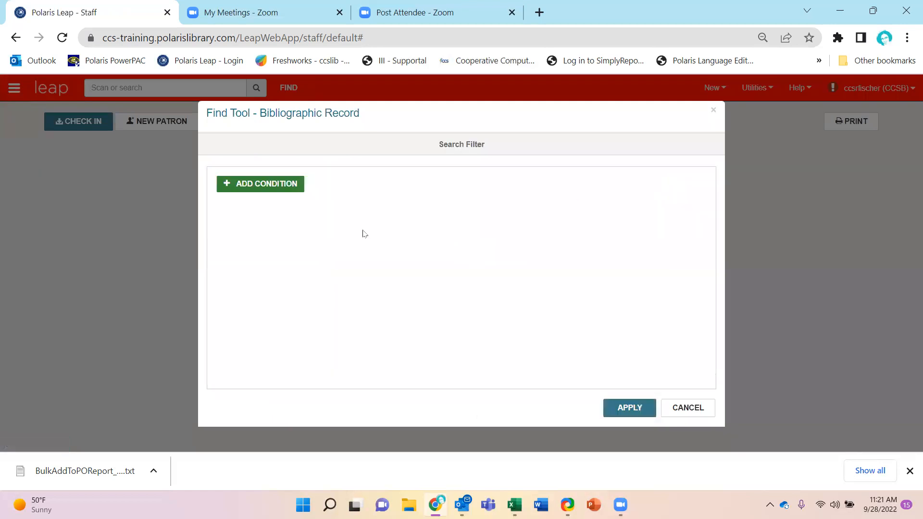
{"action": "left_click", "coordinate": [259, 183]}
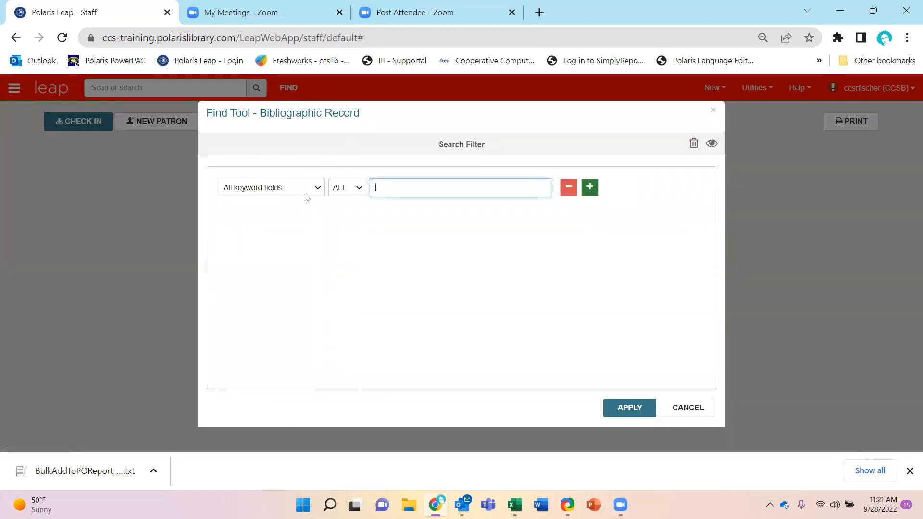
{"action": "left_click", "coordinate": [629, 408]}
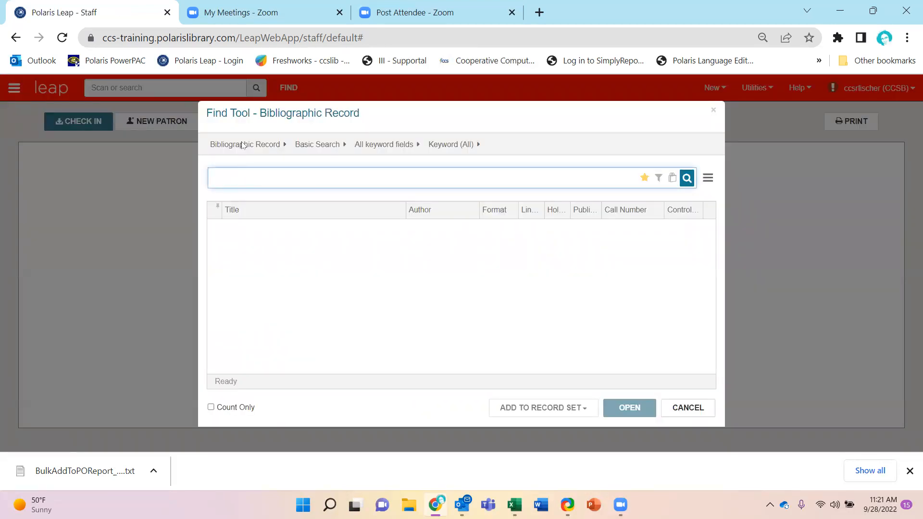
{"action": "left_click", "coordinate": [244, 144]}
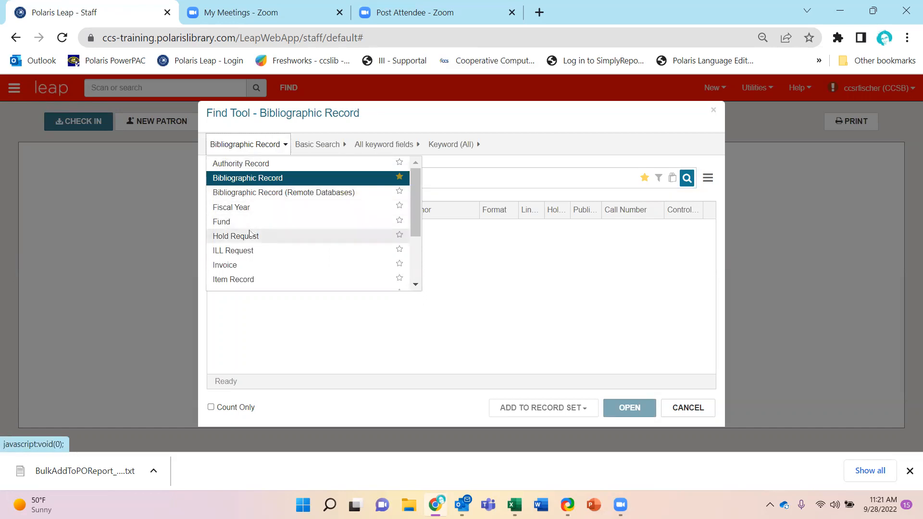
{"action": "left_click", "coordinate": [224, 265]}
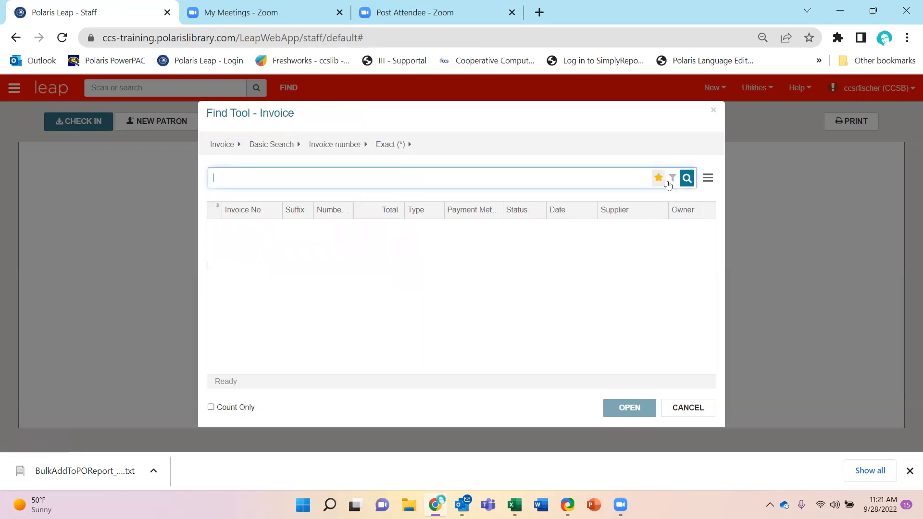
Step: Filter invoices by Fiscal year name = *2023* and apply, yielding 350 results
{"action": "left_click", "coordinate": [671, 178]}
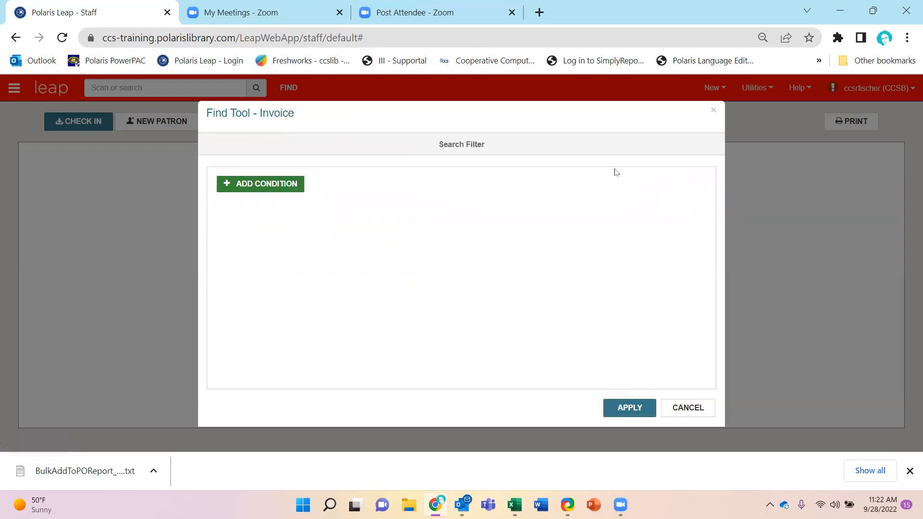
{"action": "left_click", "coordinate": [260, 183]}
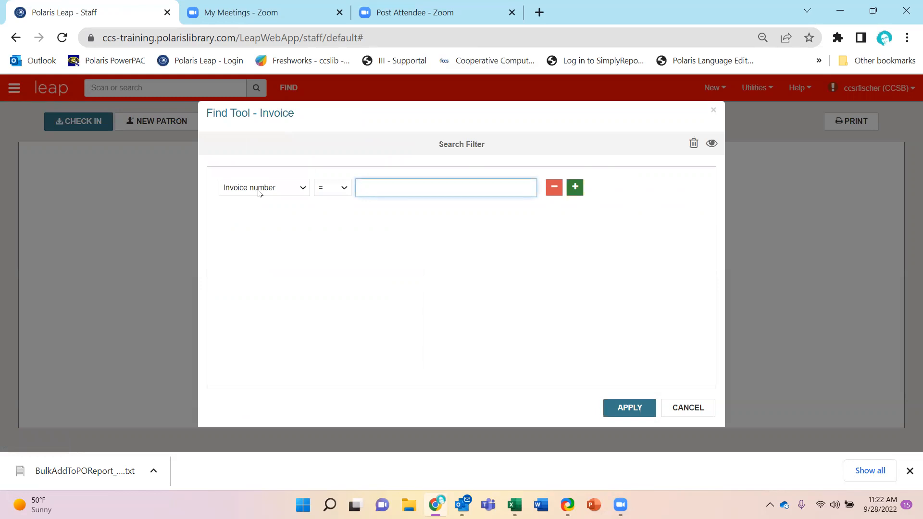
{"action": "left_click", "coordinate": [263, 187]}
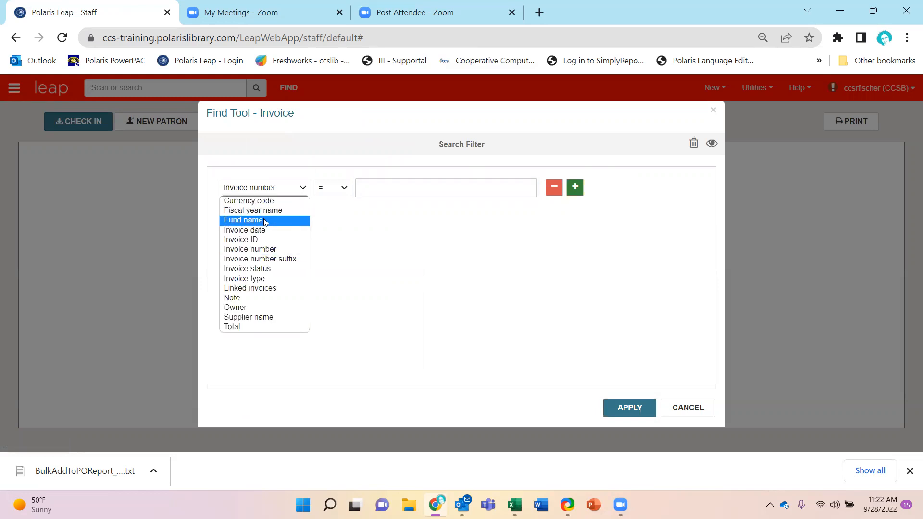
{"action": "mouse_move", "coordinate": [250, 249]}
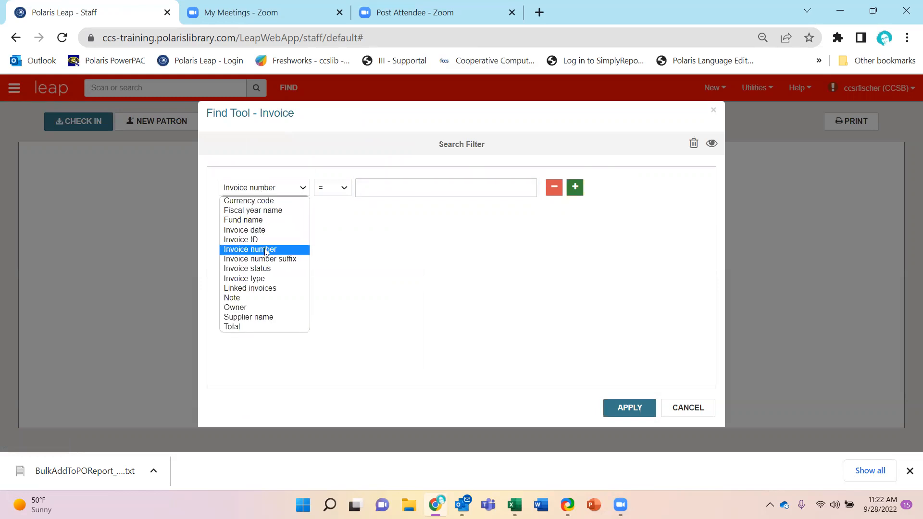
{"action": "mouse_move", "coordinate": [265, 308]}
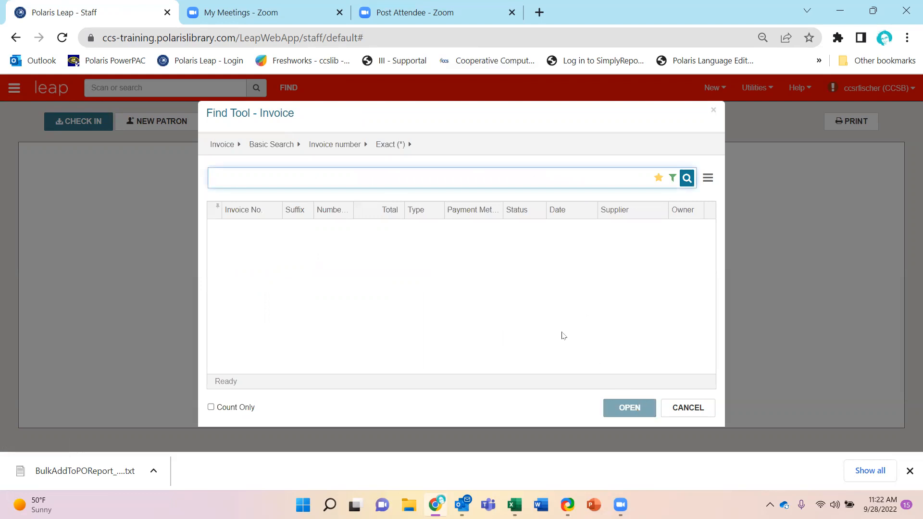
{"action": "mouse_move", "coordinate": [671, 177]}
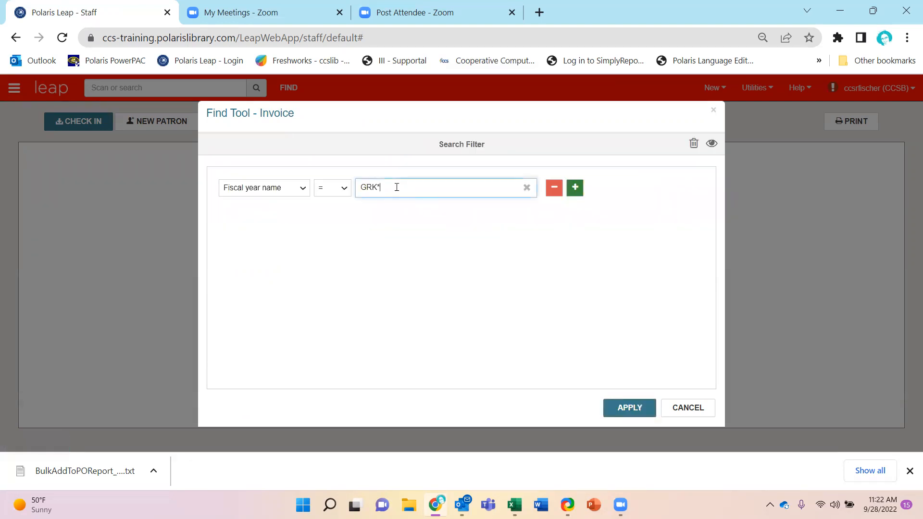
{"action": "key", "text": "Backspace"}
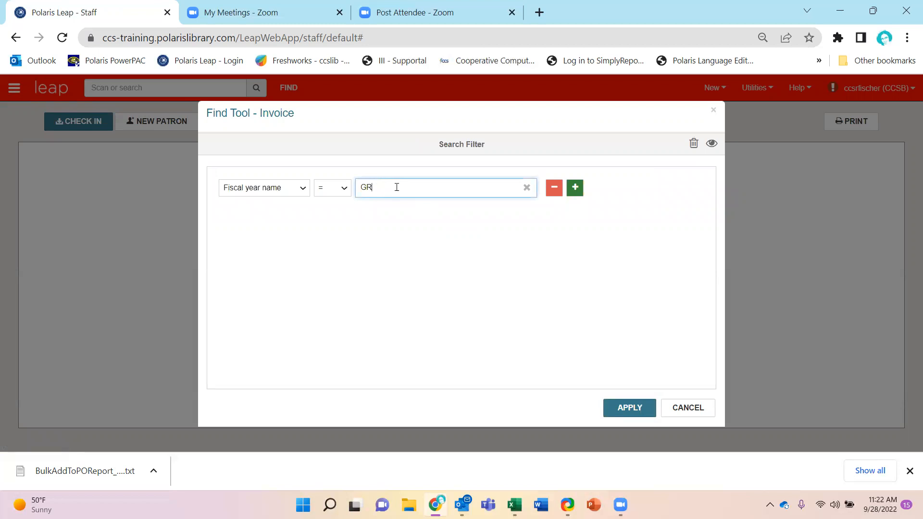
{"action": "left_click", "coordinate": [525, 188]}
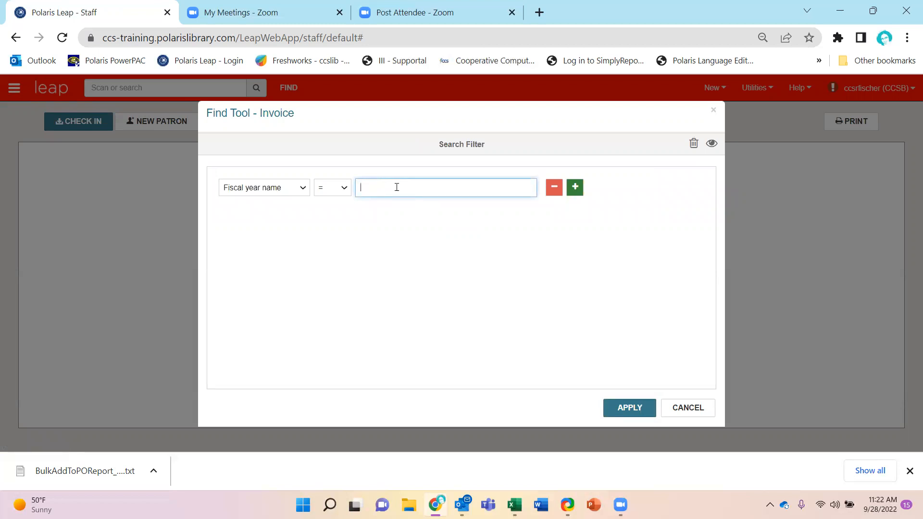
{"action": "type", "text": "*202"}
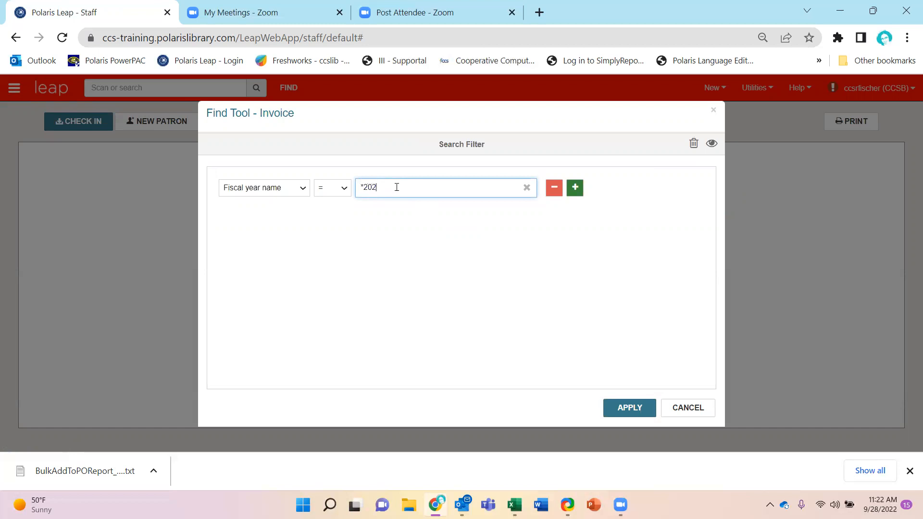
{"action": "key", "text": "Backspace"}
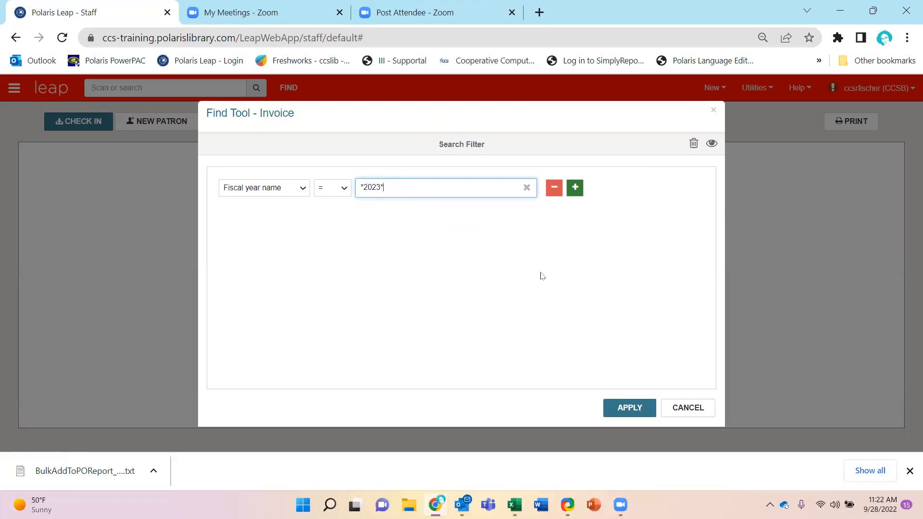
{"action": "left_click", "coordinate": [629, 407]}
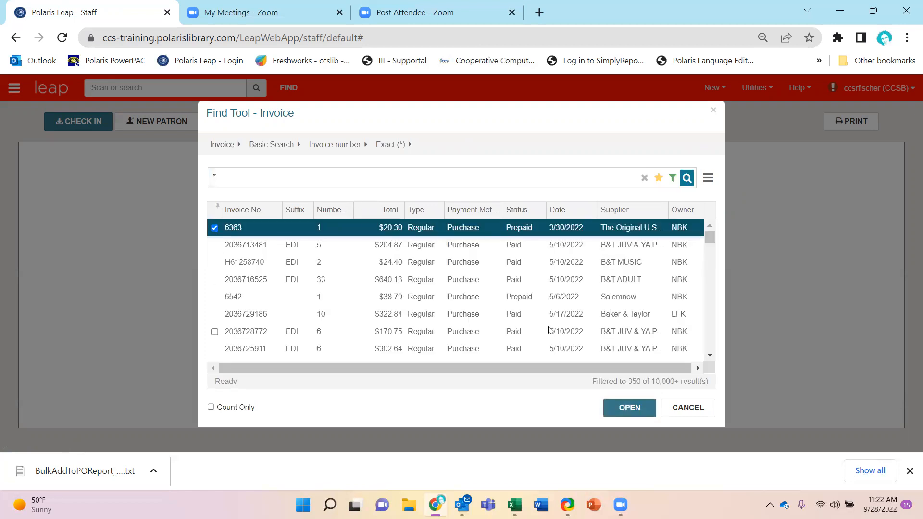
{"action": "left_click", "coordinate": [629, 408]}
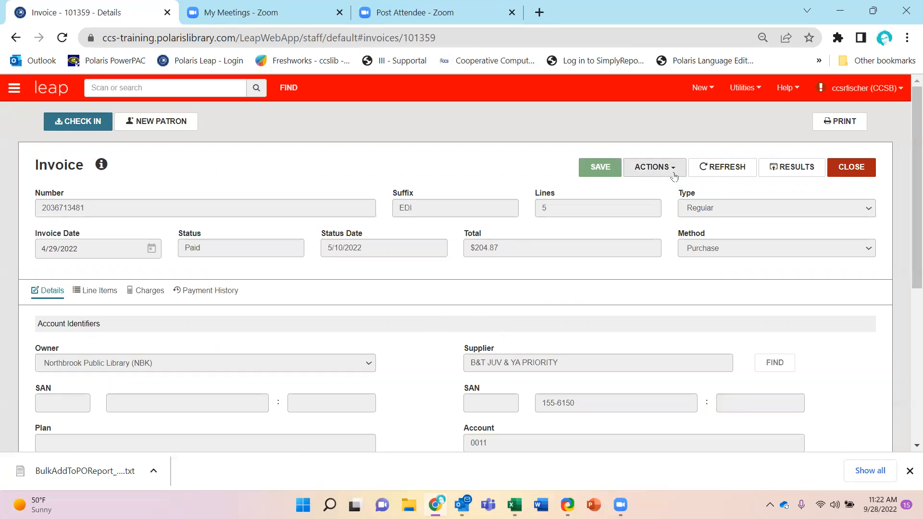
{"action": "left_click", "coordinate": [654, 166]}
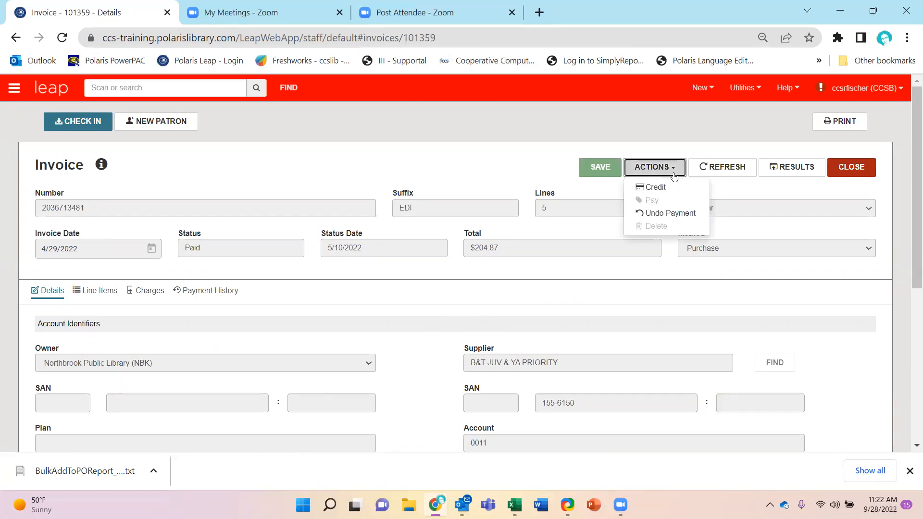
{"action": "mouse_move", "coordinate": [655, 187]}
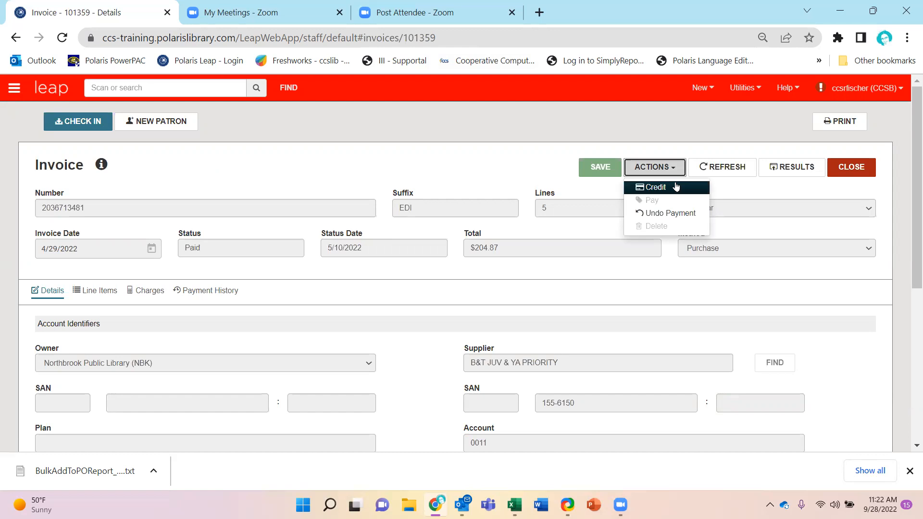
{"action": "left_click", "coordinate": [653, 187]}
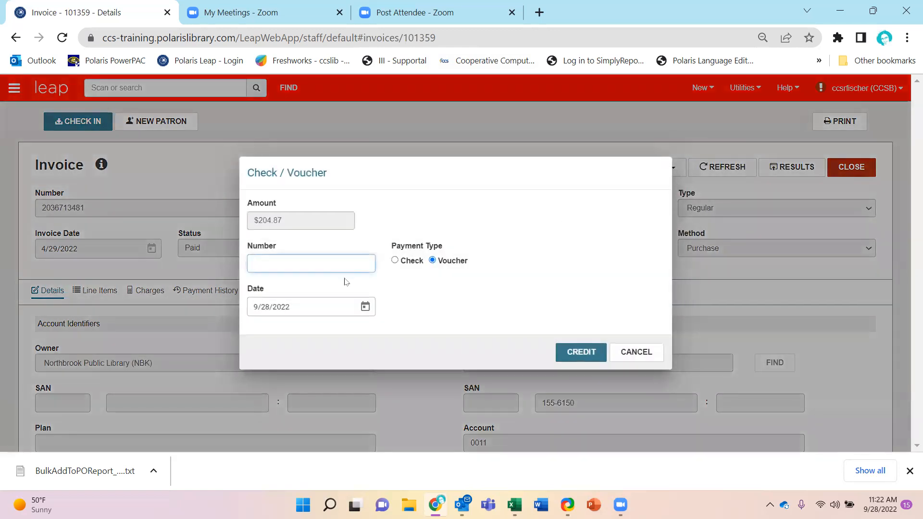
{"action": "type", "text": "example1"}
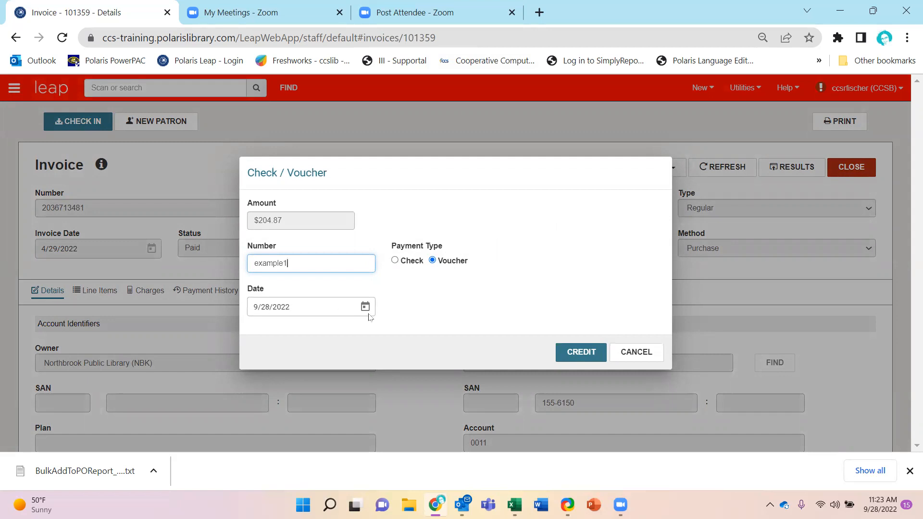
{"action": "left_click", "coordinate": [580, 352]}
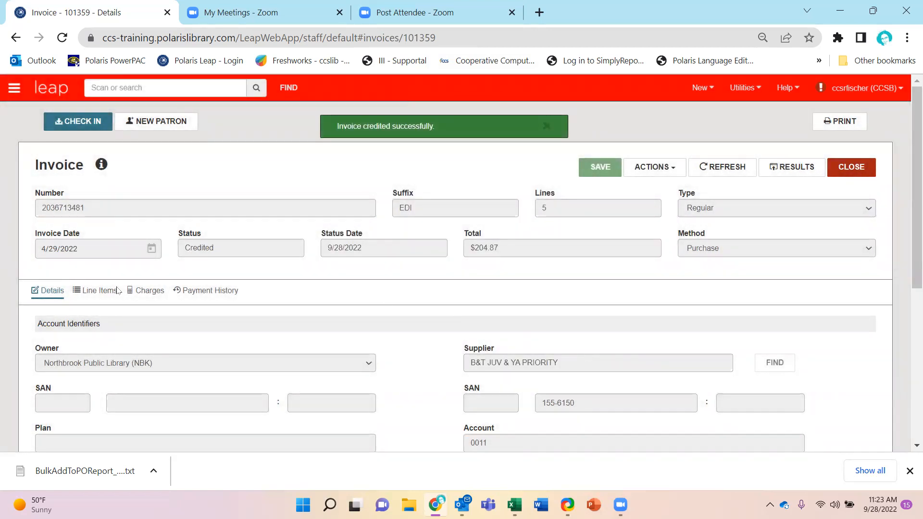
Step: Review the invoice's credited line items and its payment history showing the ($204.87) credit
{"action": "left_click", "coordinate": [99, 291]}
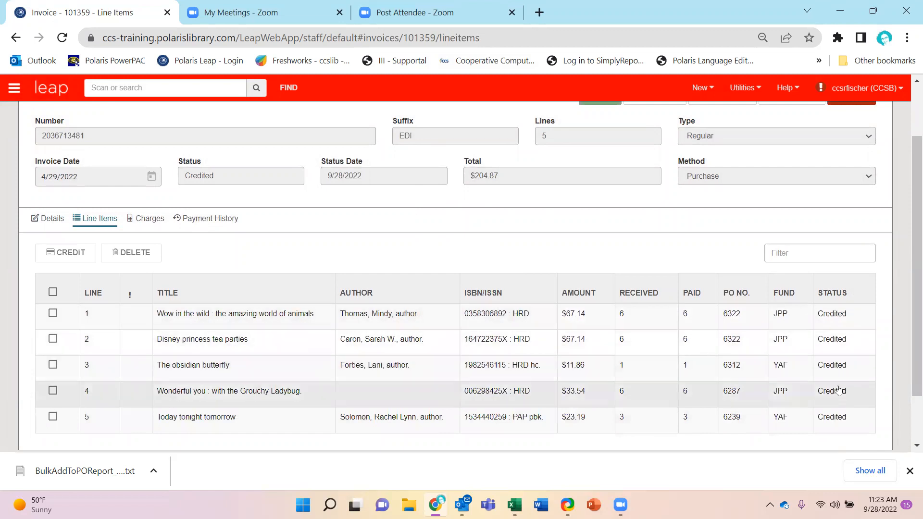
{"action": "scroll", "scroll_direction": "down", "scroll_amount": 3}
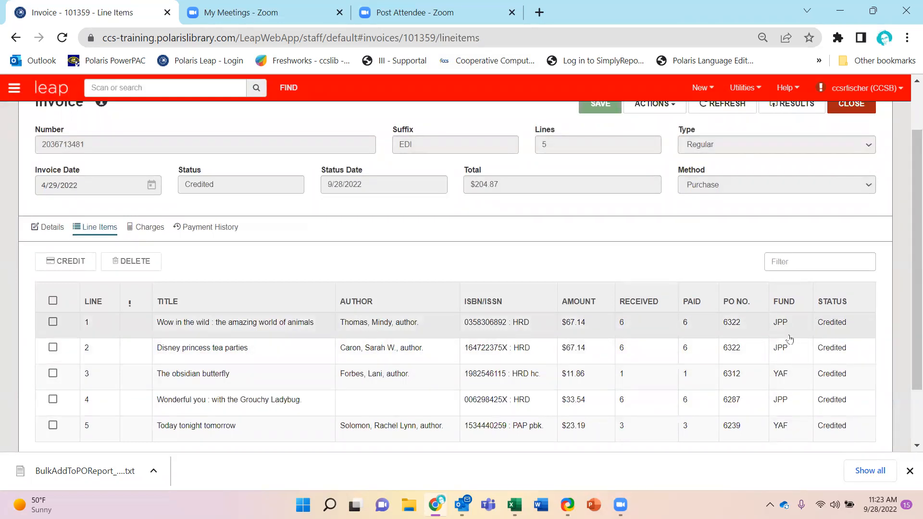
{"action": "left_click", "coordinate": [211, 232]}
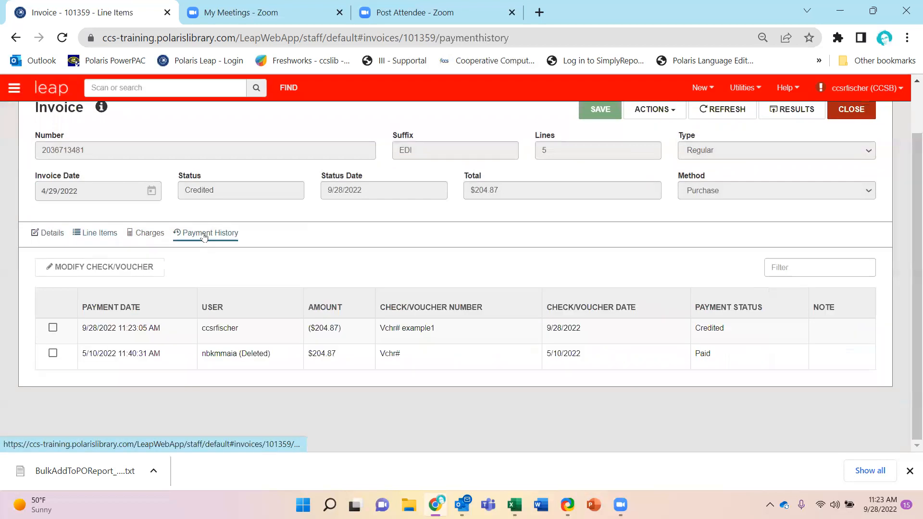
{"action": "left_click", "coordinate": [211, 233]}
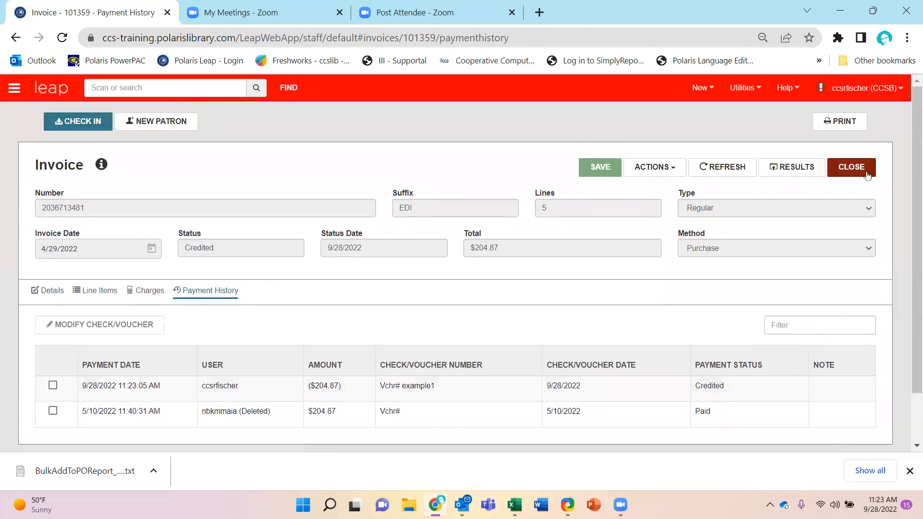
Step: Close the invoice and search invoices by fiscal year name wildcard, listing 350 results
{"action": "left_click", "coordinate": [850, 166]}
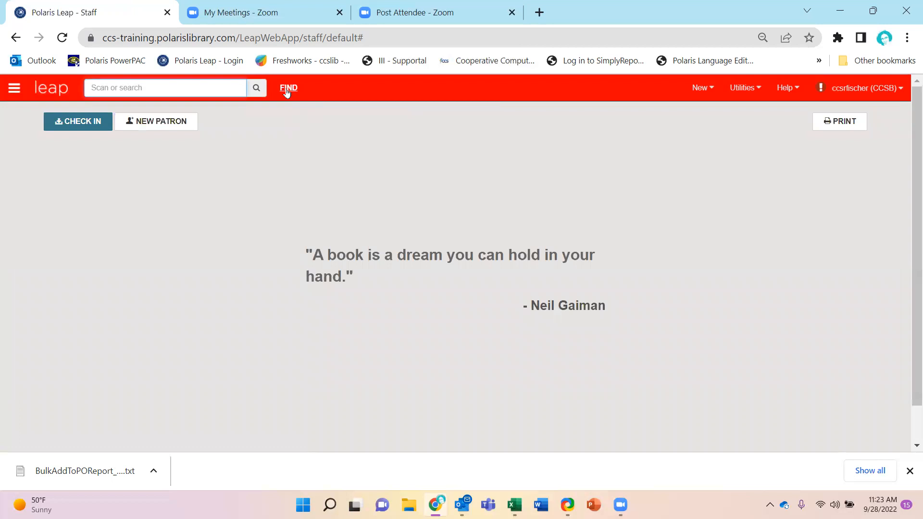
{"action": "left_click", "coordinate": [289, 88]}
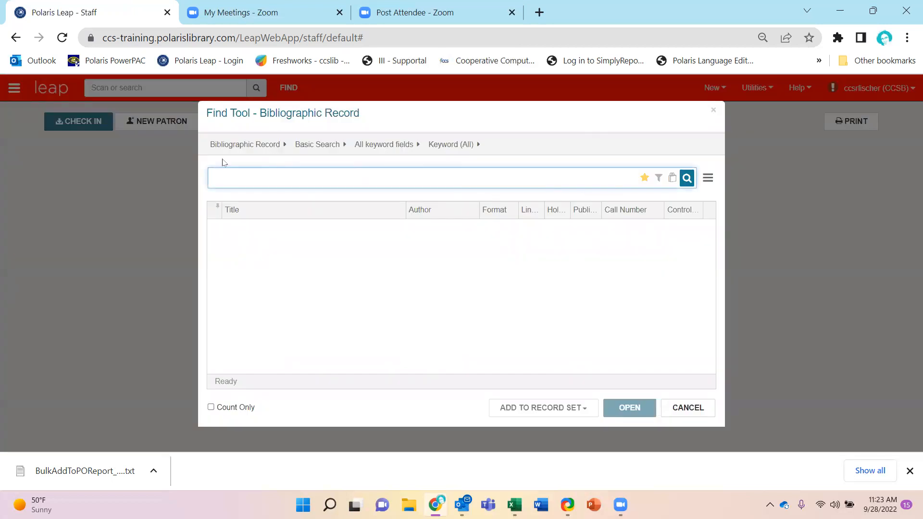
{"action": "left_click", "coordinate": [245, 144]}
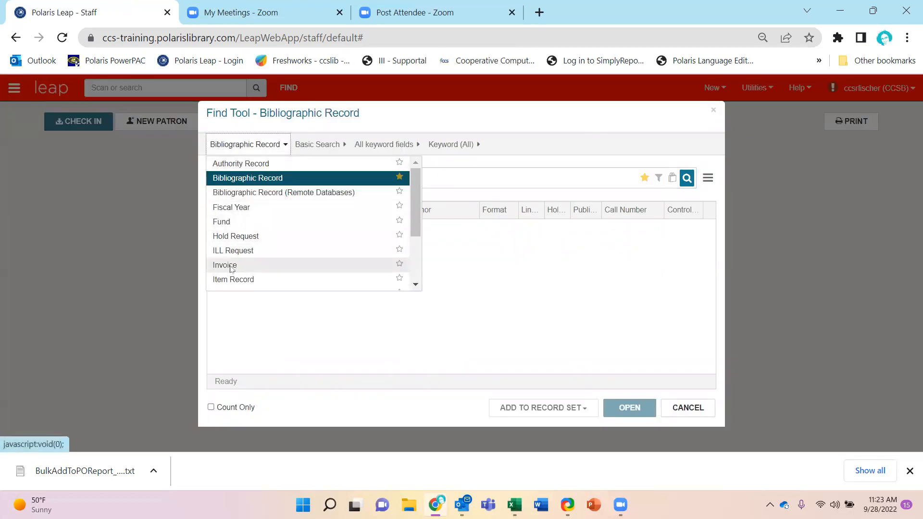
{"action": "left_click", "coordinate": [224, 265]}
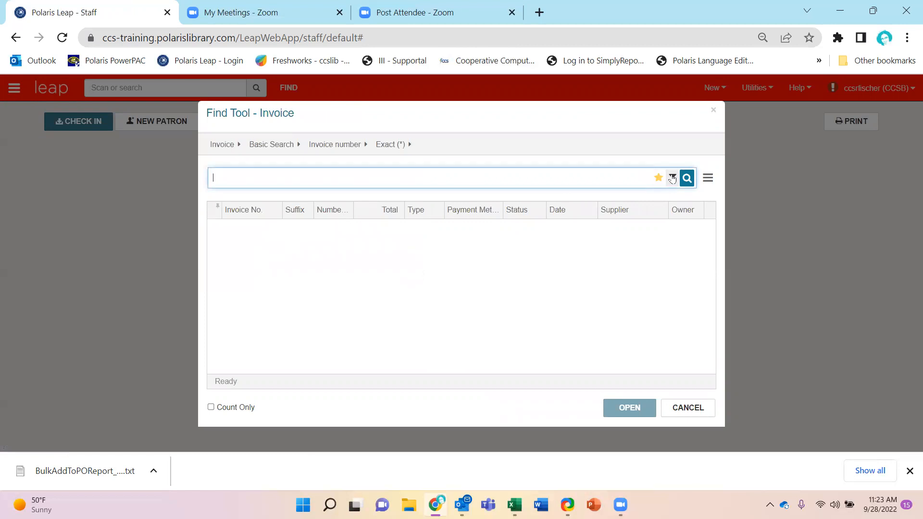
{"action": "left_click", "coordinate": [672, 178]}
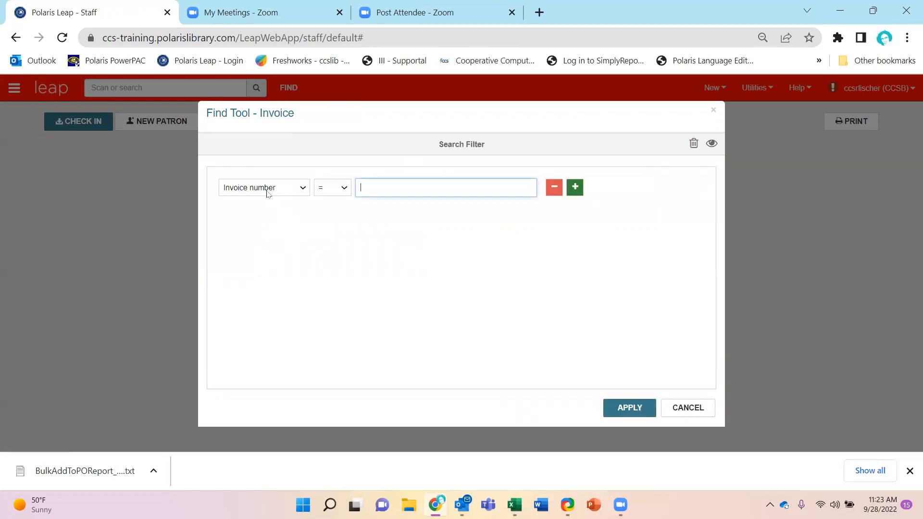
{"action": "left_click", "coordinate": [263, 187]}
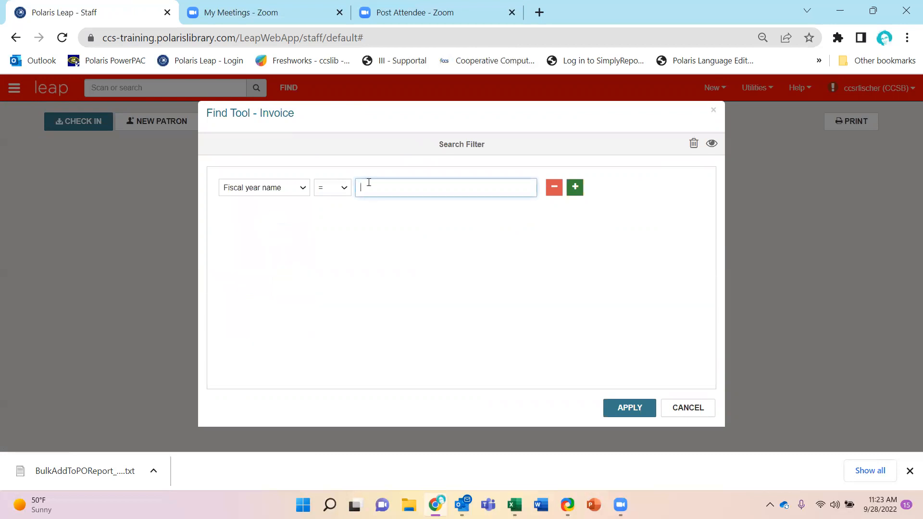
{"action": "type", "text": "*20"}
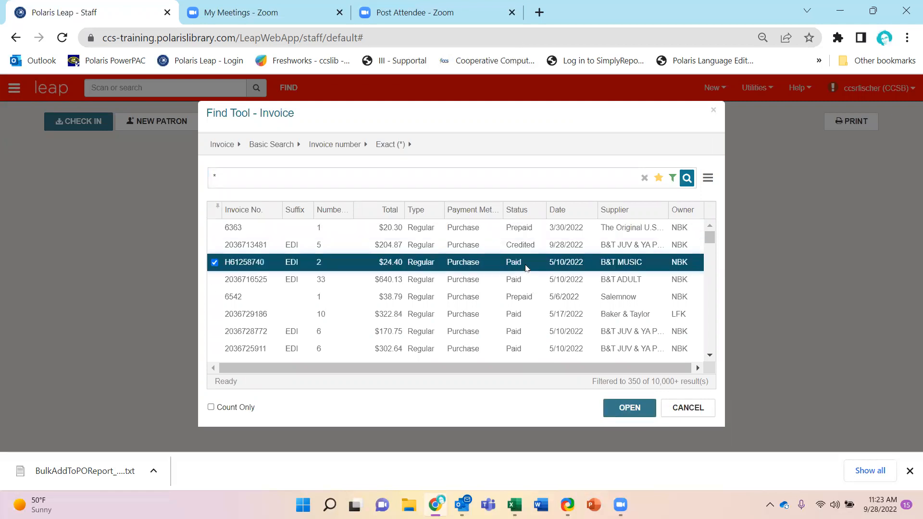
Step: Open invoice H61258740 and review its line items and charges
{"action": "left_click", "coordinate": [627, 407]}
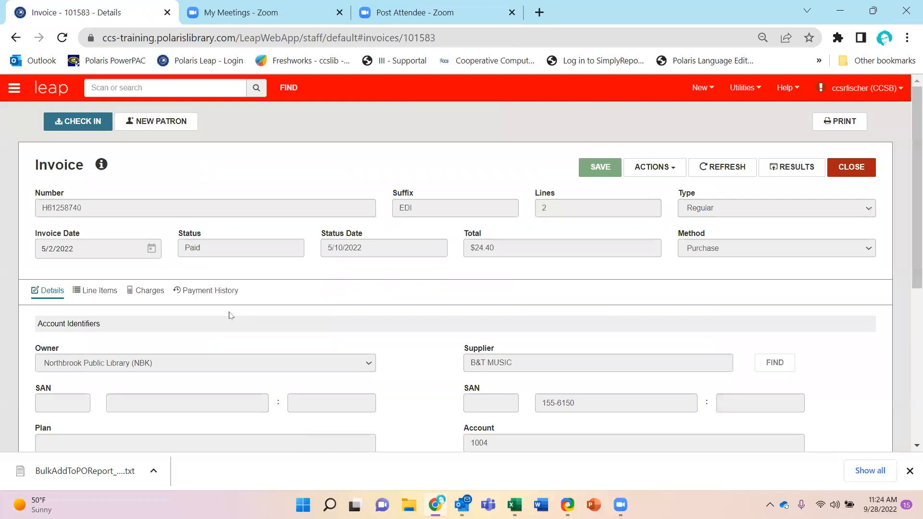
{"action": "mouse_move", "coordinate": [97, 302]}
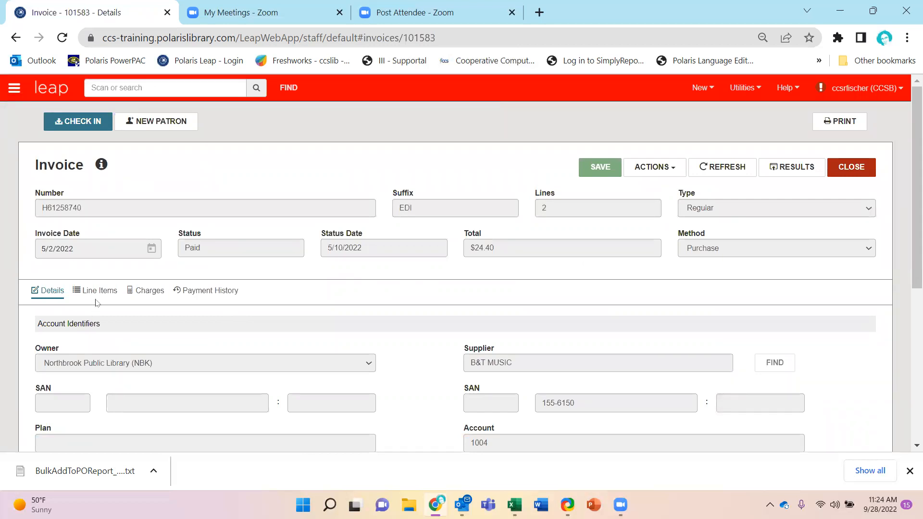
{"action": "left_click", "coordinate": [95, 290]}
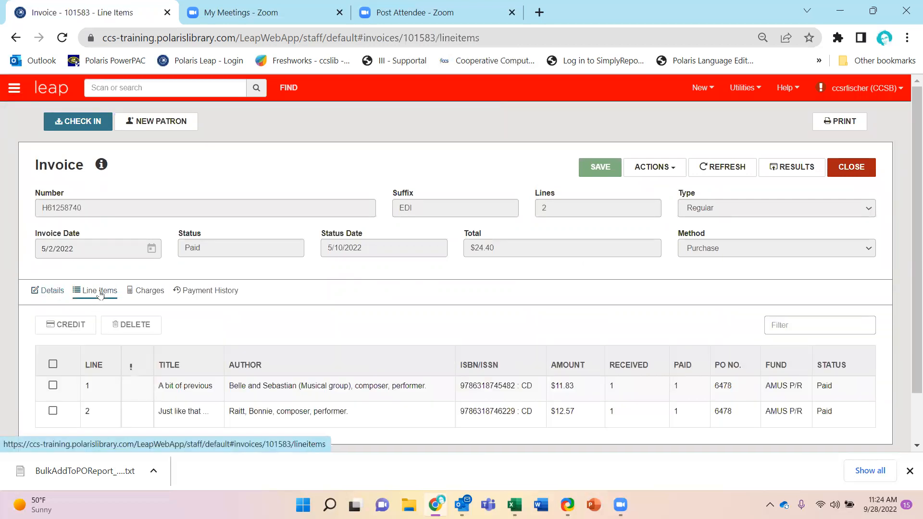
{"action": "scroll", "scroll_direction": "down", "scroll_amount": 3}
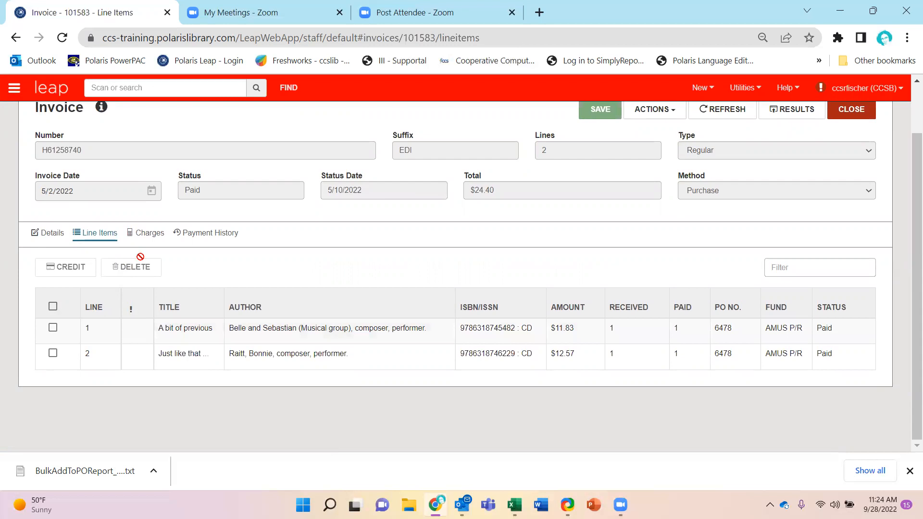
{"action": "mouse_move", "coordinate": [151, 232]}
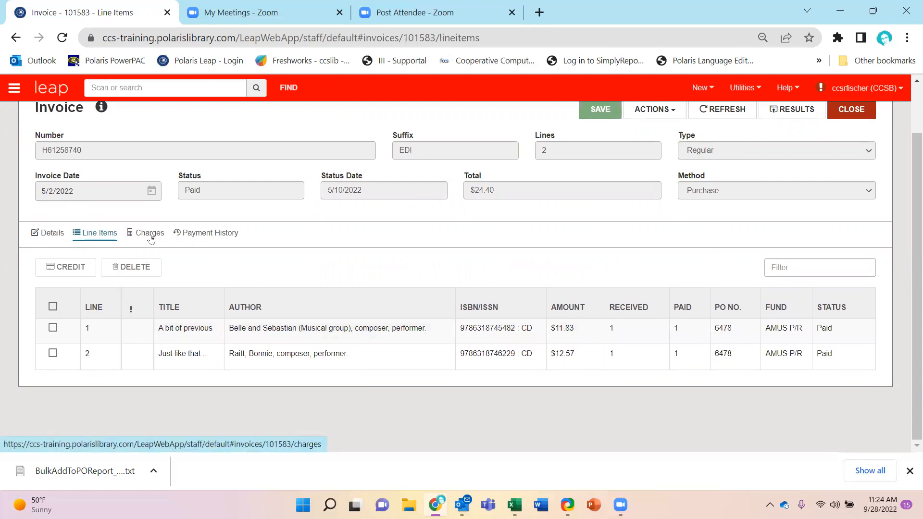
{"action": "left_click", "coordinate": [150, 232]}
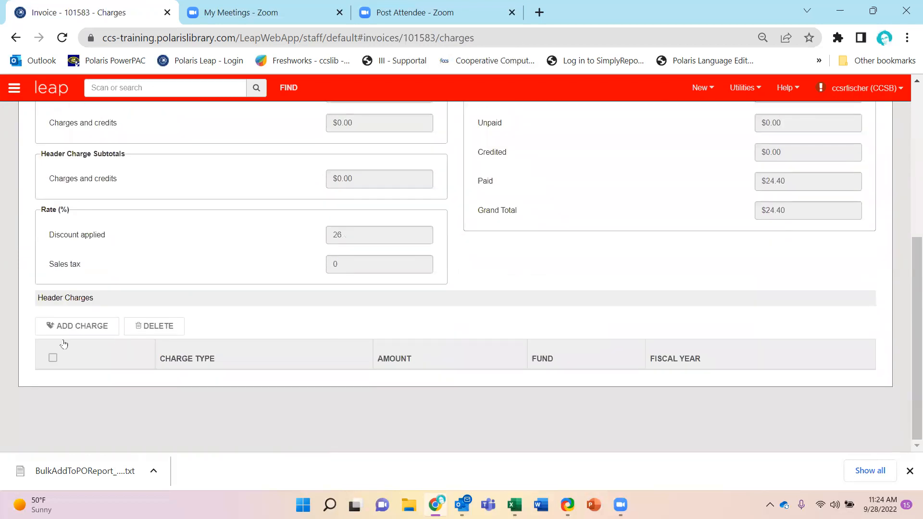
{"action": "left_click", "coordinate": [188, 359]}
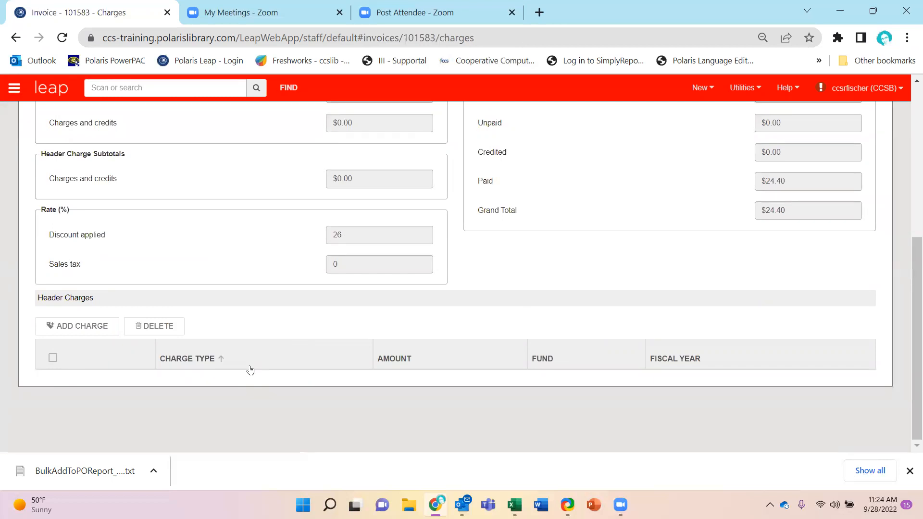
{"action": "scroll", "scroll_direction": "up", "scroll_amount": 3}
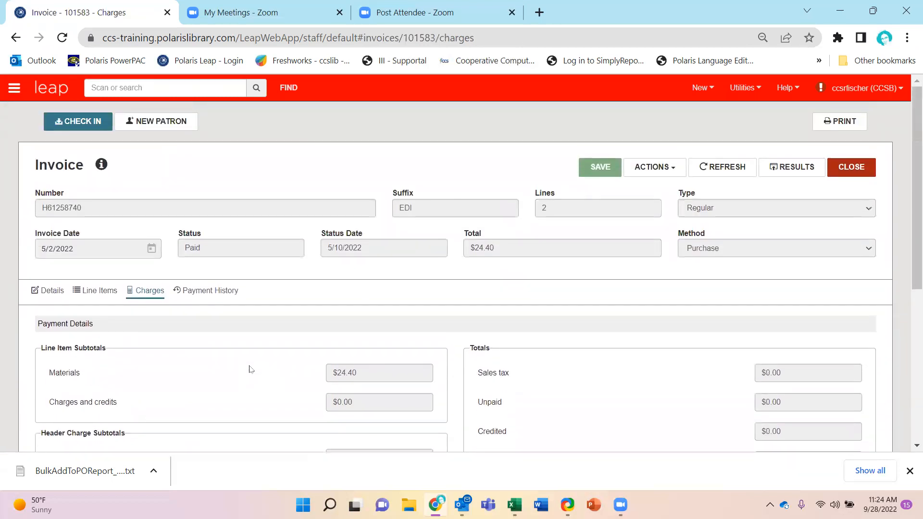
Step: Undo the invoice's payment so its $24.40 total shows as unpaid
{"action": "left_click", "coordinate": [653, 167]}
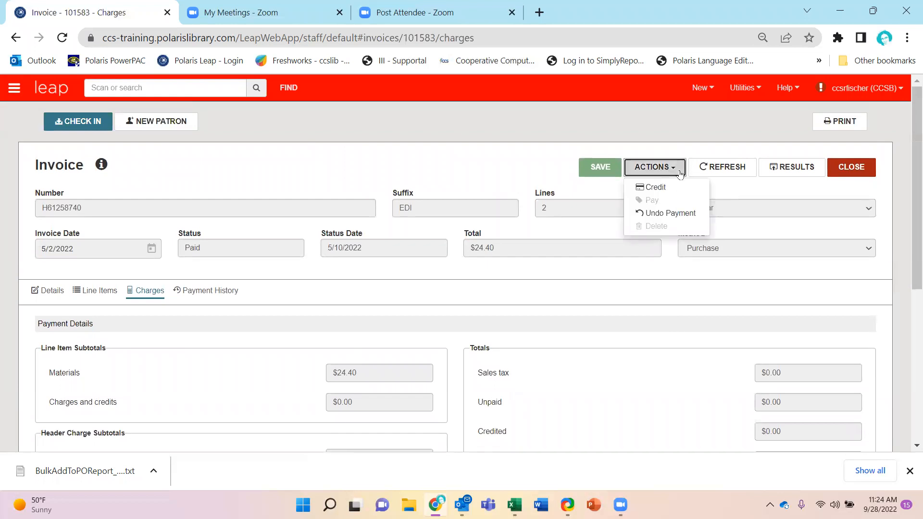
{"action": "mouse_move", "coordinate": [670, 213]}
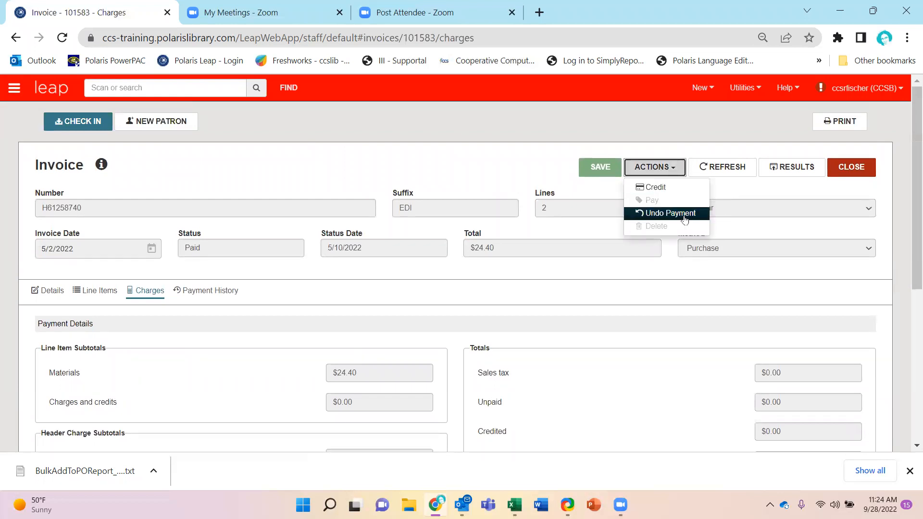
{"action": "left_click", "coordinate": [668, 213]}
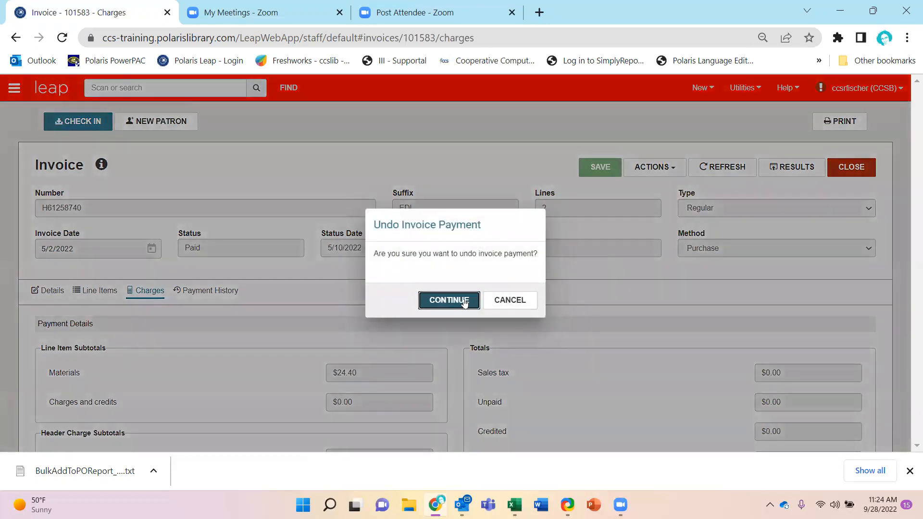
{"action": "left_click", "coordinate": [449, 300]}
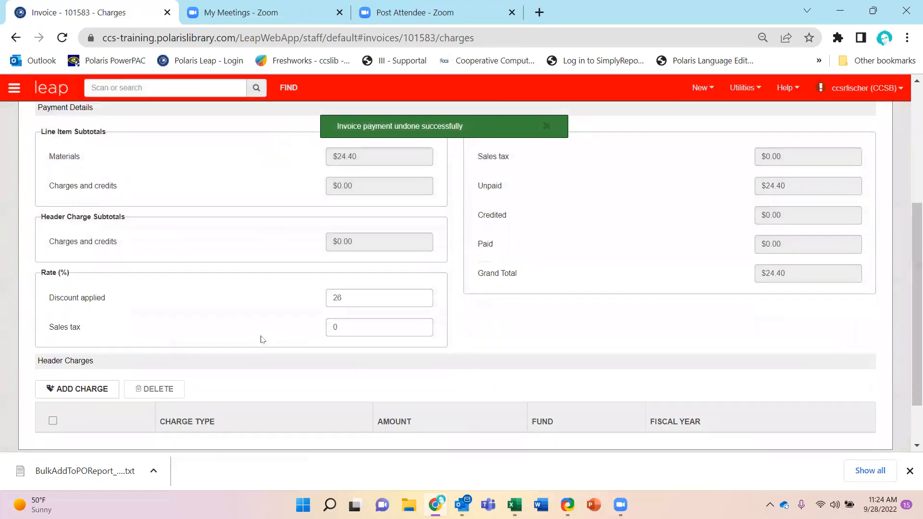
Step: Add a $15.00 Shipping header charge on fund A000
{"action": "left_click", "coordinate": [76, 388]}
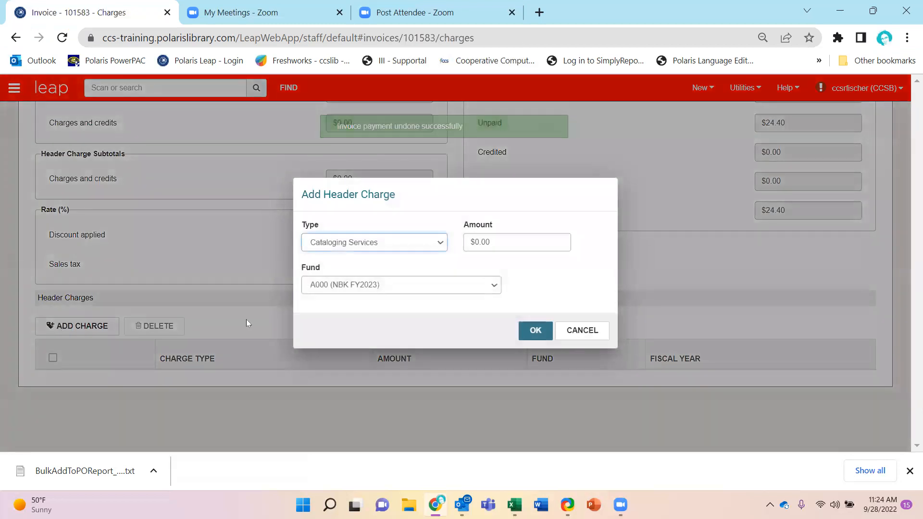
{"action": "left_click", "coordinate": [374, 242]}
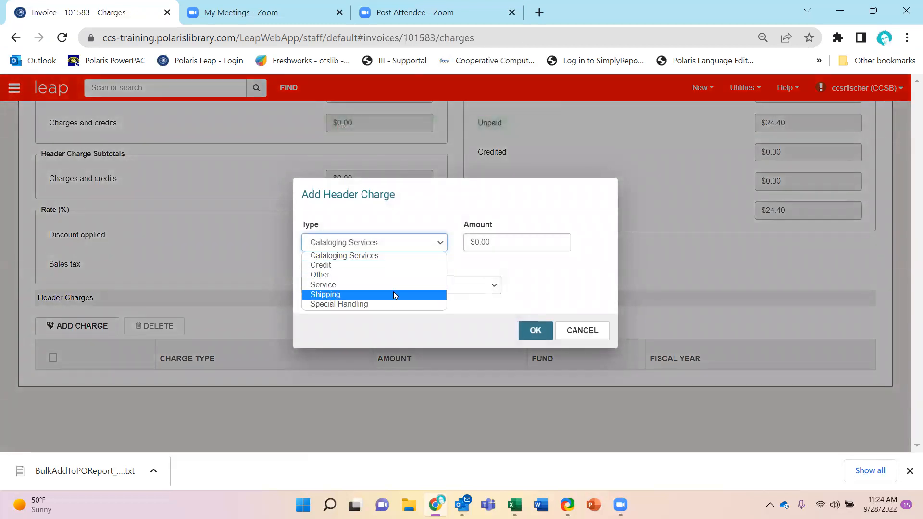
{"action": "left_click", "coordinate": [324, 294]}
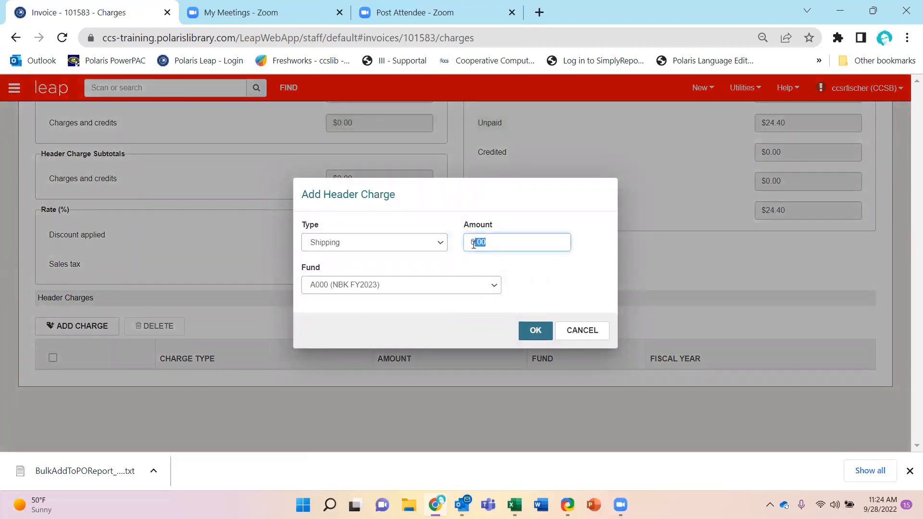
{"action": "type", "text": "15"}
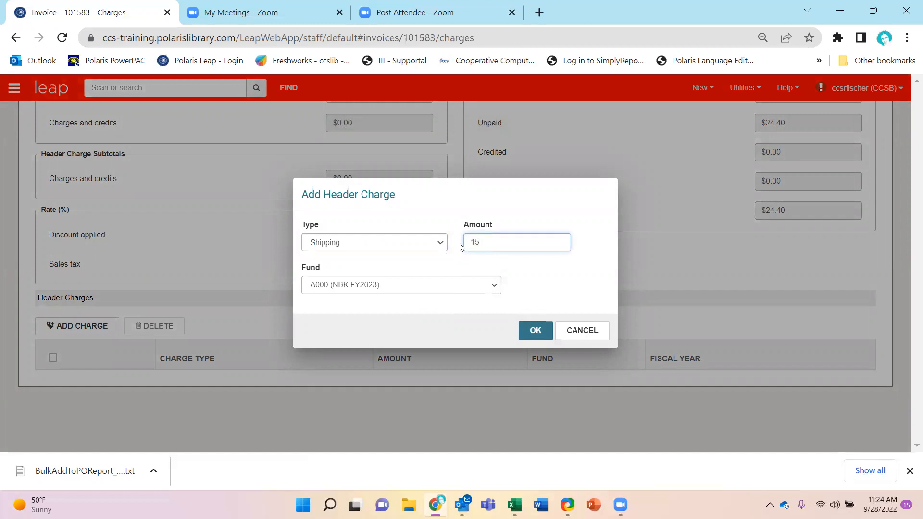
{"action": "left_click", "coordinate": [401, 284]}
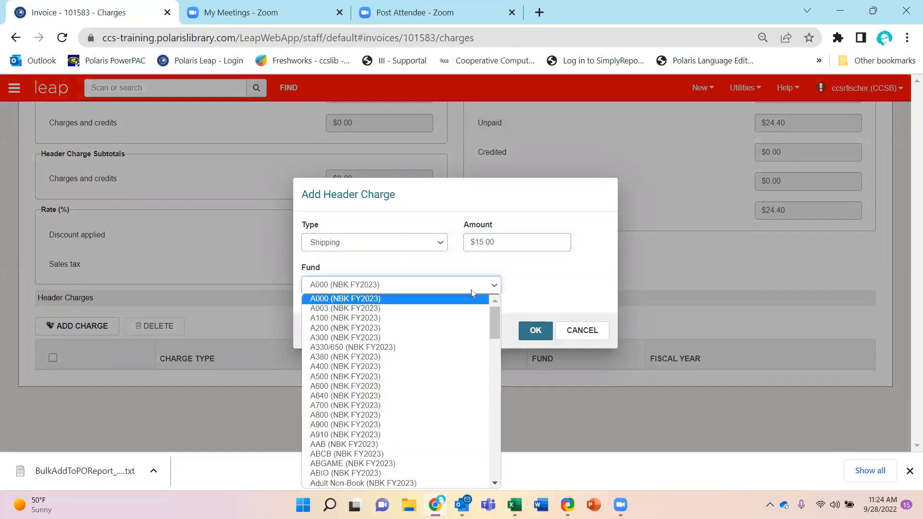
{"action": "left_click", "coordinate": [534, 330]}
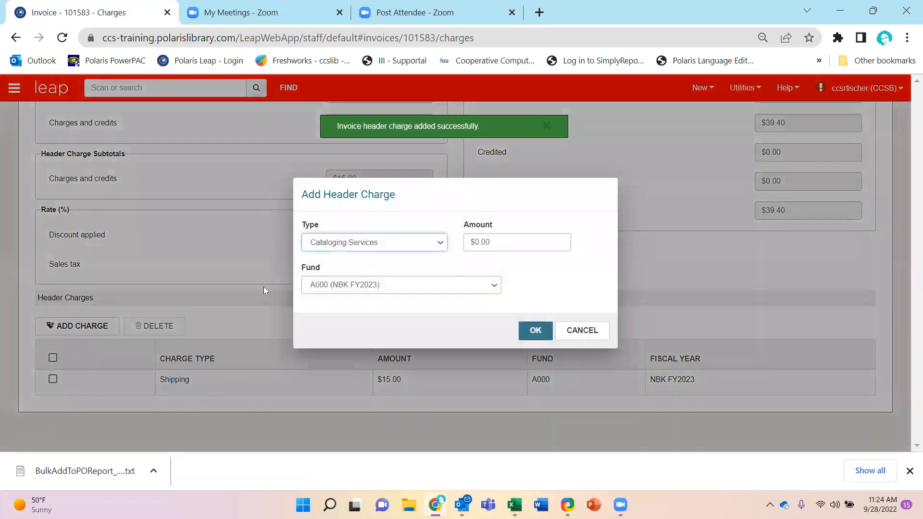
Step: Add a $10.00 Cataloging Services header charge, raising the total to $49.40
{"action": "left_click", "coordinate": [374, 242]}
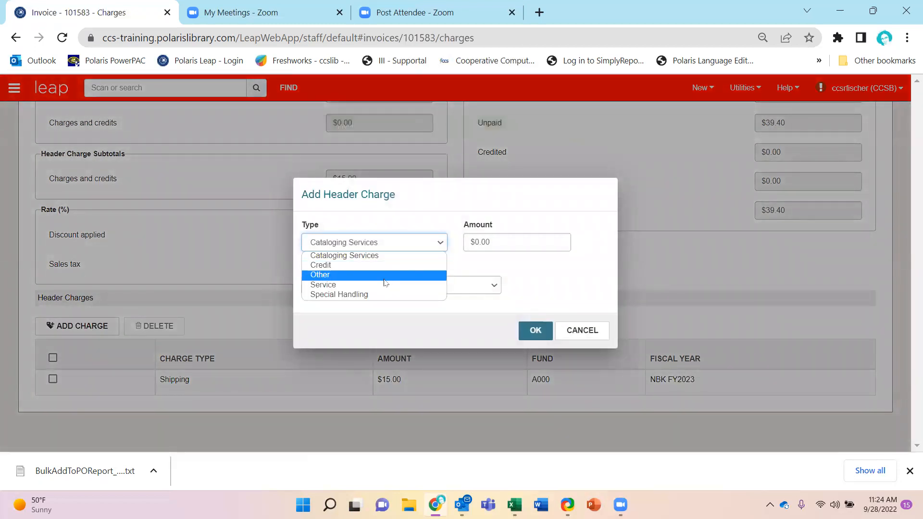
{"action": "mouse_move", "coordinate": [379, 279]}
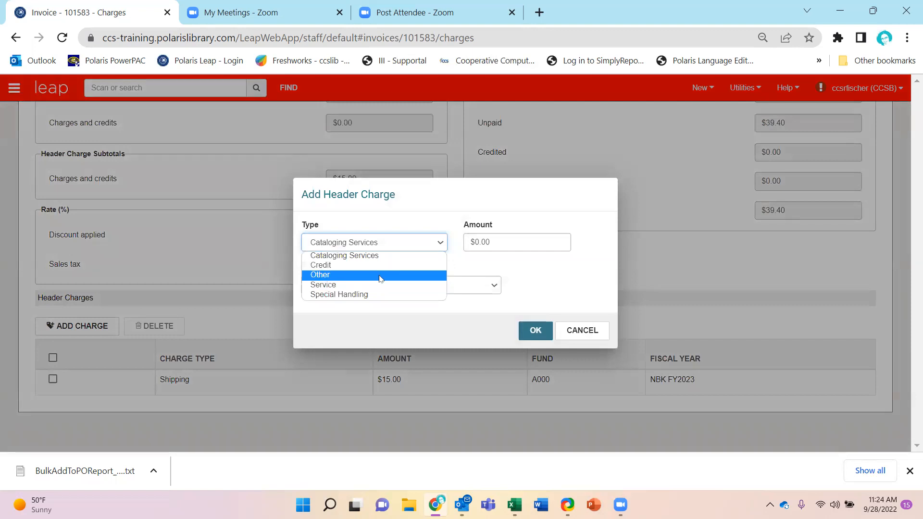
{"action": "mouse_move", "coordinate": [376, 284]}
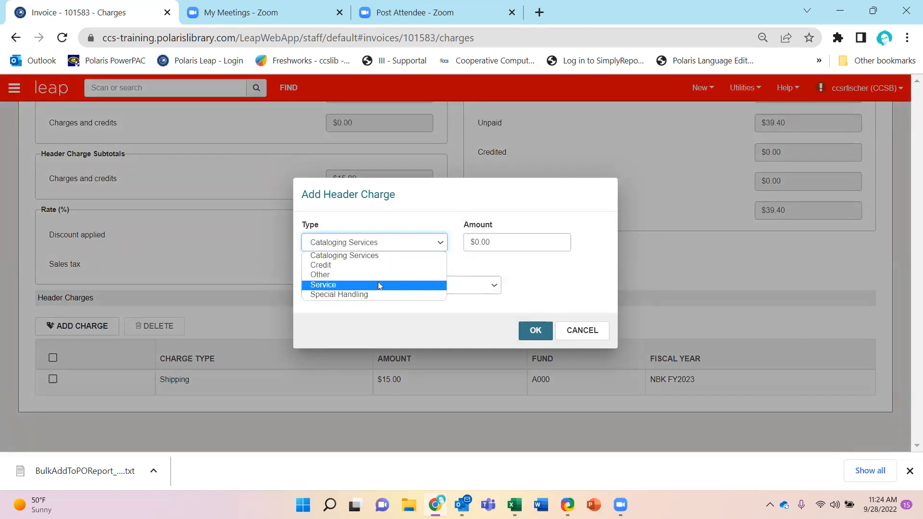
{"action": "mouse_move", "coordinate": [365, 274]}
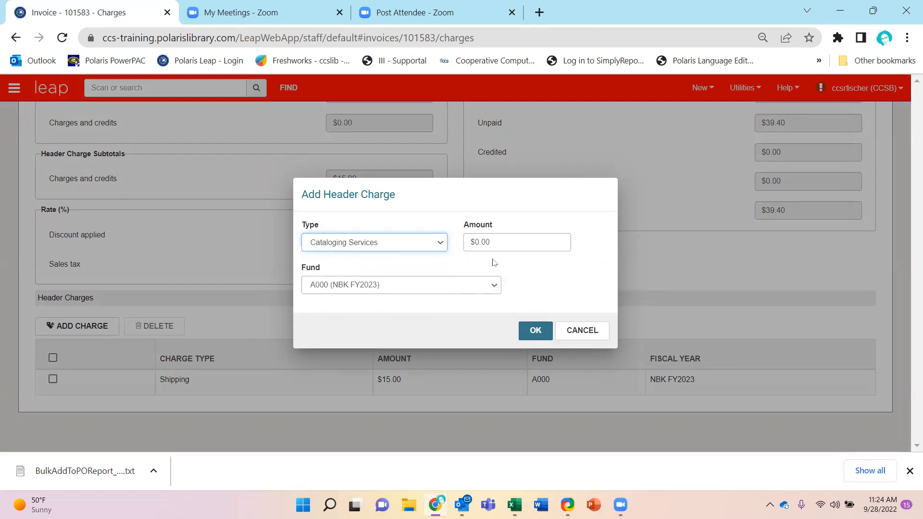
{"action": "type", "text": "10"}
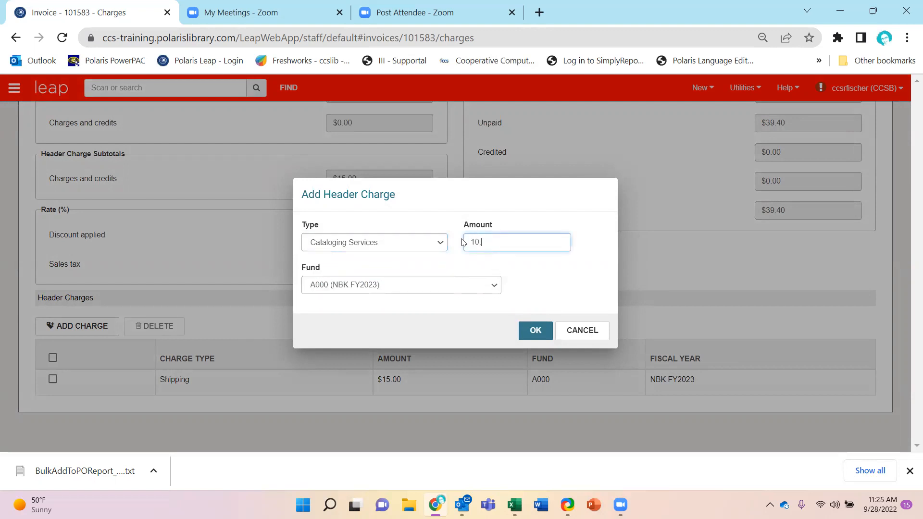
{"action": "left_click", "coordinate": [534, 329]}
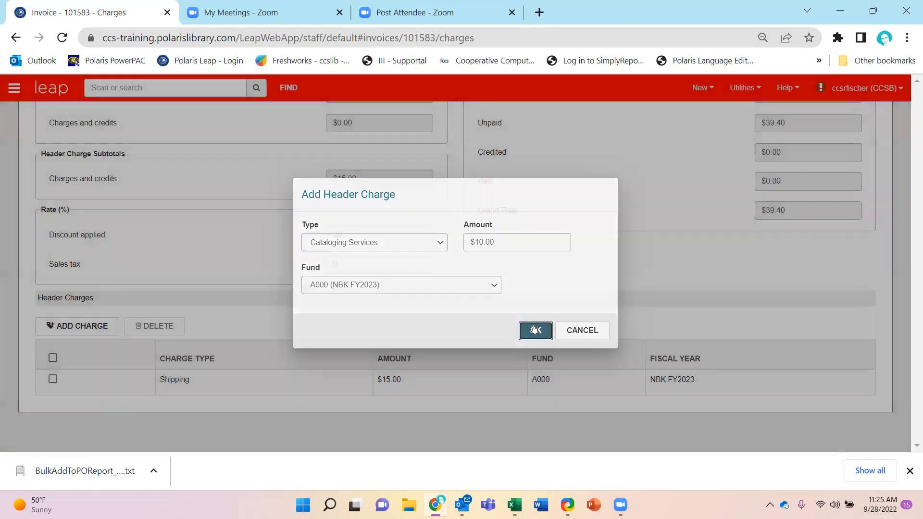
{"action": "left_click", "coordinate": [534, 330]}
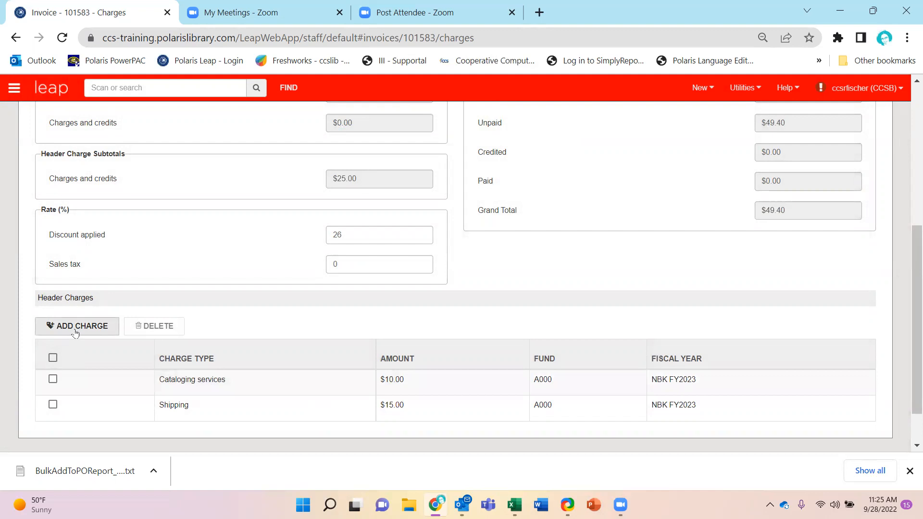
Step: Add a $2.00 header credit, lowering the invoice total to $47.40
{"action": "left_click", "coordinate": [77, 326]}
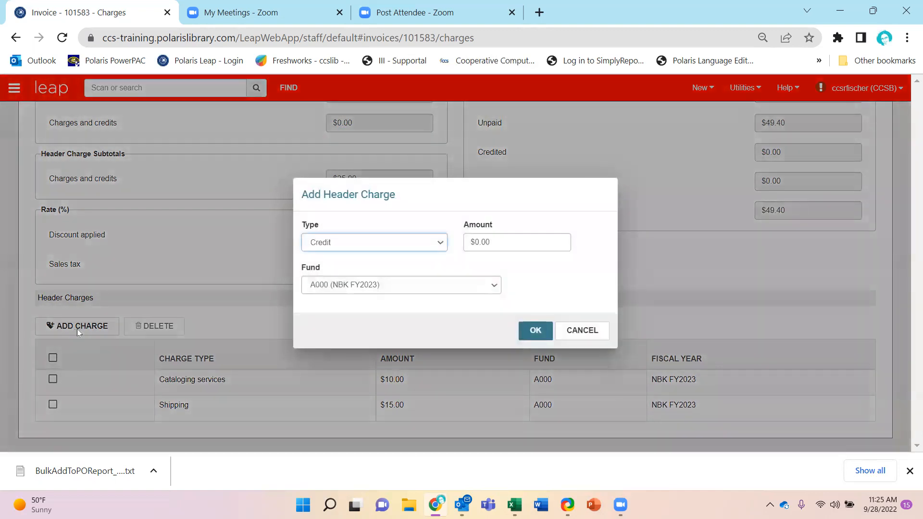
{"action": "left_click", "coordinate": [516, 242]}
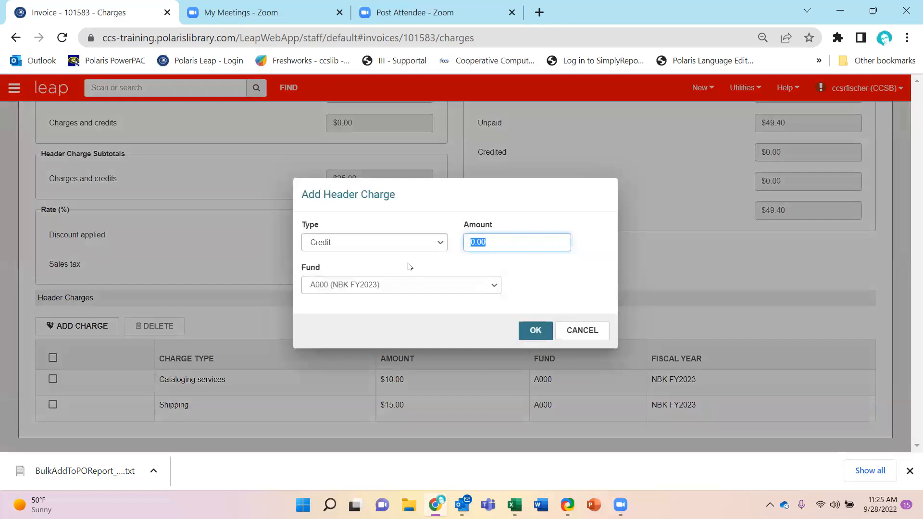
{"action": "type", "text": "2.00"}
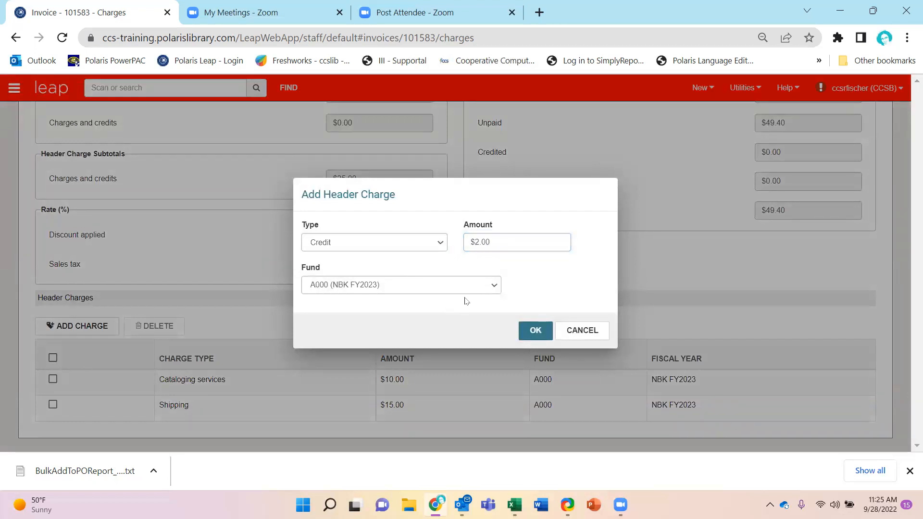
{"action": "left_click", "coordinate": [534, 330]}
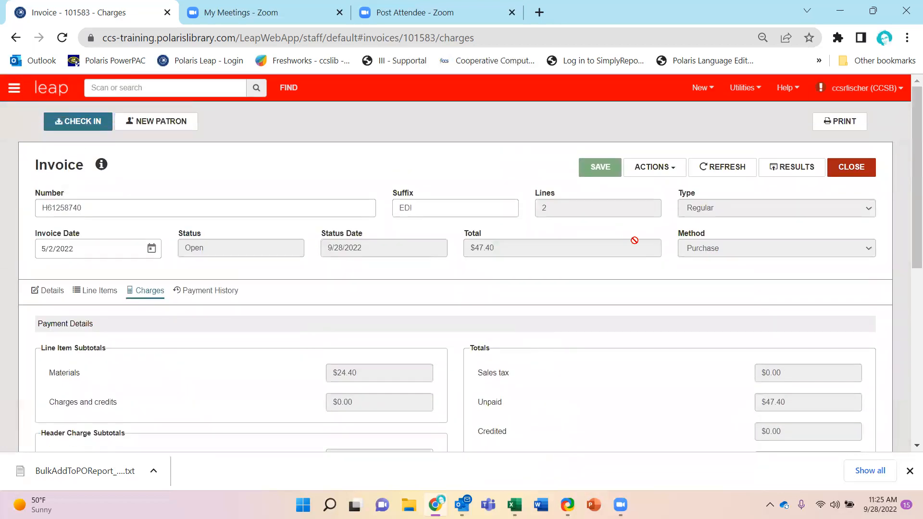
Step: Pay the full $47.40 invoice with voucher 'example' so its status becomes Paid
{"action": "left_click", "coordinate": [653, 167]}
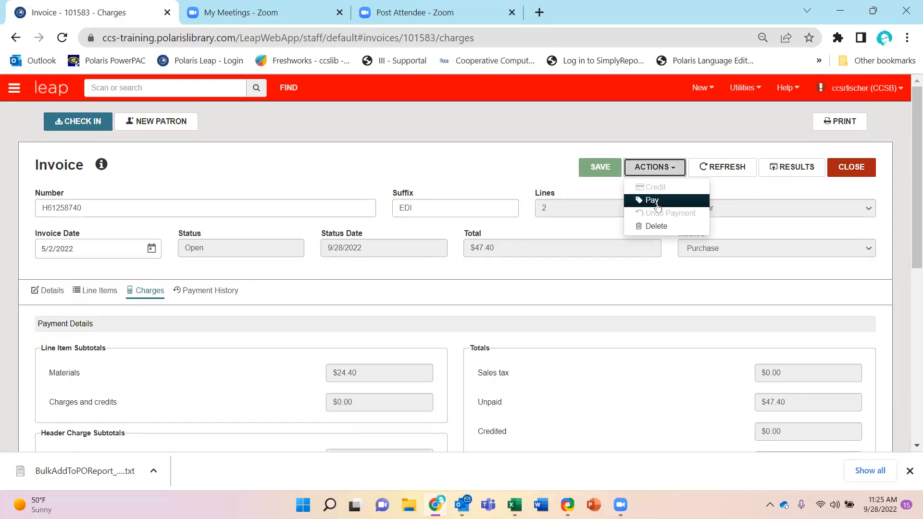
{"action": "left_click", "coordinate": [651, 200]}
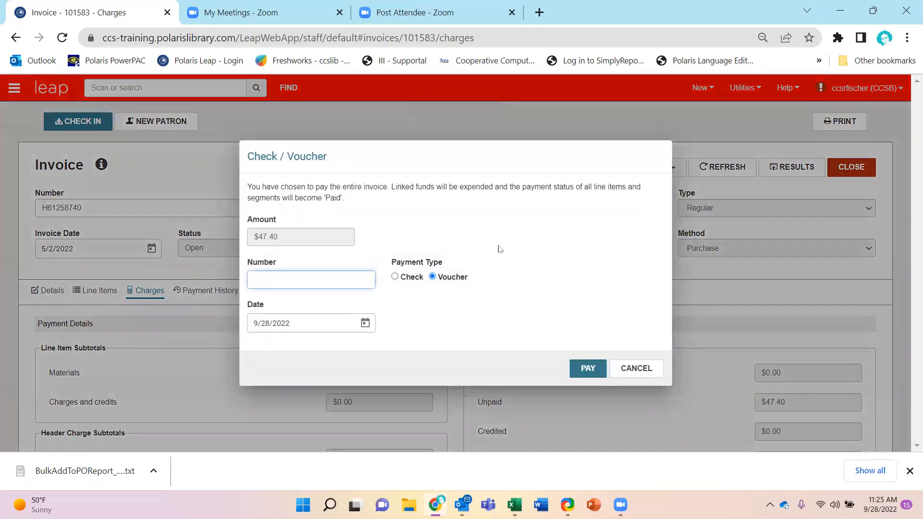
{"action": "left_click", "coordinate": [310, 278]}
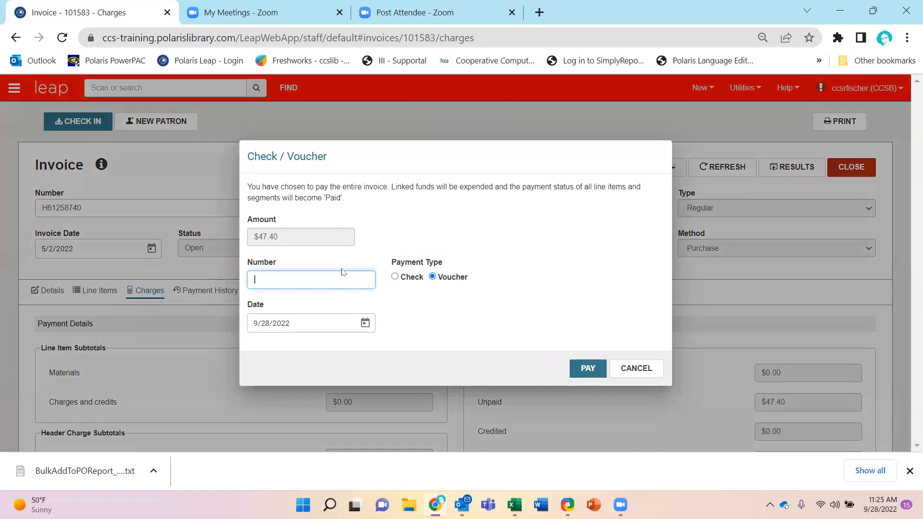
{"action": "type", "text": "example"}
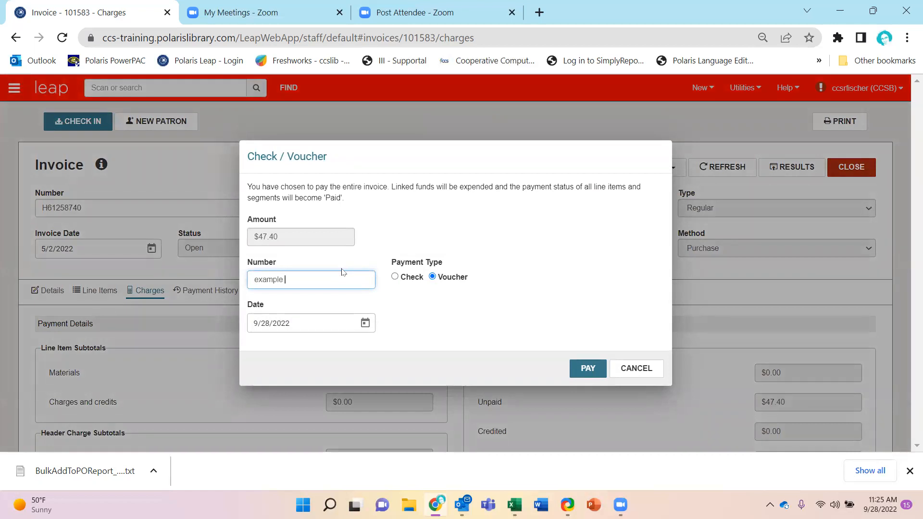
{"action": "left_click", "coordinate": [586, 369]}
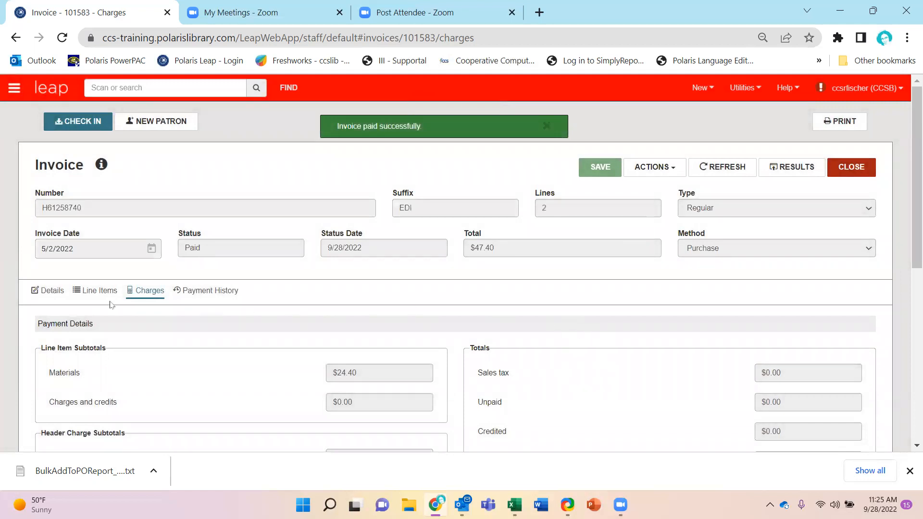
{"action": "left_click", "coordinate": [94, 290]}
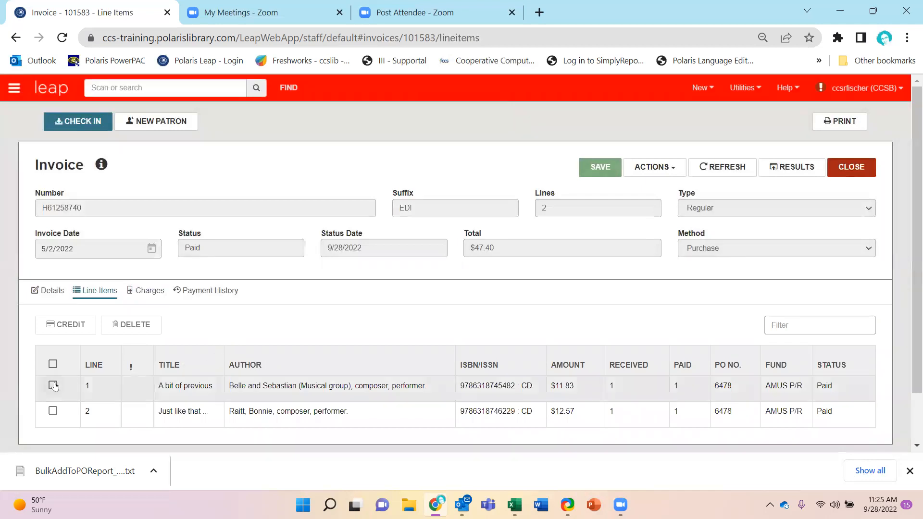
Step: Credit line 1's $11.83 item by voucher so it reads Credited
{"action": "left_click", "coordinate": [52, 386]}
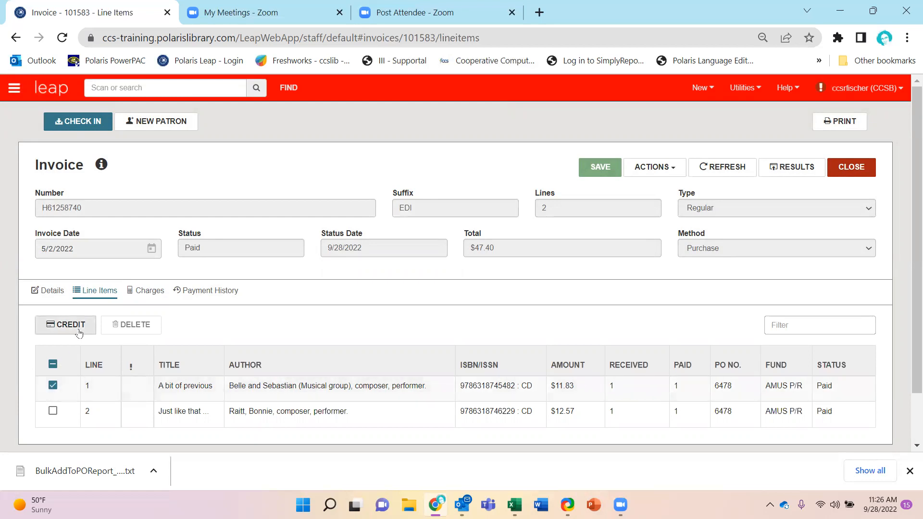
{"action": "left_click", "coordinate": [65, 324]}
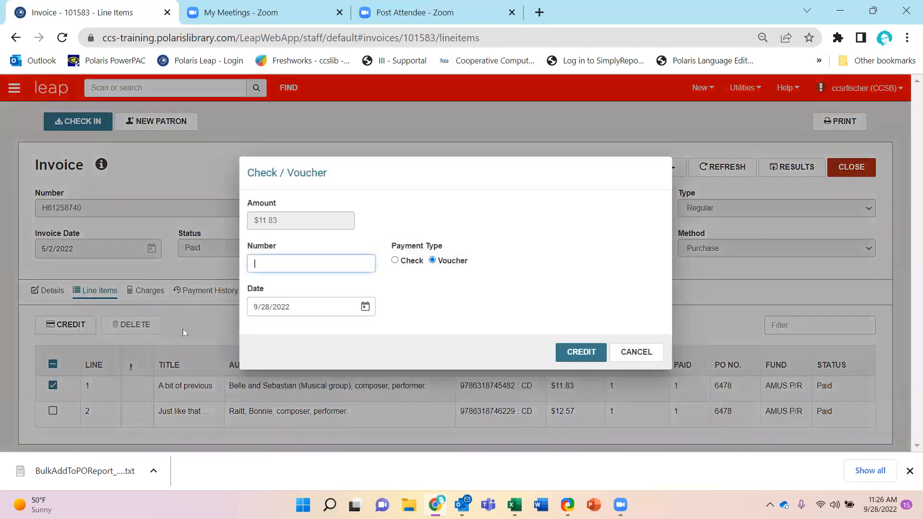
{"action": "type", "text": "example 2"}
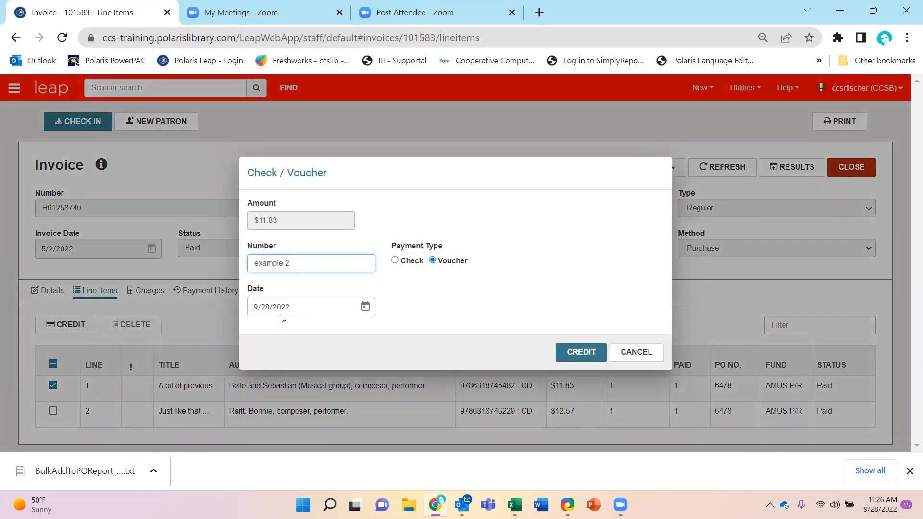
{"action": "left_click", "coordinate": [579, 352]}
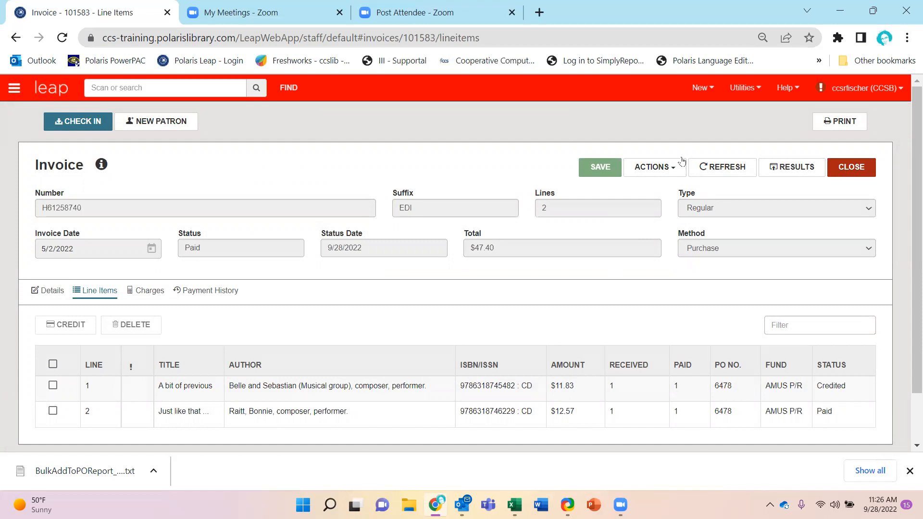
Step: Show invoice H61258740's actions, confirming Credit, Pay, Undo Payment and Delete are all unavailable
{"action": "left_click", "coordinate": [654, 167]}
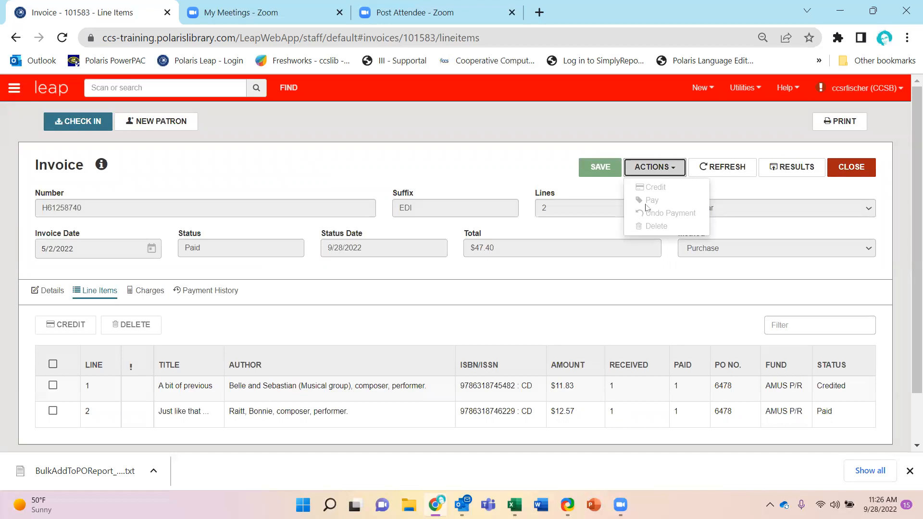
{"action": "mouse_move", "coordinate": [665, 199]}
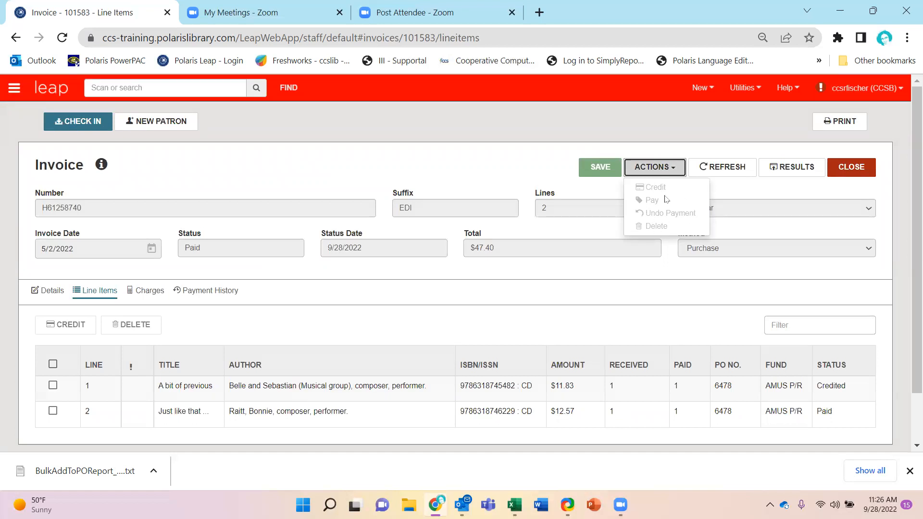
{"action": "mouse_move", "coordinate": [662, 220]}
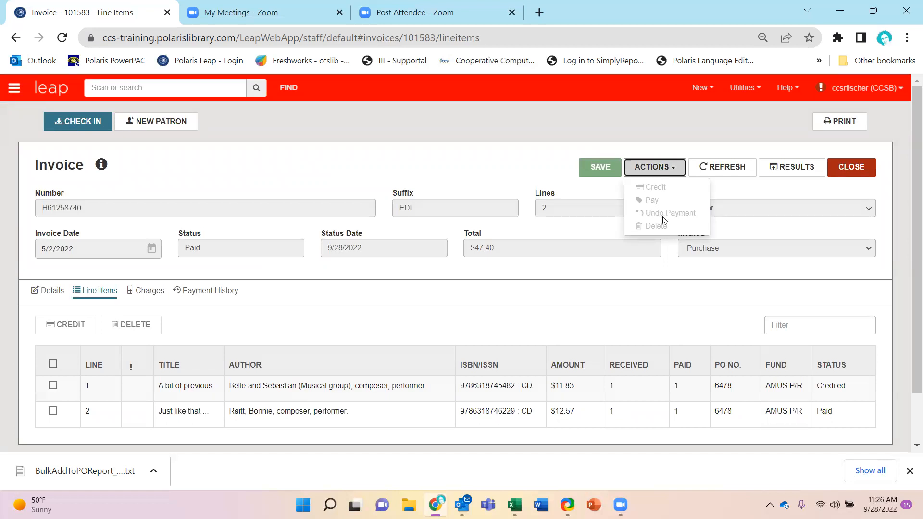